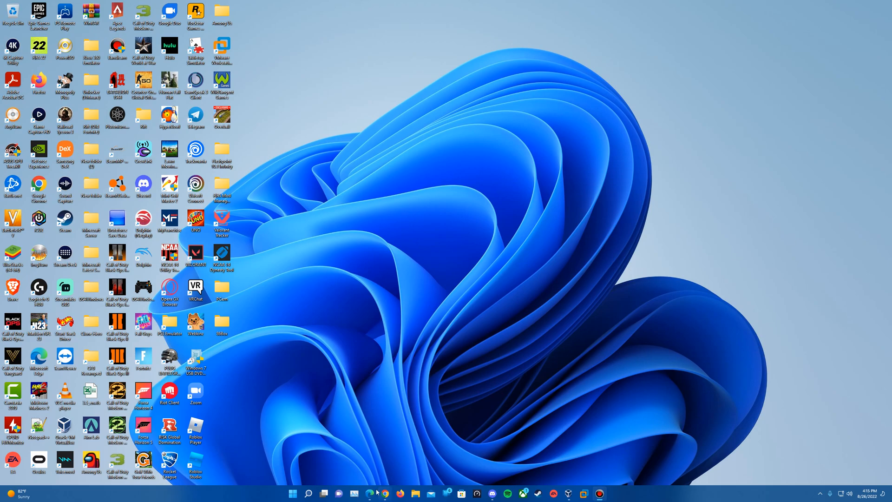
{"action": "mouse_move", "coordinate": [374, 493]}
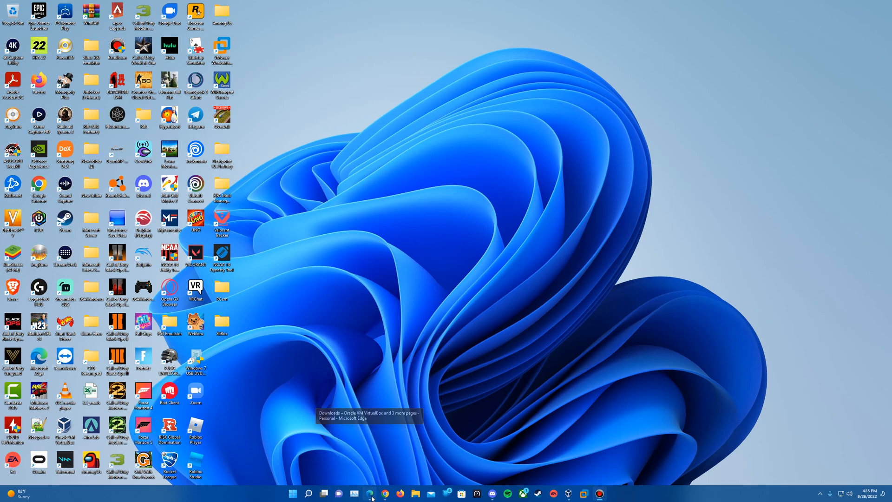
Bring up Edge, close the duplicate Service Pack 6a tab, and minimize the browser.
{"action": "left_click", "coordinate": [369, 493]}
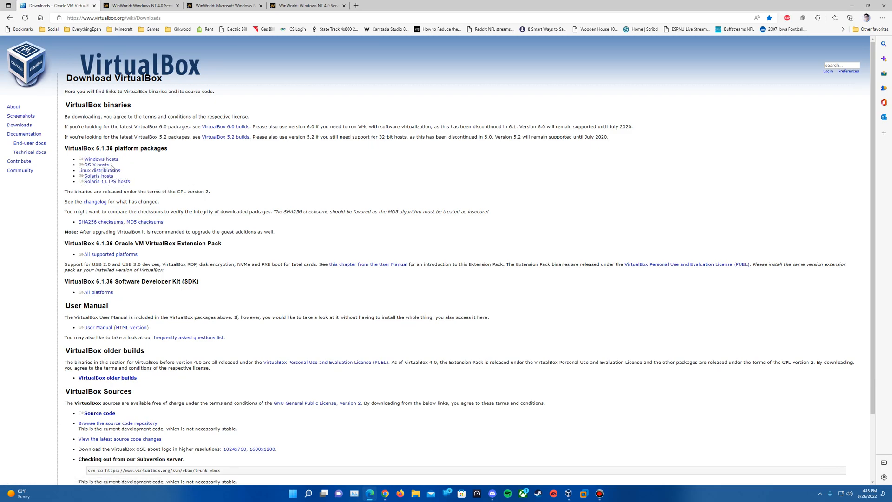
{"action": "mouse_move", "coordinate": [170, 200]}
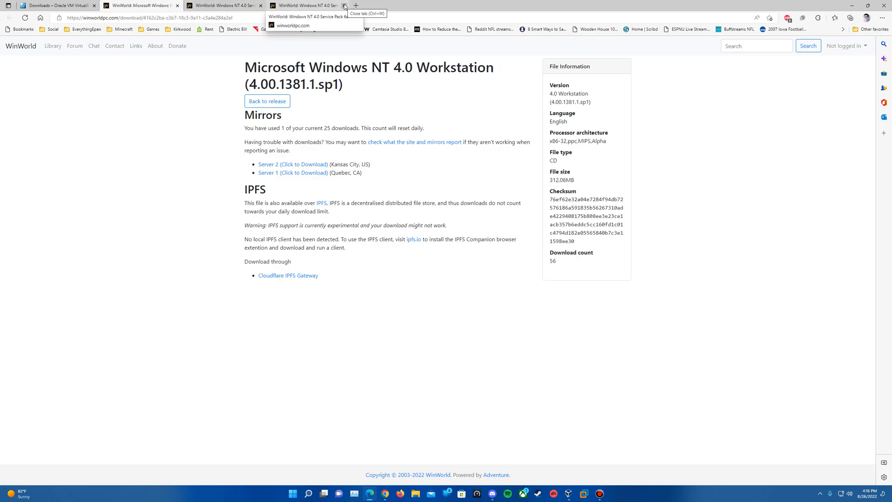
{"action": "left_click", "coordinate": [345, 5]}
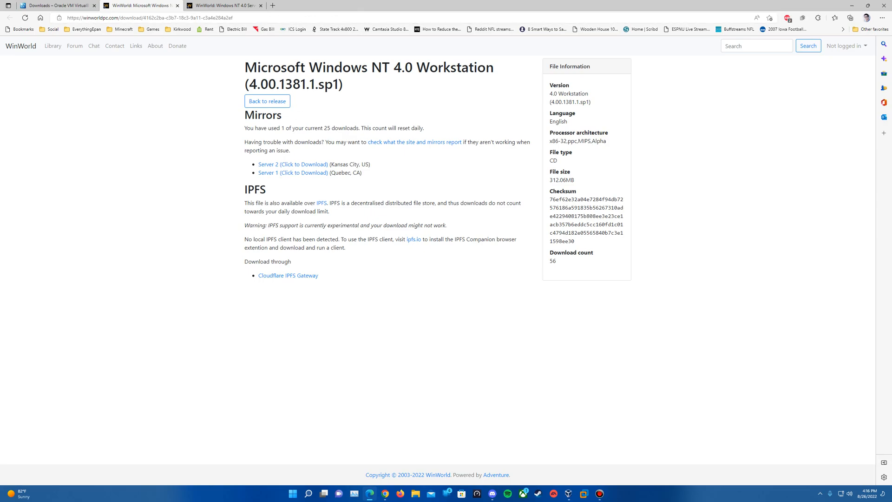
{"action": "mouse_move", "coordinate": [347, 108]}
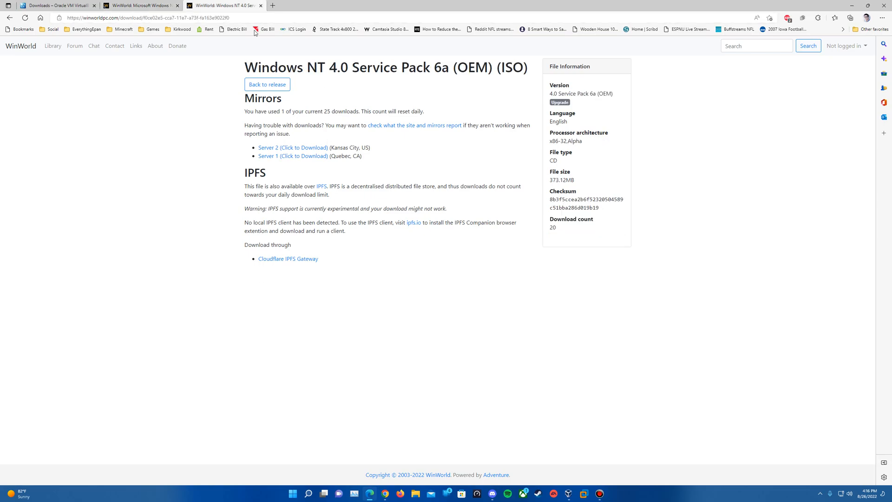
{"action": "mouse_move", "coordinate": [463, 82]}
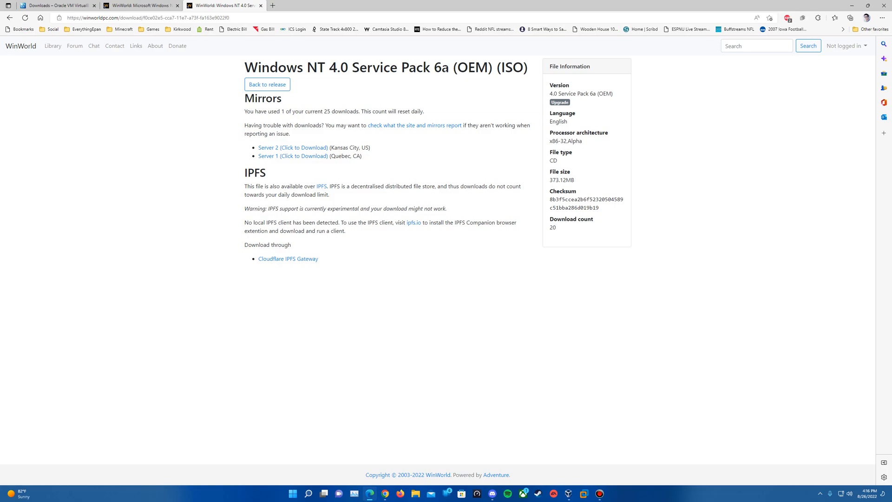
{"action": "mouse_move", "coordinate": [358, 143]}
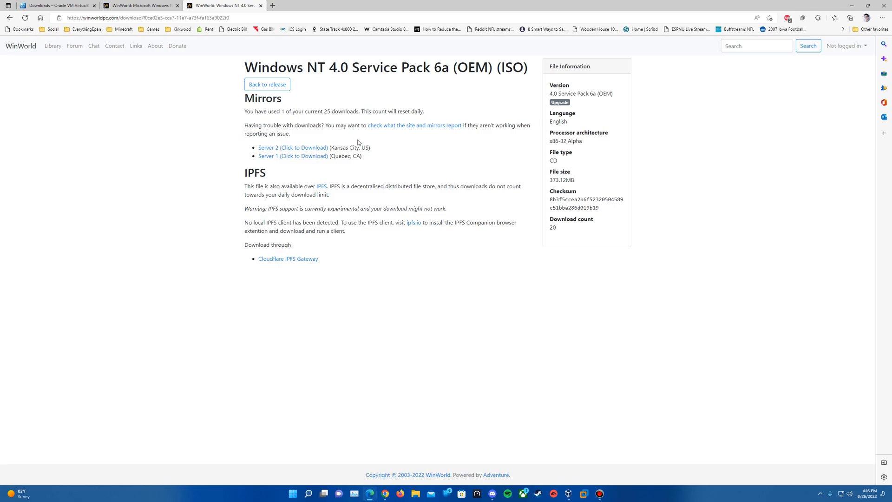
{"action": "mouse_move", "coordinate": [360, 142]}
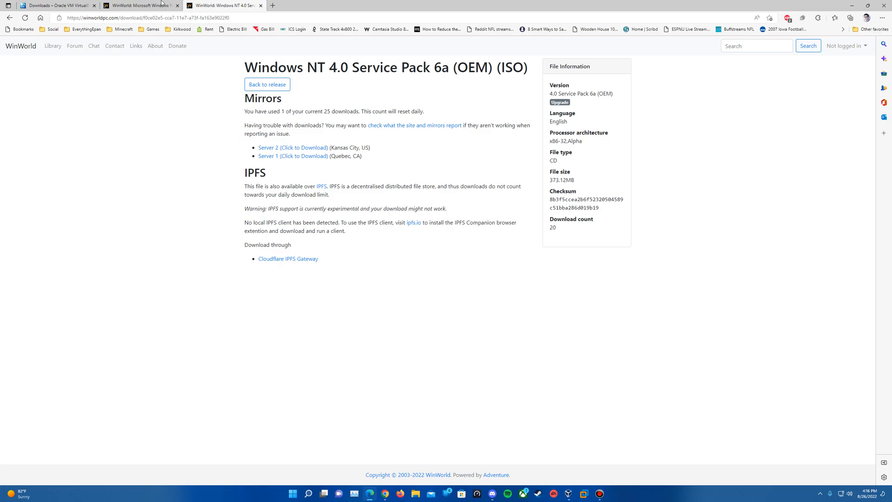
{"action": "left_click", "coordinate": [56, 6]}
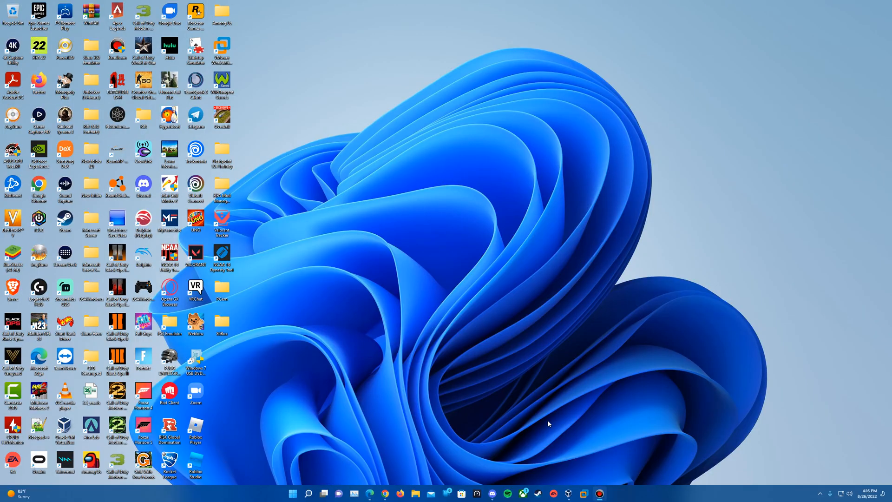
{"action": "mouse_move", "coordinate": [589, 460]}
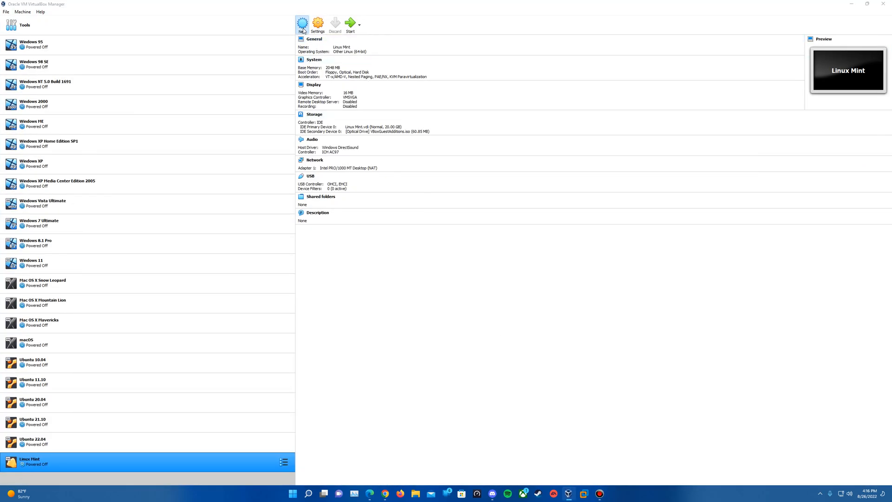
Start a new virtual machine named 'Windows NT 4.0' with version Windows NT 4.
{"action": "left_click", "coordinate": [300, 23]}
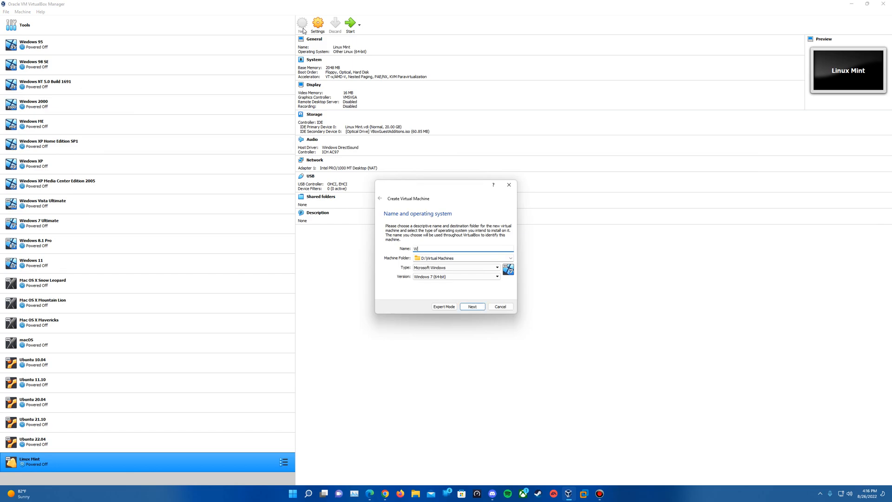
{"action": "type", "text": "Windows NT 4.0"}
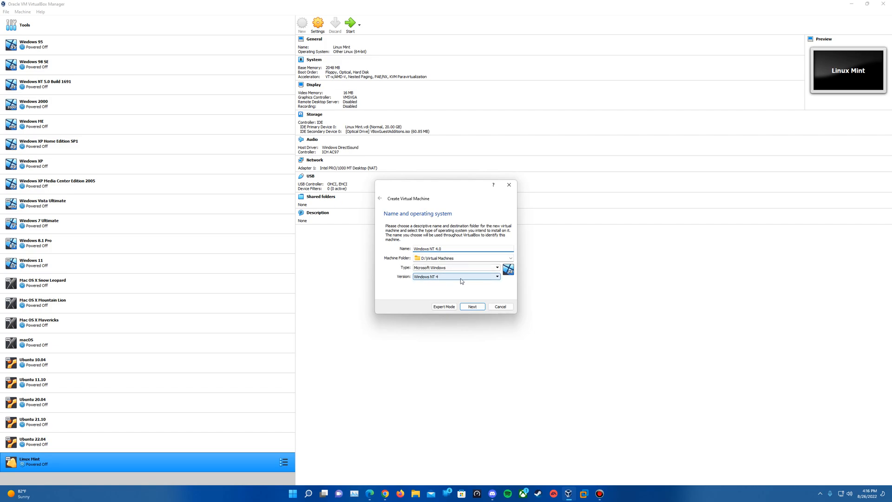
{"action": "mouse_move", "coordinate": [448, 279]}
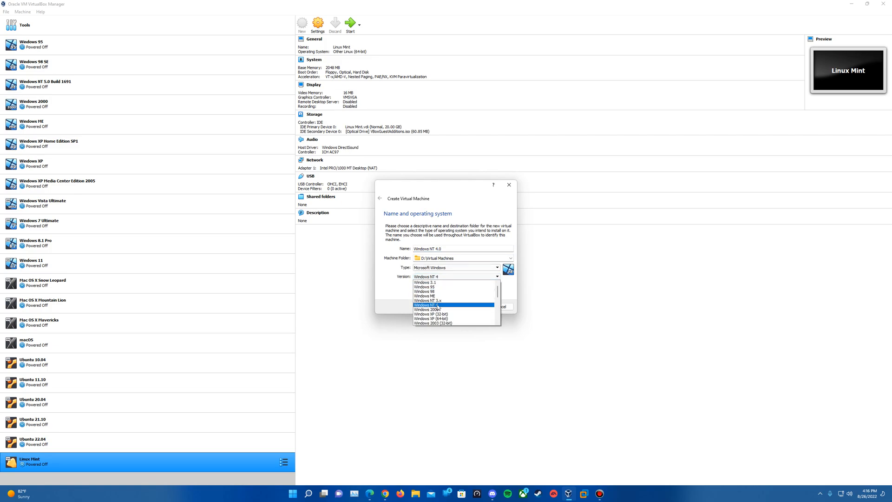
{"action": "left_click", "coordinate": [427, 305]}
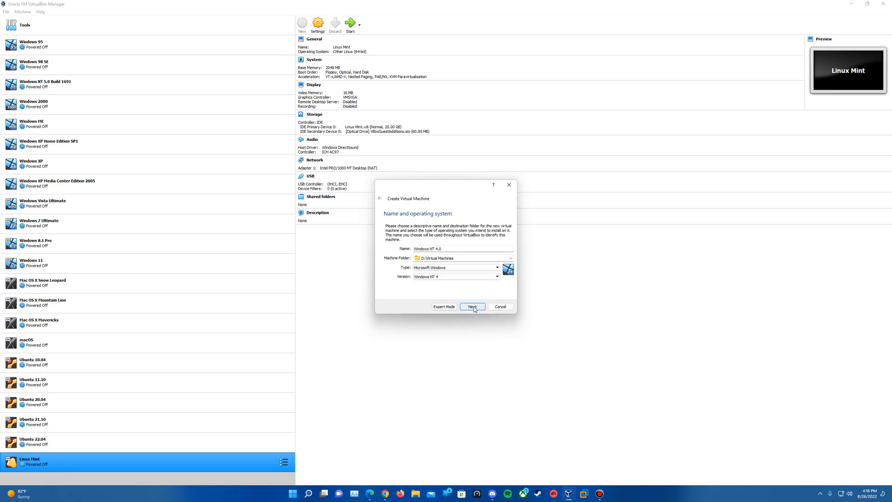
Keep 128 MB memory and create a 2 GB dynamically allocated VDI hard disk.
{"action": "left_click", "coordinate": [471, 306]}
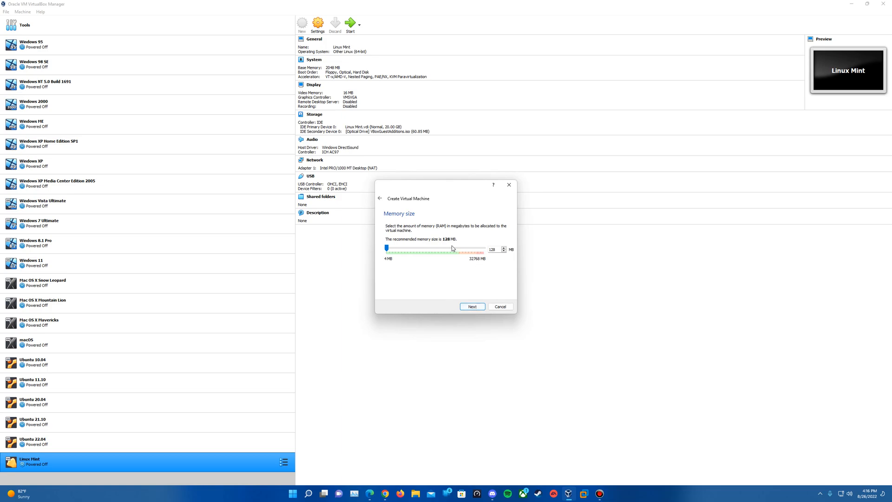
{"action": "mouse_move", "coordinate": [494, 258]}
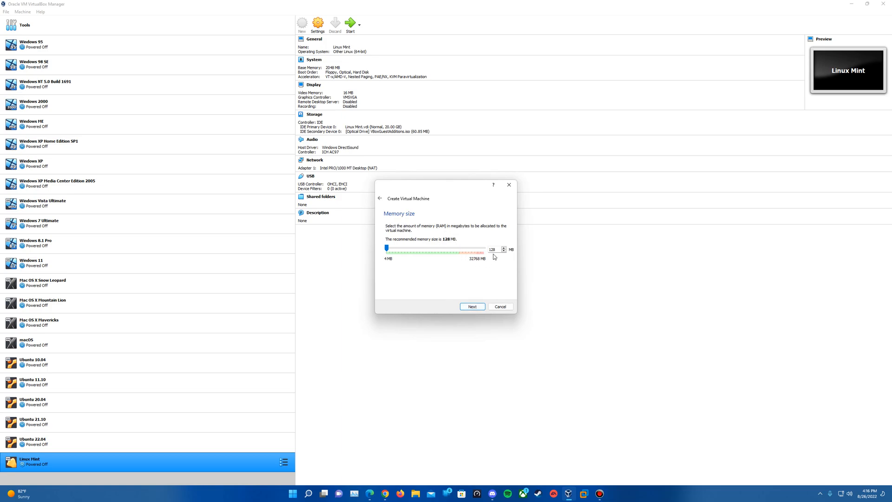
{"action": "mouse_move", "coordinate": [483, 288]}
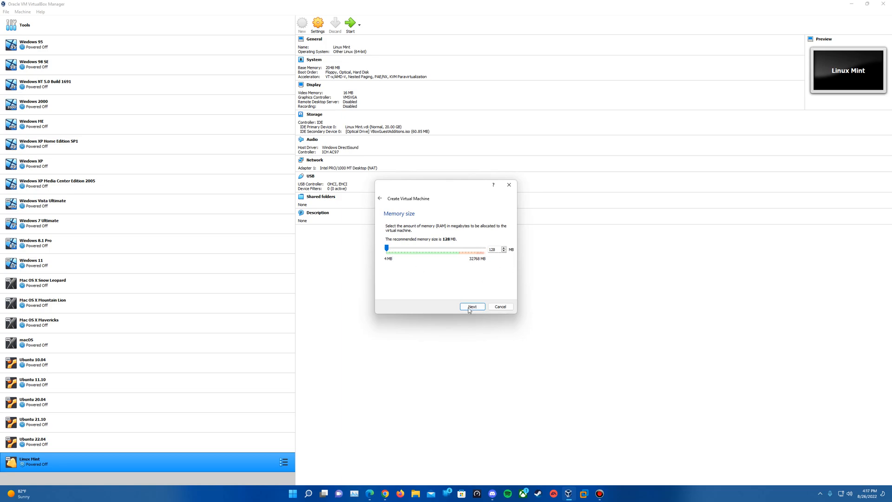
{"action": "left_click", "coordinate": [471, 306]}
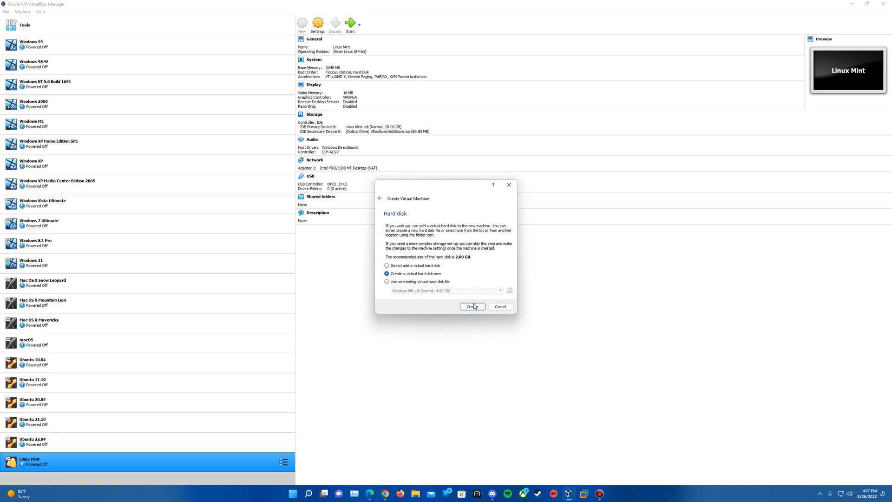
{"action": "left_click", "coordinate": [472, 306]}
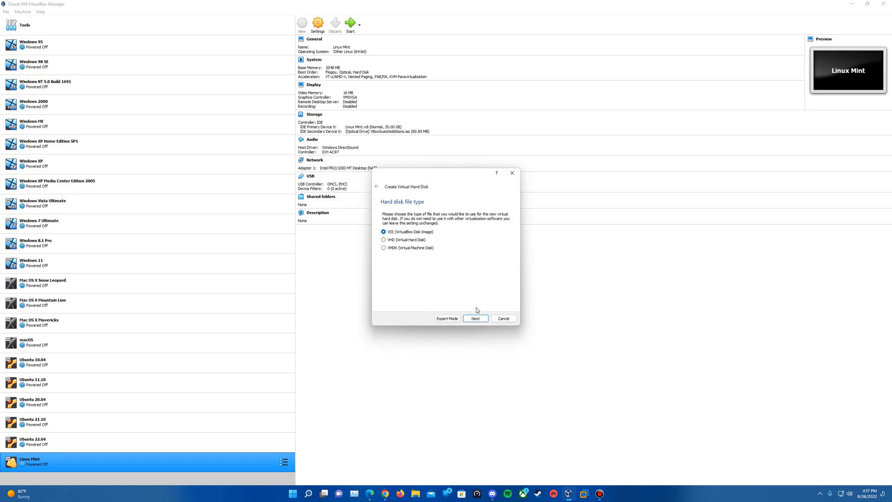
{"action": "left_click", "coordinate": [475, 318]}
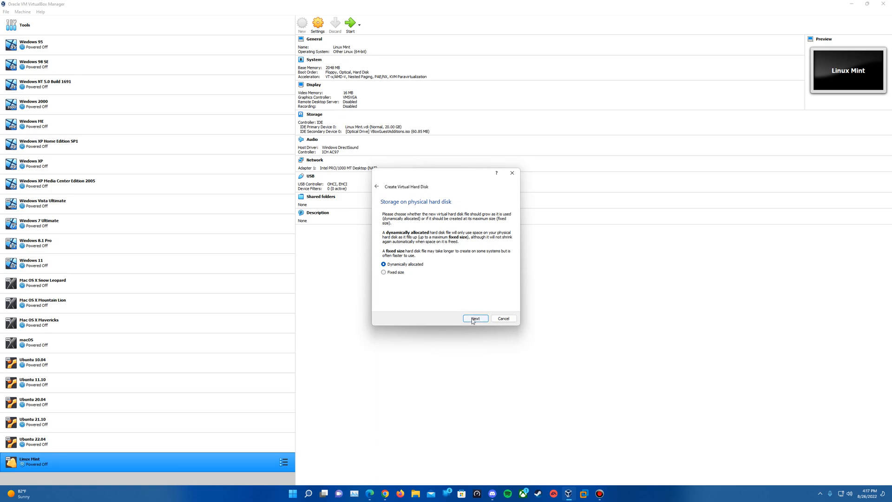
{"action": "left_click", "coordinate": [475, 318]}
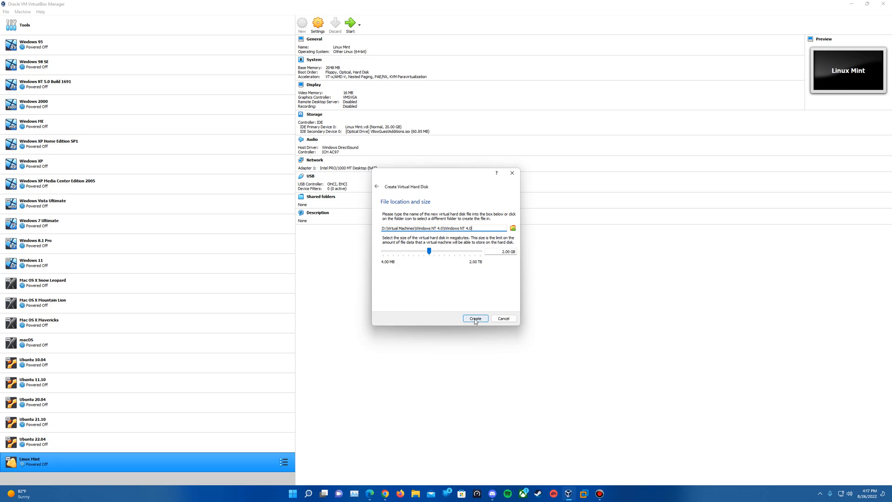
{"action": "left_click", "coordinate": [475, 318]}
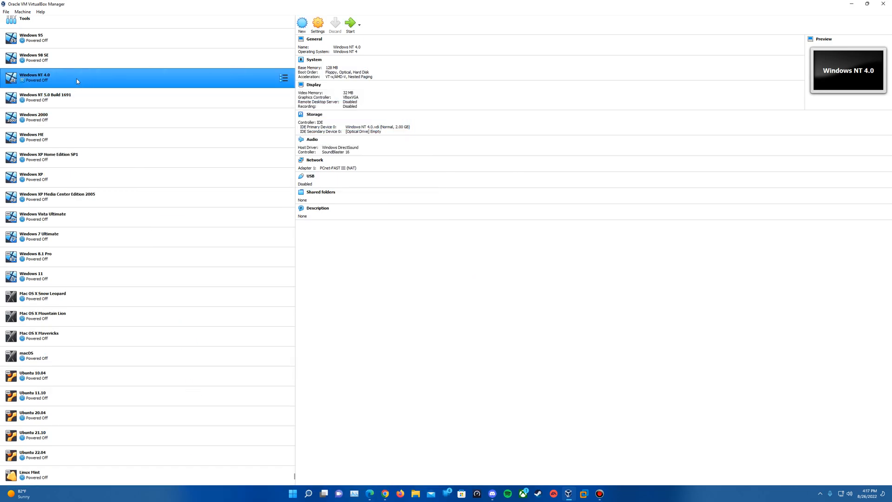
{"action": "mouse_move", "coordinate": [70, 82]}
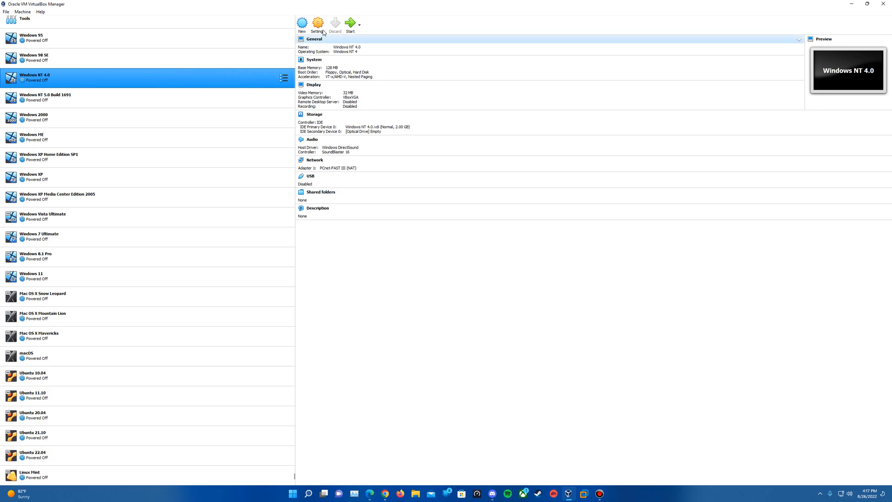
Attach Windows NT 4.0.iso to the VM's empty optical drive in Storage settings and save.
{"action": "left_click", "coordinate": [317, 22]}
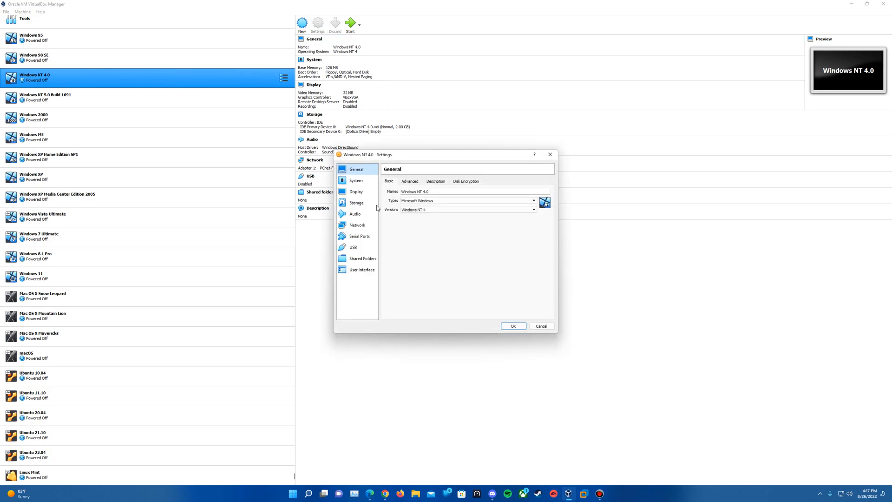
{"action": "left_click", "coordinate": [355, 202]}
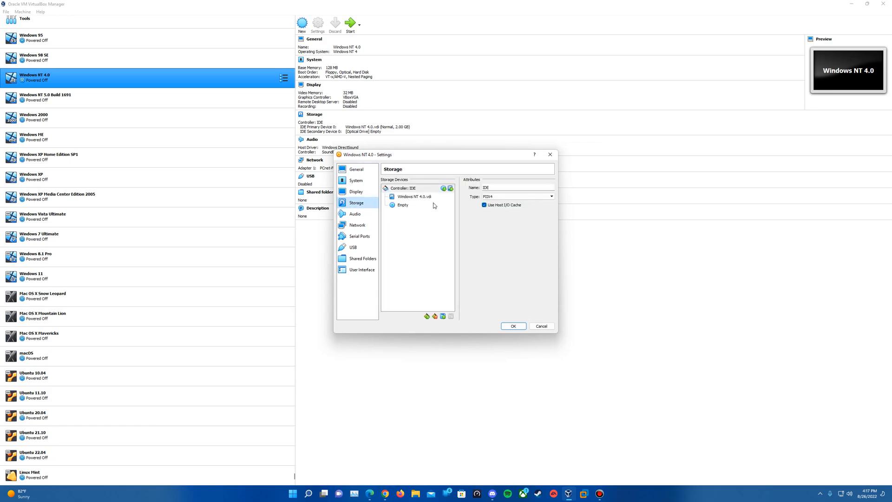
{"action": "left_click", "coordinate": [402, 204]}
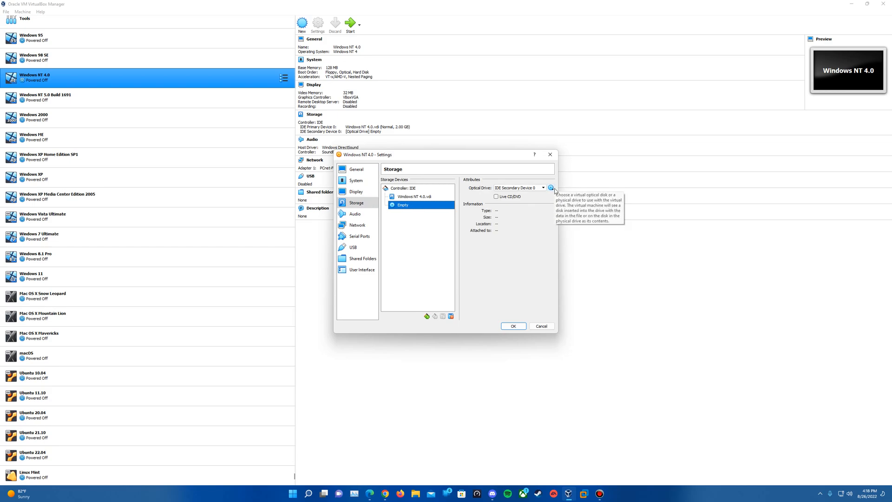
{"action": "left_click", "coordinate": [550, 188]}
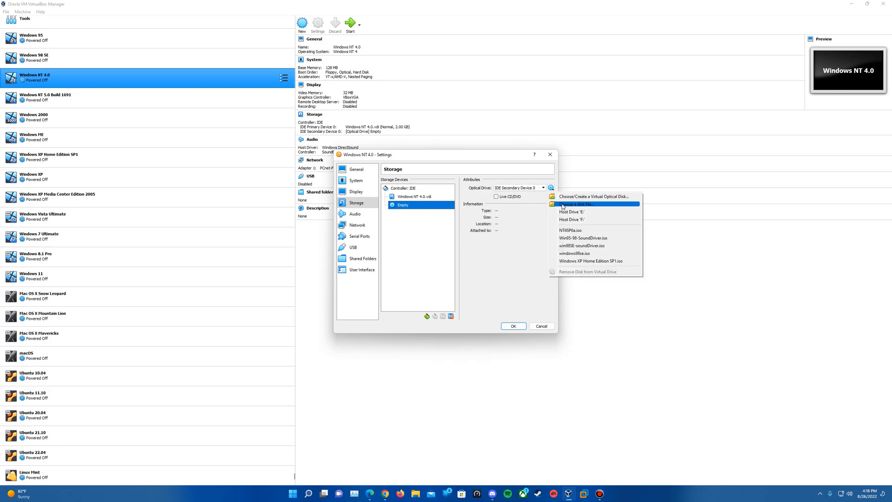
{"action": "left_click", "coordinate": [579, 204]}
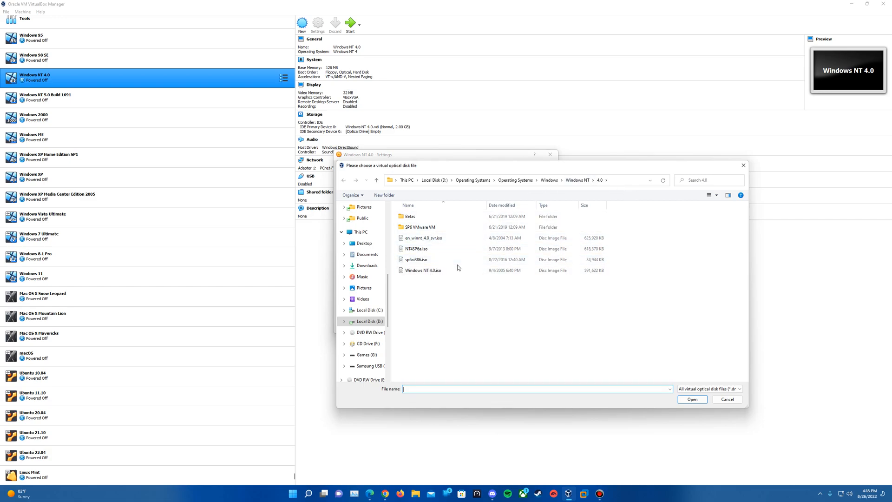
{"action": "mouse_move", "coordinate": [440, 270]}
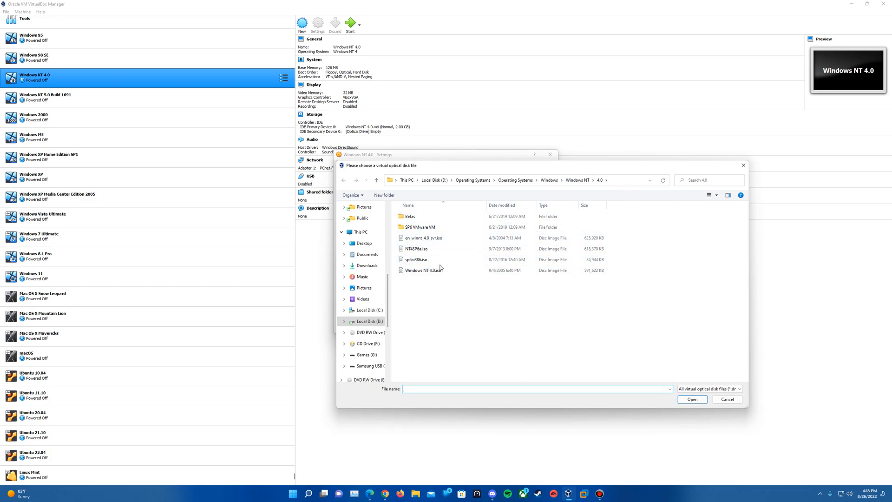
{"action": "left_click", "coordinate": [423, 270]}
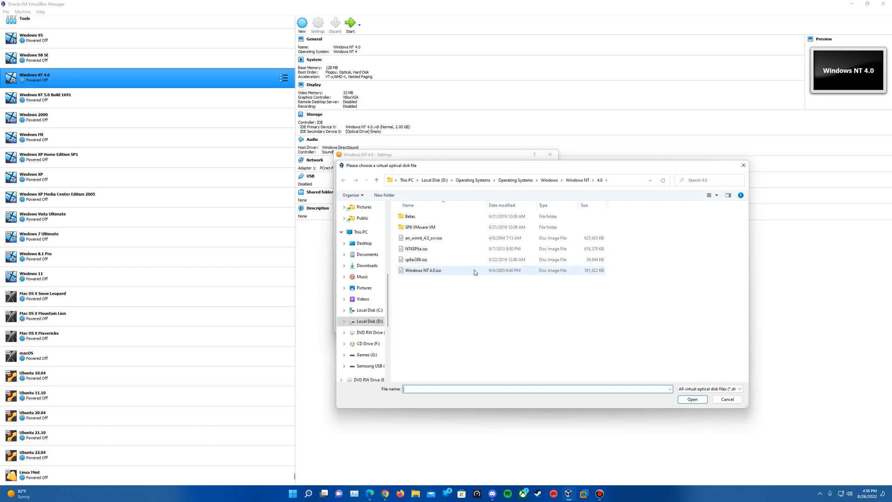
{"action": "mouse_move", "coordinate": [457, 270]}
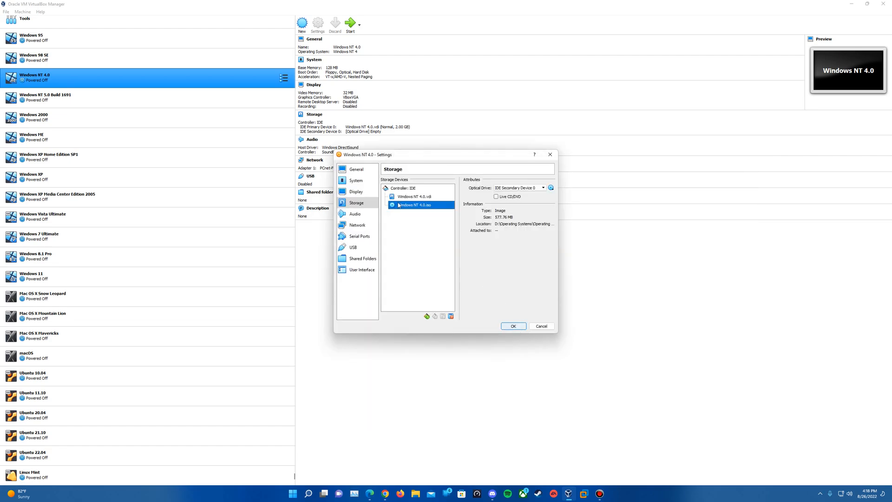
{"action": "left_click", "coordinate": [513, 326]}
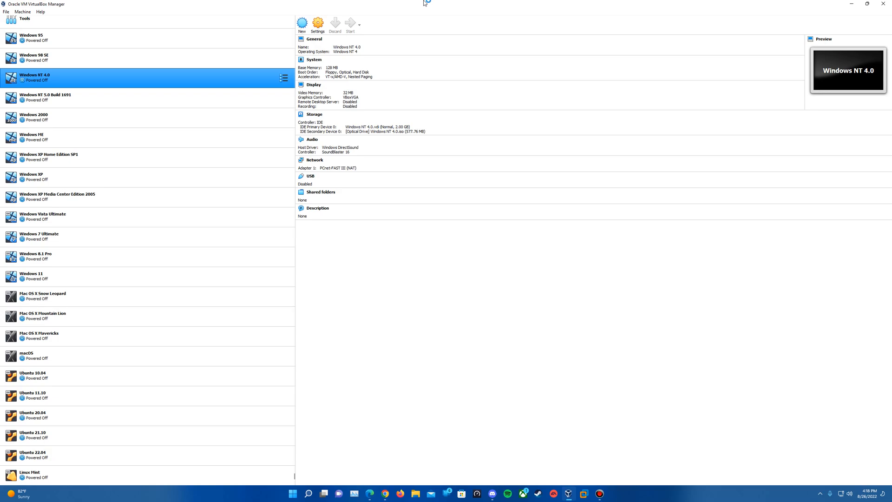
Boot and enlarge the VM, accept detected storage devices, and agree to the NT license.
{"action": "left_click", "coordinate": [350, 22]}
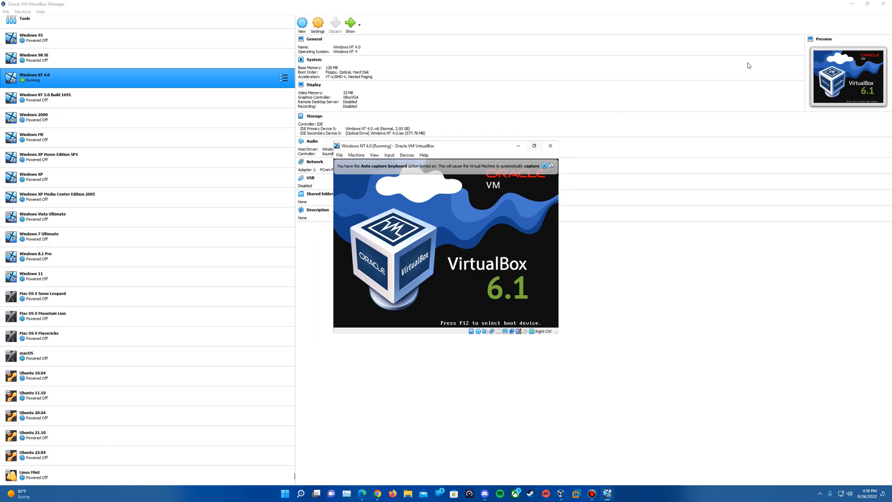
{"action": "left_click", "coordinate": [534, 146]}
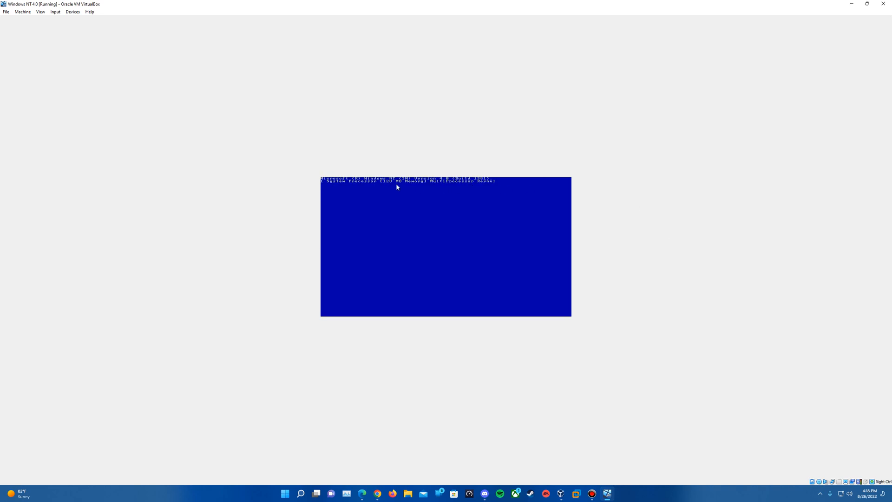
{"action": "mouse_move", "coordinate": [407, 185]}
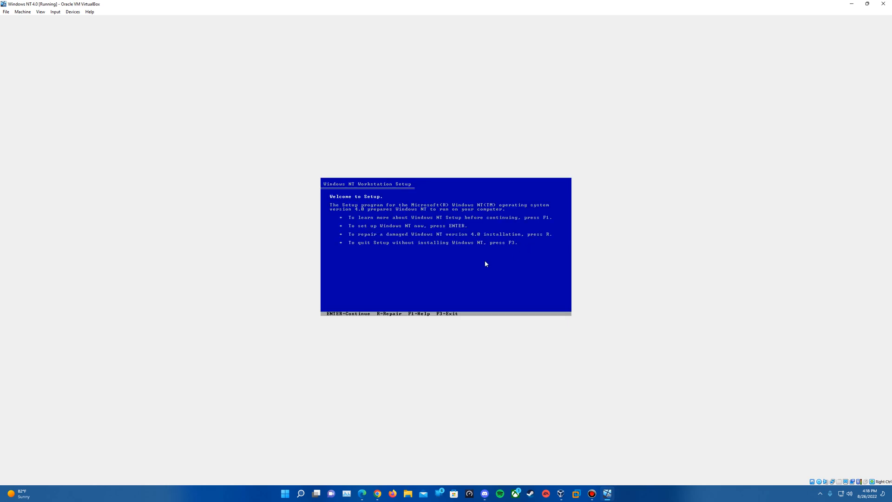
{"action": "mouse_move", "coordinate": [618, 153]}
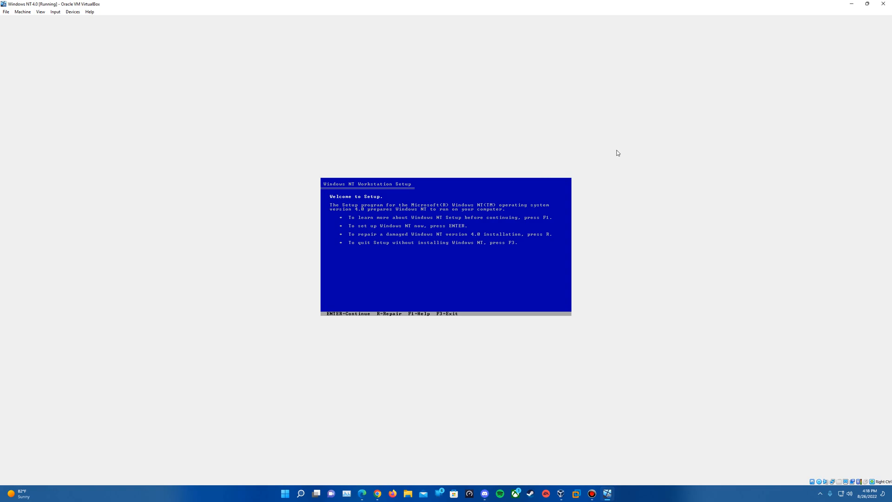
{"action": "key", "text": "enter"}
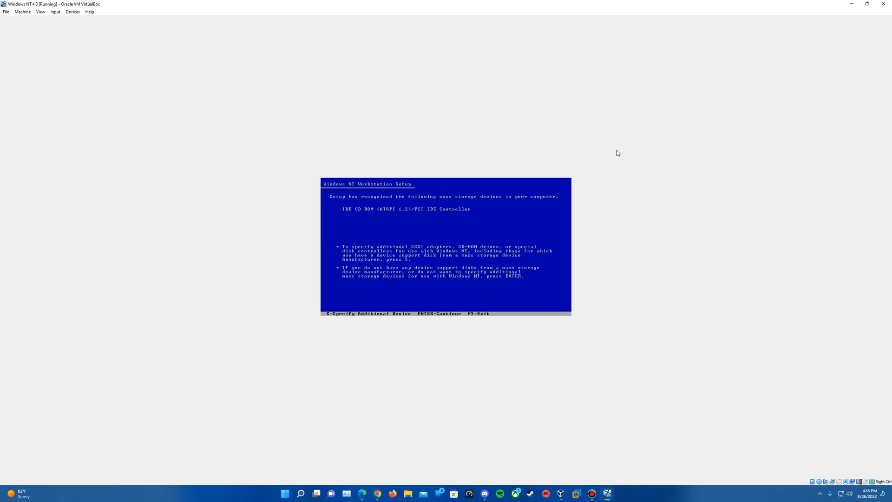
{"action": "key", "text": "enter"}
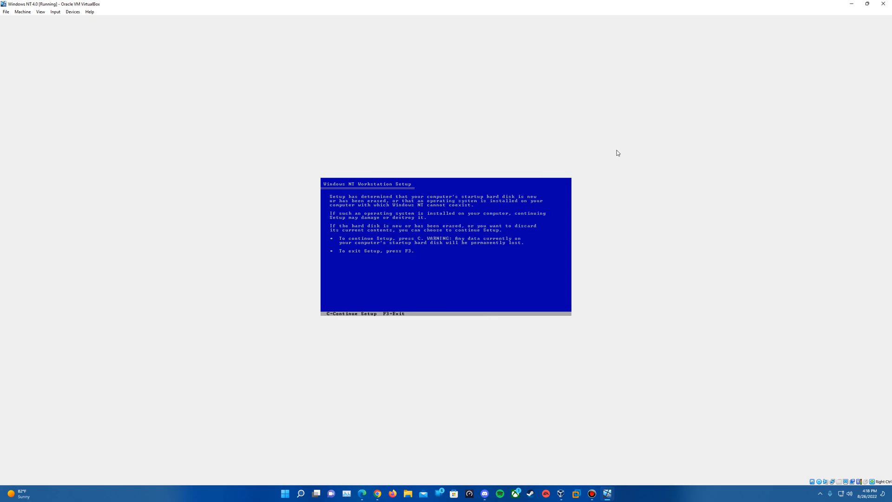
{"action": "key", "text": "c"}
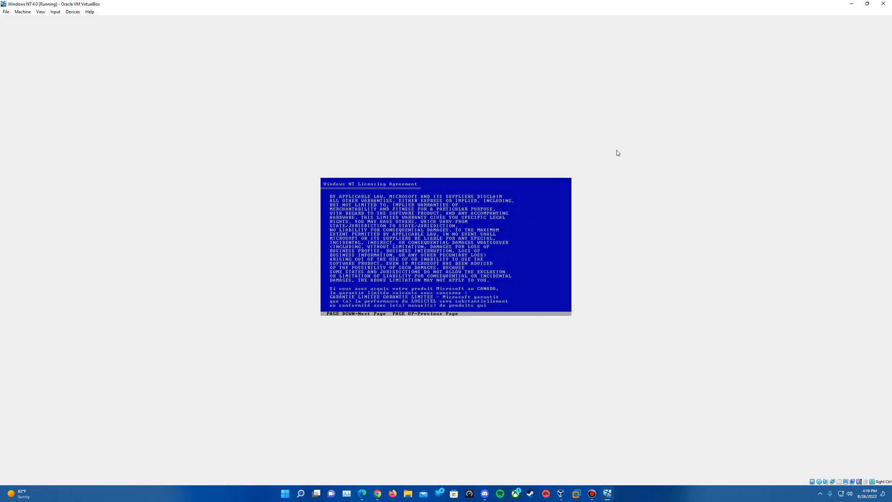
{"action": "key", "text": "pagedown"}
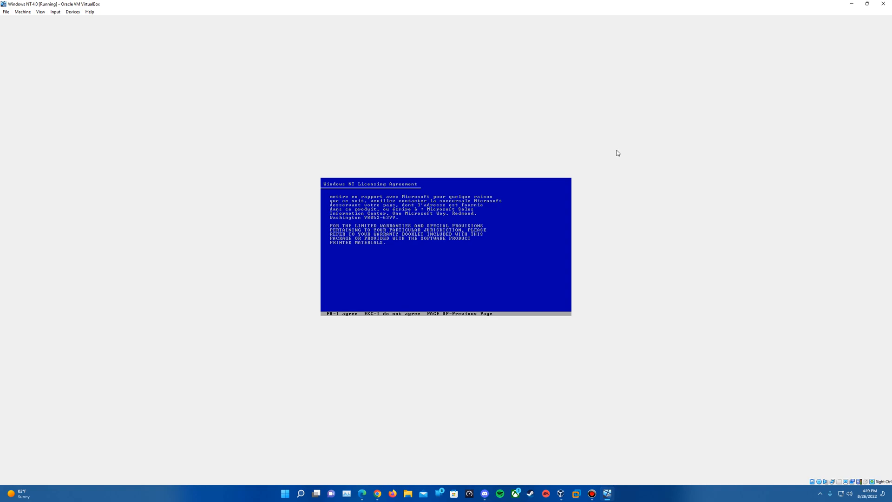
{"action": "key", "text": "F8"}
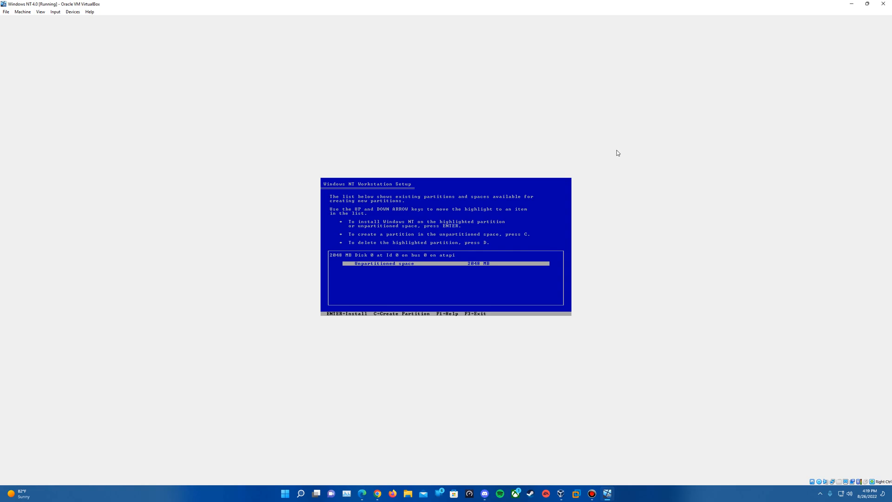
Install to the unpartitioned space formatted NTFS, default folder, skipping the disk examination.
{"action": "key", "text": "enter"}
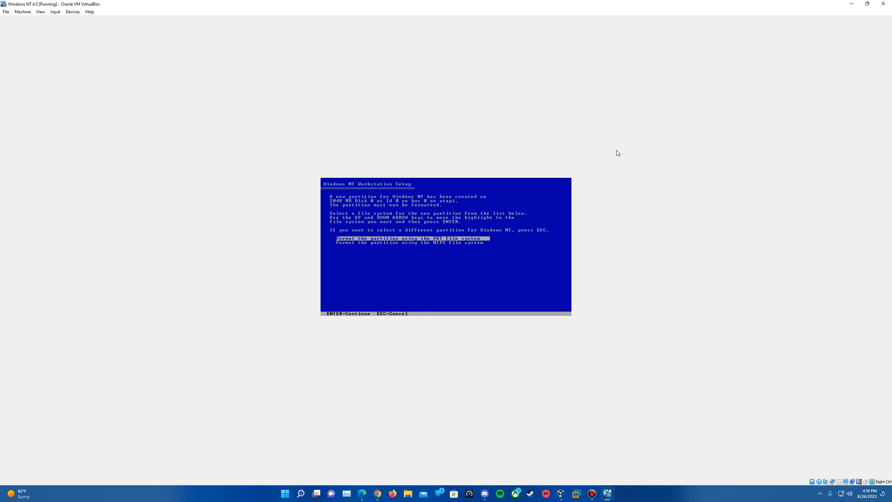
{"action": "key", "text": "Down"}
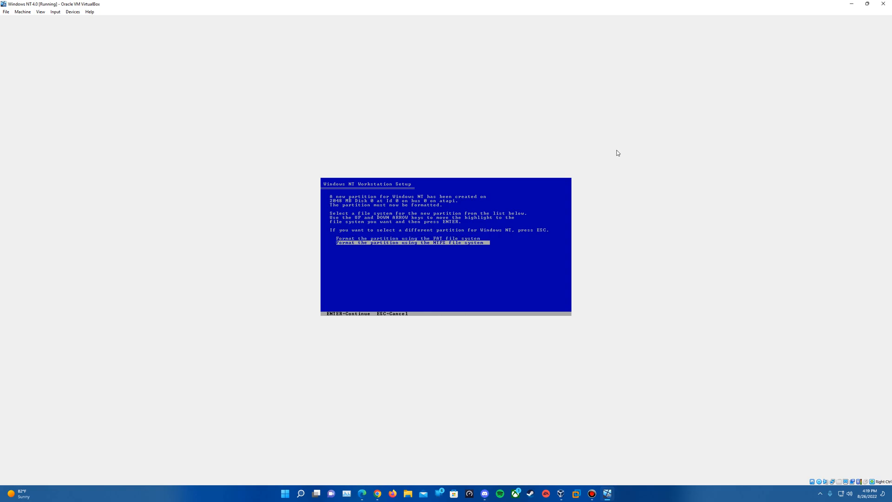
{"action": "key", "text": "enter"}
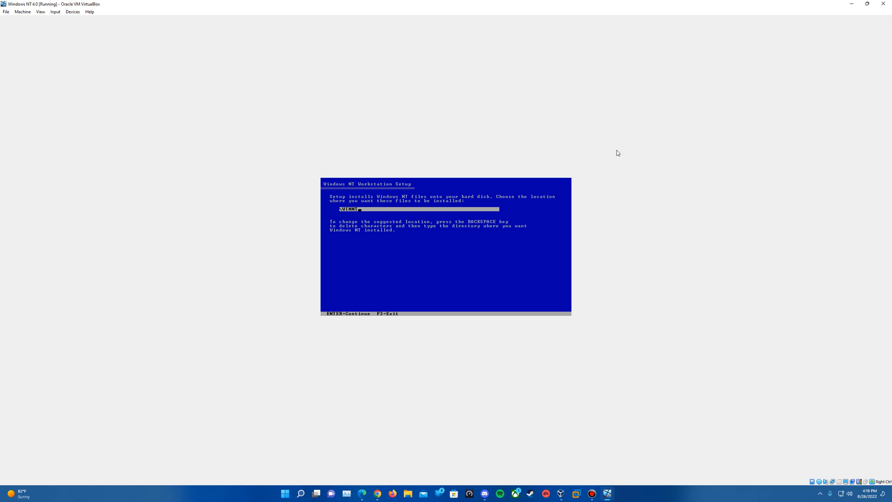
{"action": "key", "text": "enter"}
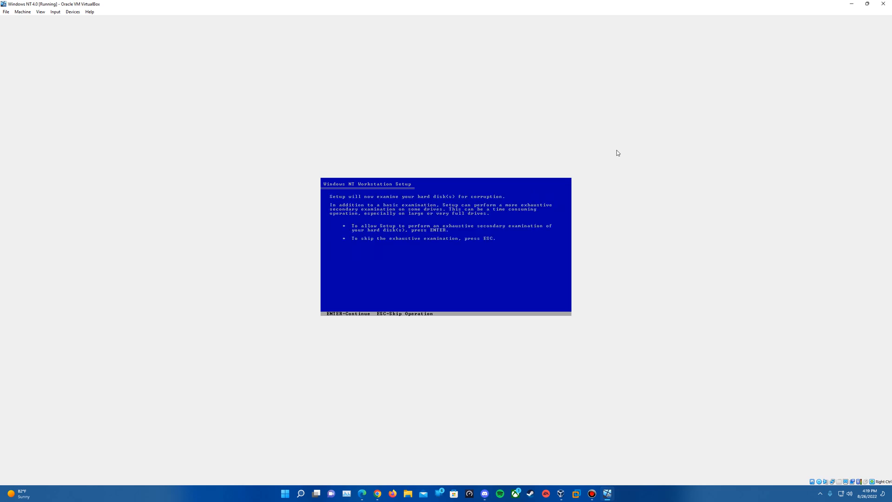
{"action": "key", "text": "enter"}
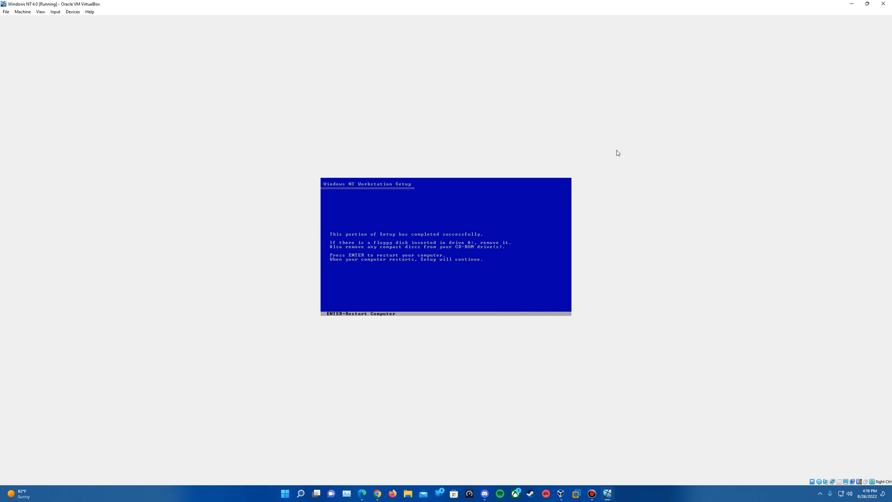
{"action": "mouse_move", "coordinate": [719, 465]}
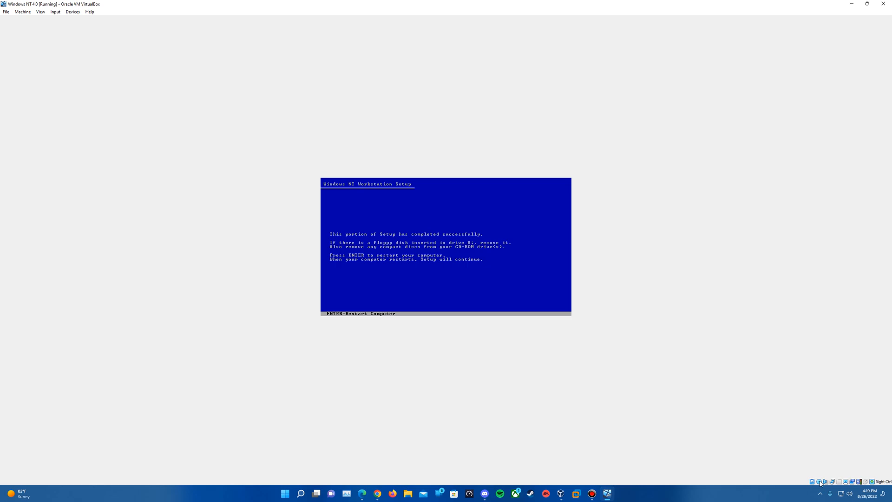
Eject the installation disc from the virtual optical drive and restart the VM.
{"action": "left_click", "coordinate": [819, 482]}
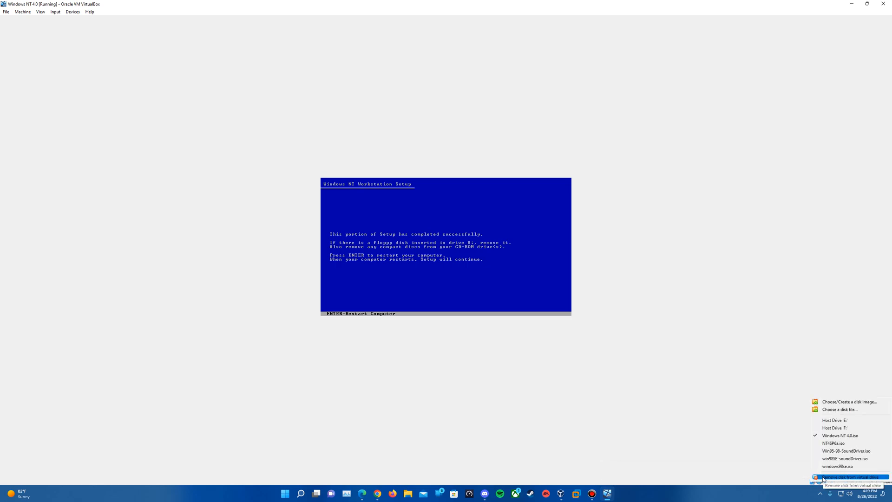
{"action": "left_click", "coordinate": [842, 490]}
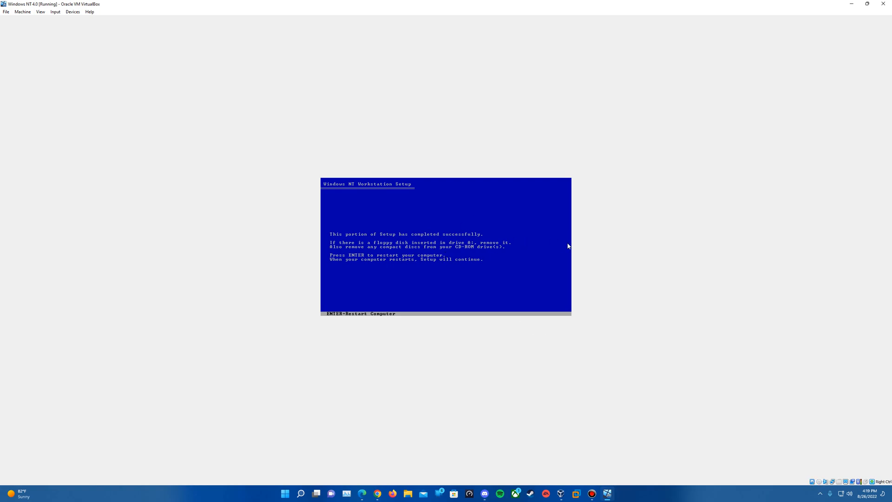
{"action": "mouse_move", "coordinate": [608, 294]}
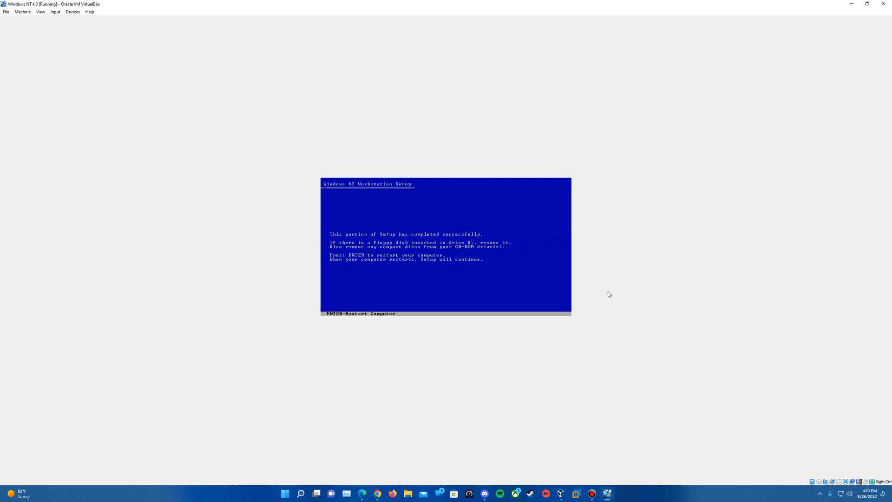
{"action": "key", "text": "enter"}
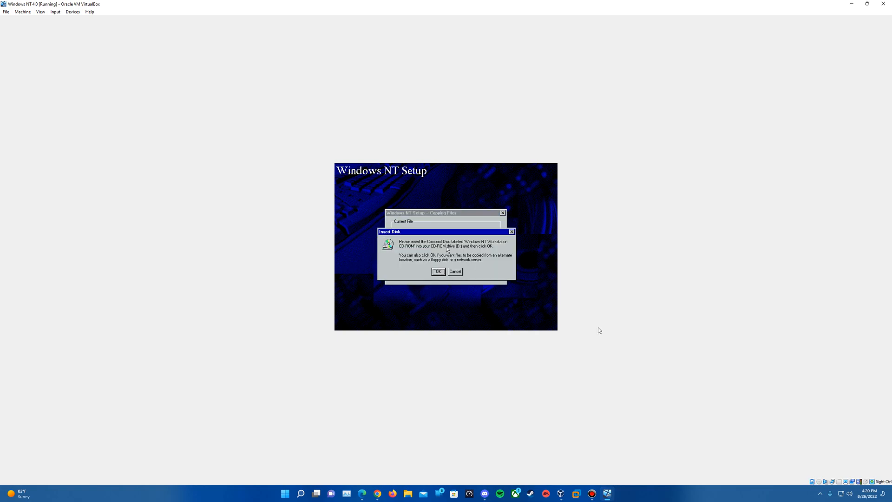
Reinsert Windows NT 4.0.iso into the virtual drive and confirm the Insert Disk prompt.
{"action": "left_click", "coordinate": [845, 481]}
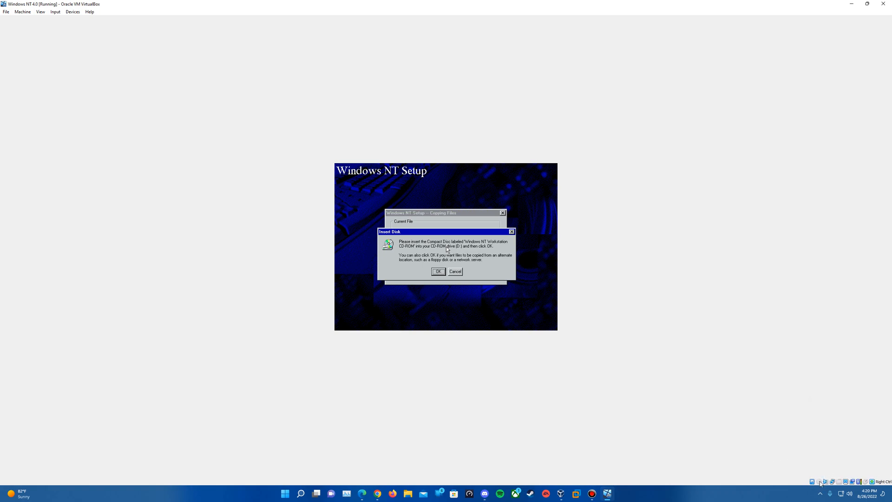
{"action": "left_click", "coordinate": [819, 481]}
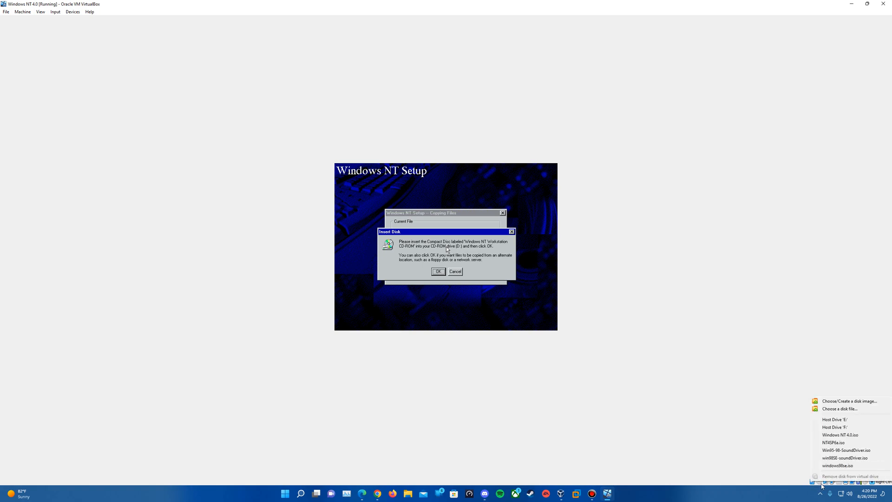
{"action": "mouse_move", "coordinate": [832, 442]}
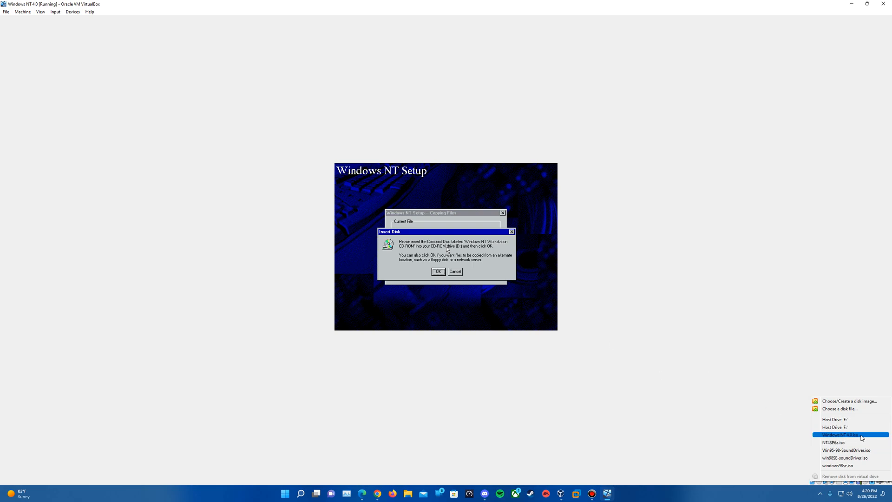
{"action": "left_click", "coordinate": [840, 434]}
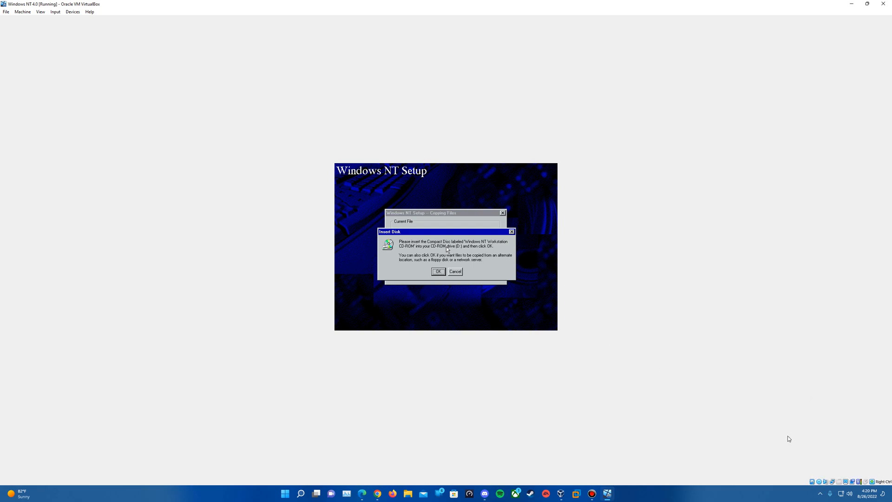
{"action": "left_click", "coordinate": [438, 271]}
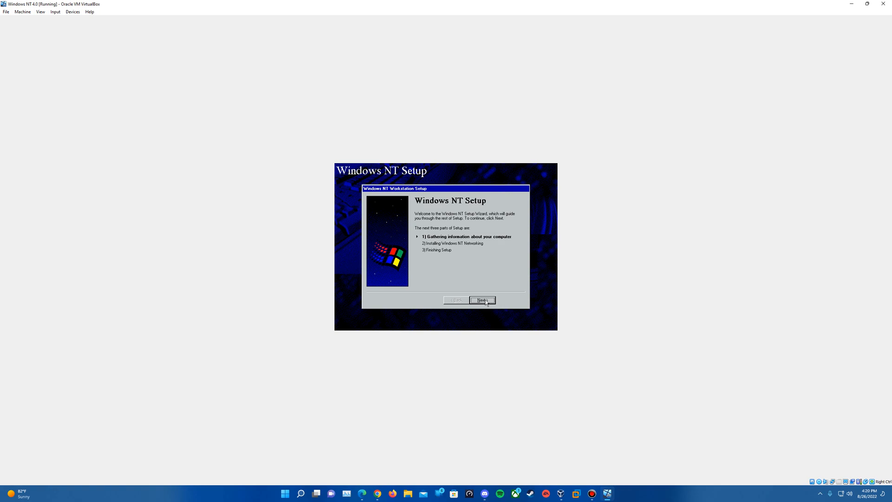
Choose Typical setup, enter organization 'Everything' and computer name NT4.
{"action": "left_click", "coordinate": [481, 300]}
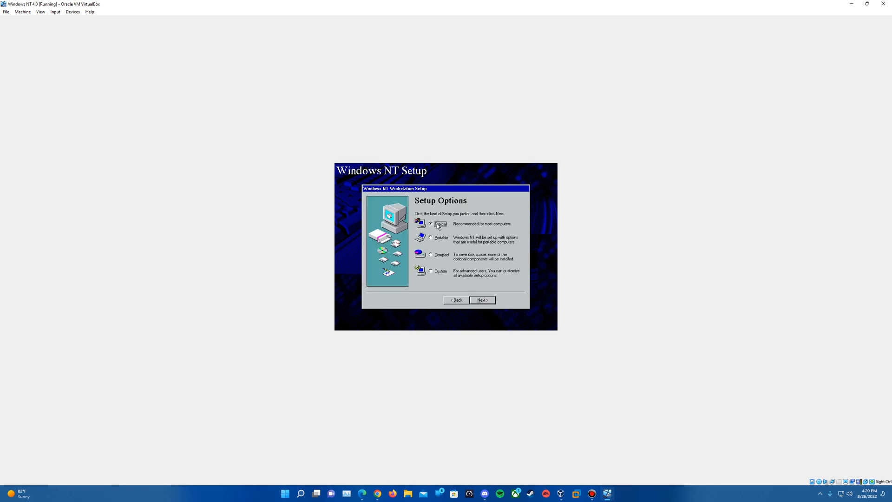
{"action": "left_click", "coordinate": [482, 300]}
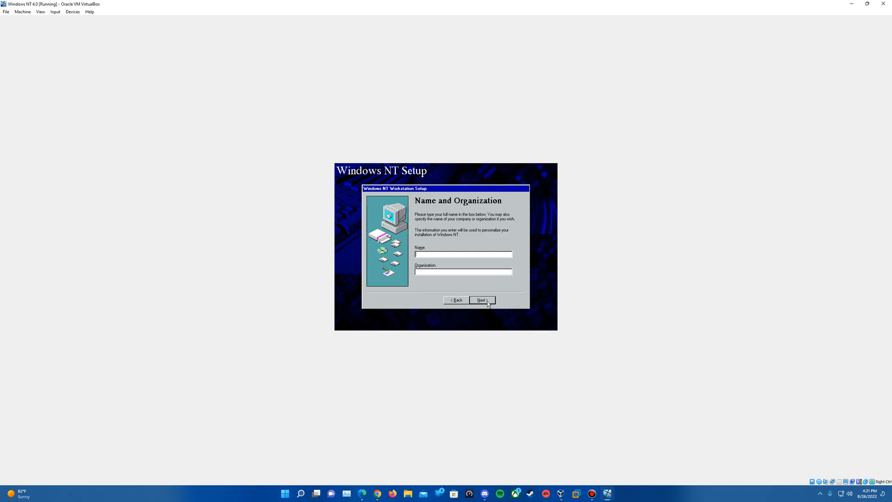
{"action": "type", "text": "Epa"}
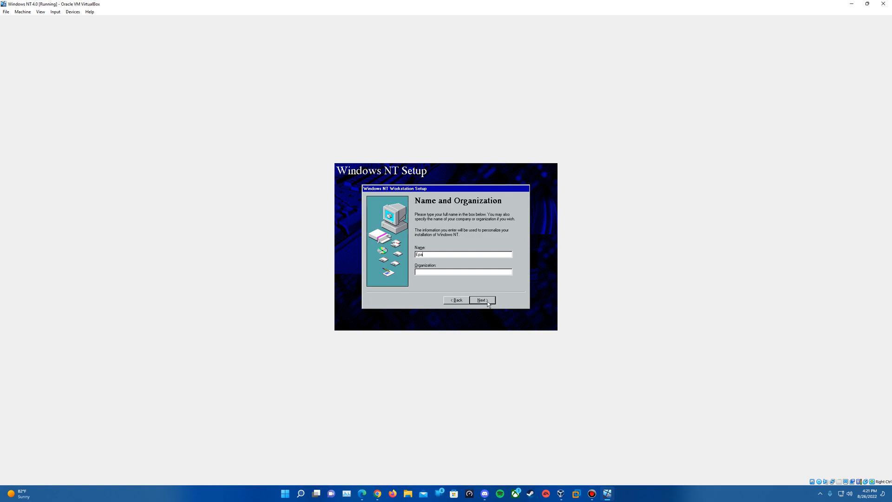
{"action": "type", "text": "Everything"}
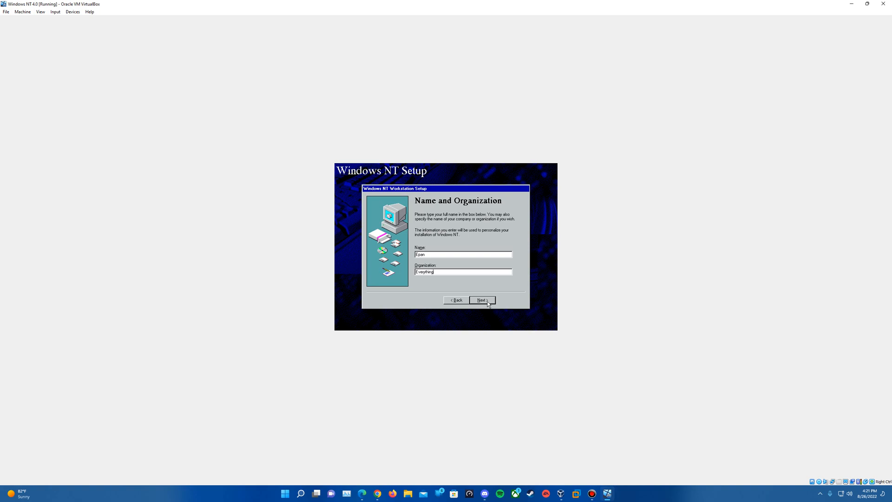
{"action": "type", "text": "E"}
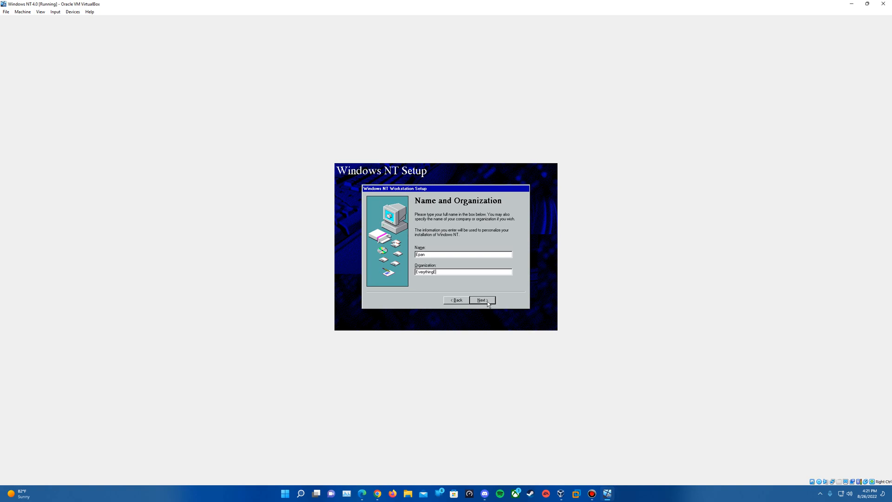
{"action": "left_click", "coordinate": [482, 300]}
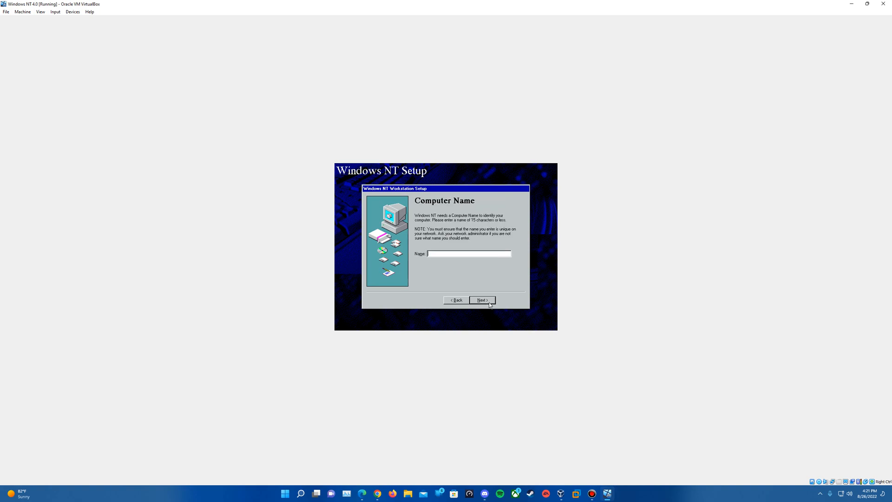
{"action": "type", "text": "N"}
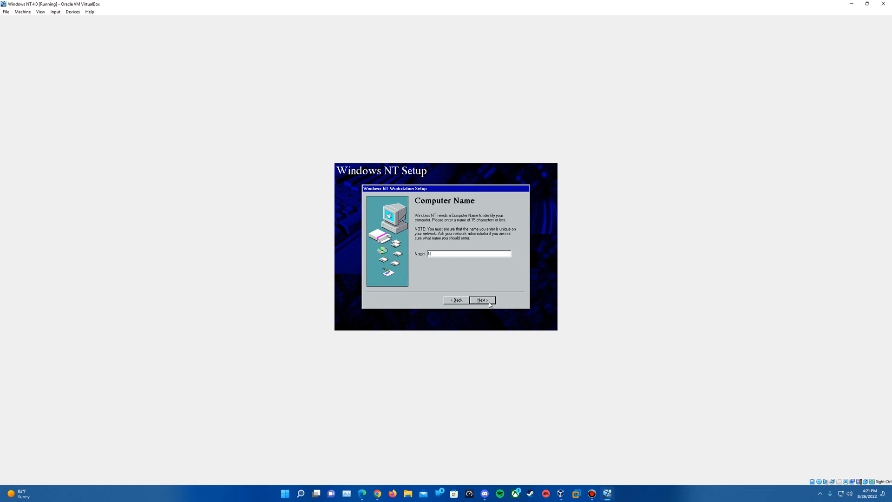
{"action": "type", "text": "NT4"}
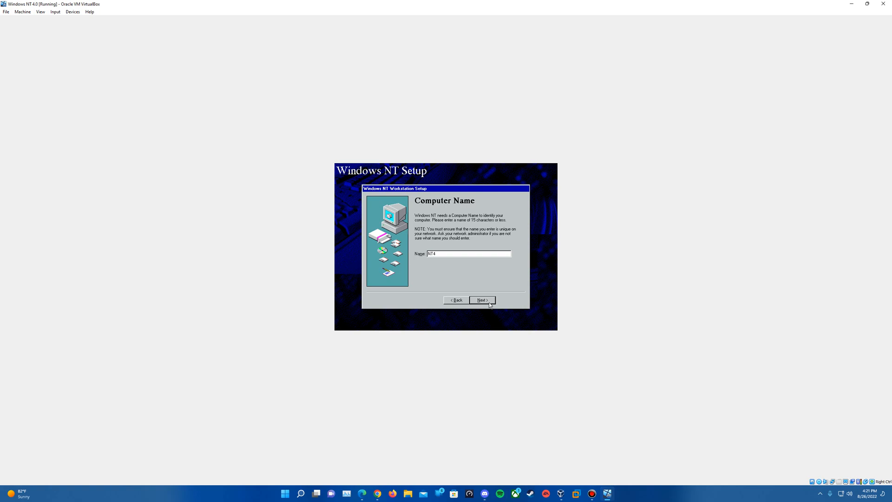
{"action": "left_click", "coordinate": [482, 300]}
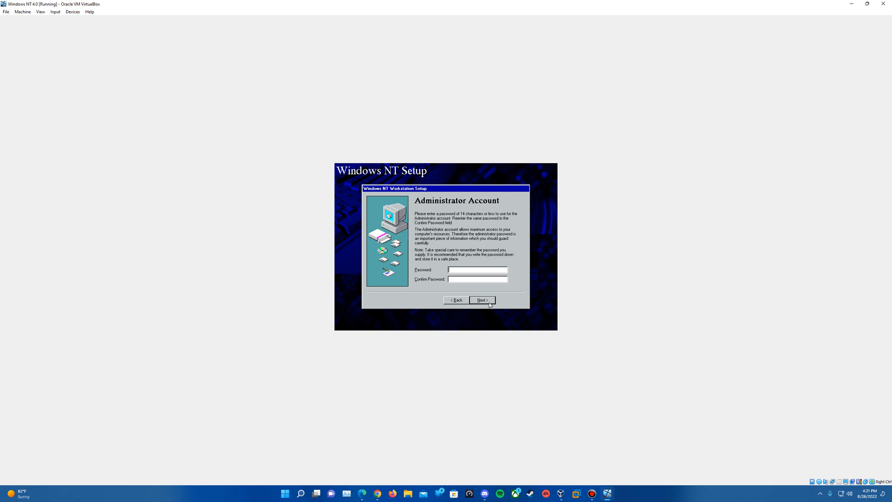
{"action": "mouse_move", "coordinate": [484, 309]}
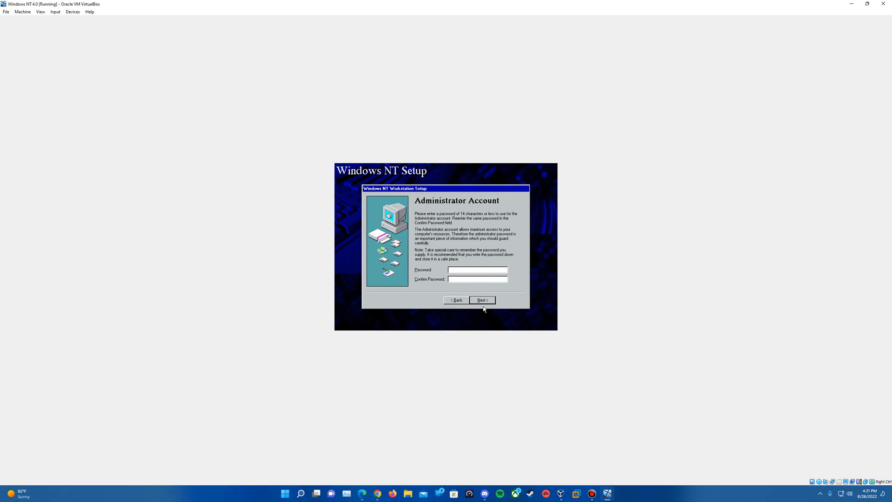
Leave the Administrator password blank, decline the repair disk, and keep common components.
{"action": "left_click", "coordinate": [482, 299]}
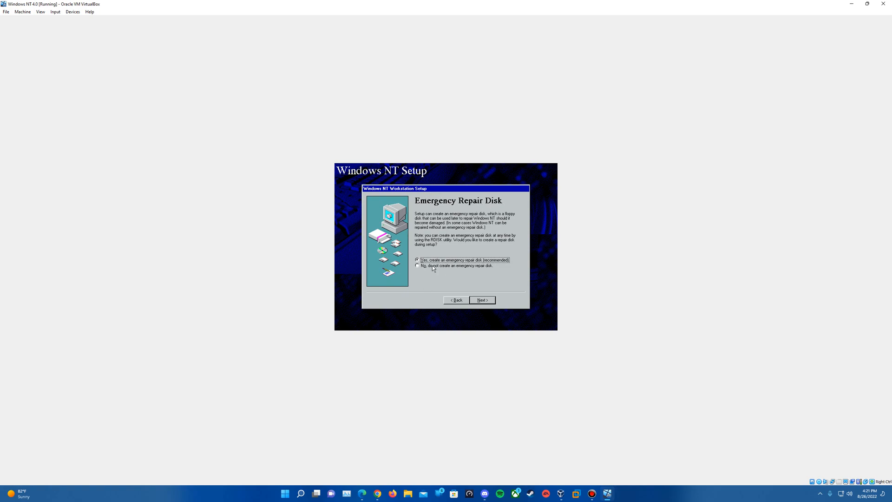
{"action": "left_click", "coordinate": [417, 266]}
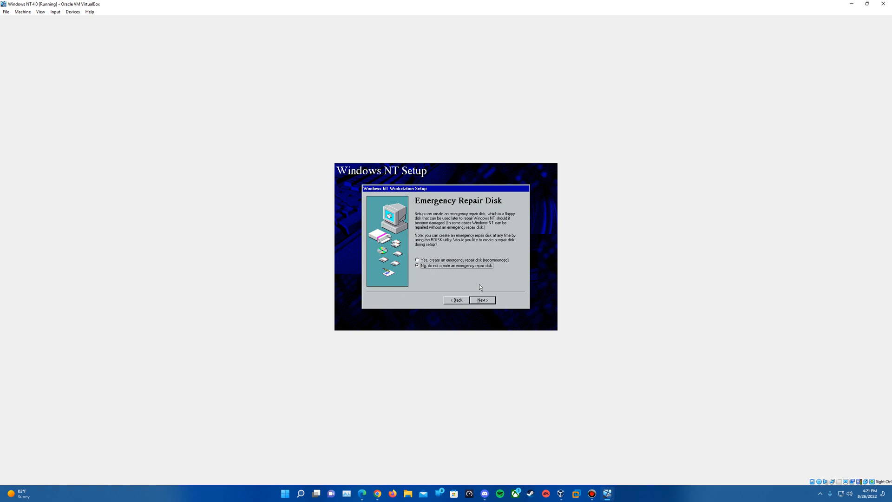
{"action": "left_click", "coordinate": [482, 300]}
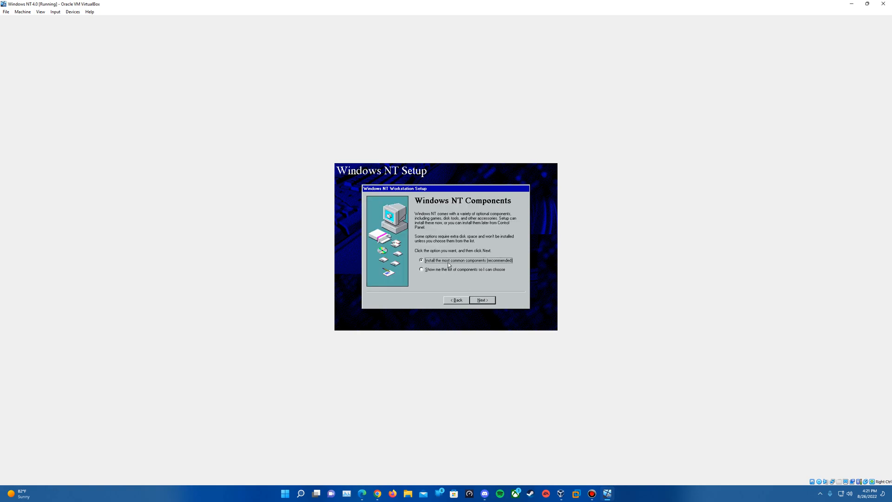
{"action": "mouse_move", "coordinate": [480, 320]}
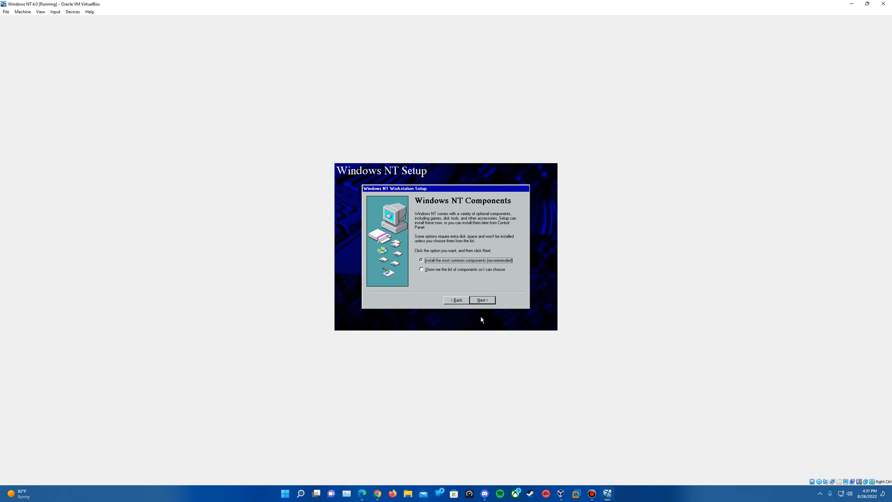
{"action": "left_click", "coordinate": [482, 299]}
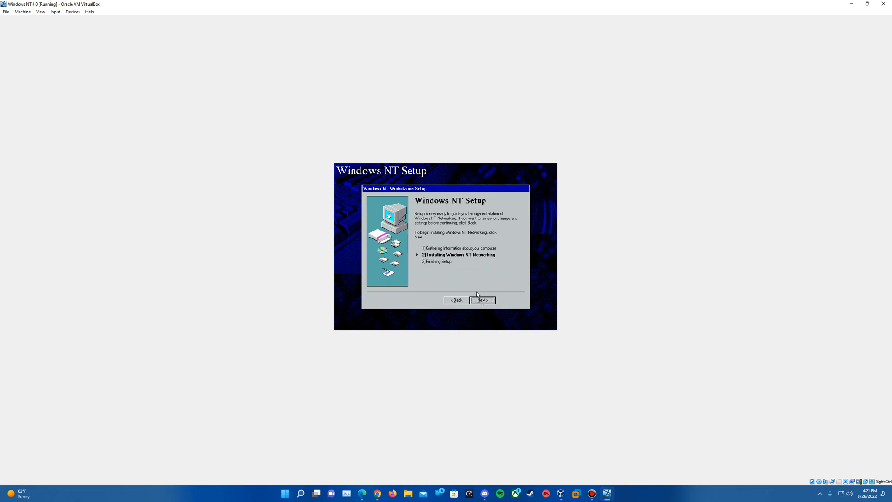
Choose wired networking with the detected AMD PCNET adapter and TCP/IP protocol.
{"action": "left_click", "coordinate": [482, 299]}
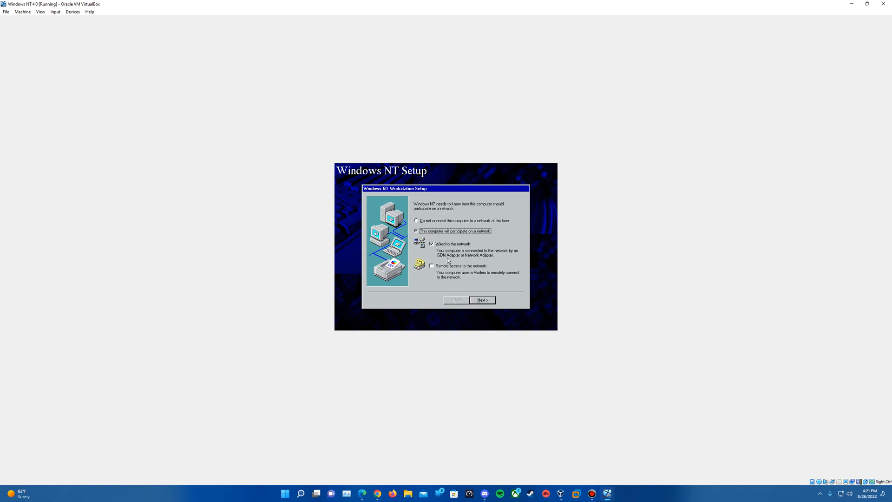
{"action": "mouse_move", "coordinate": [425, 233]}
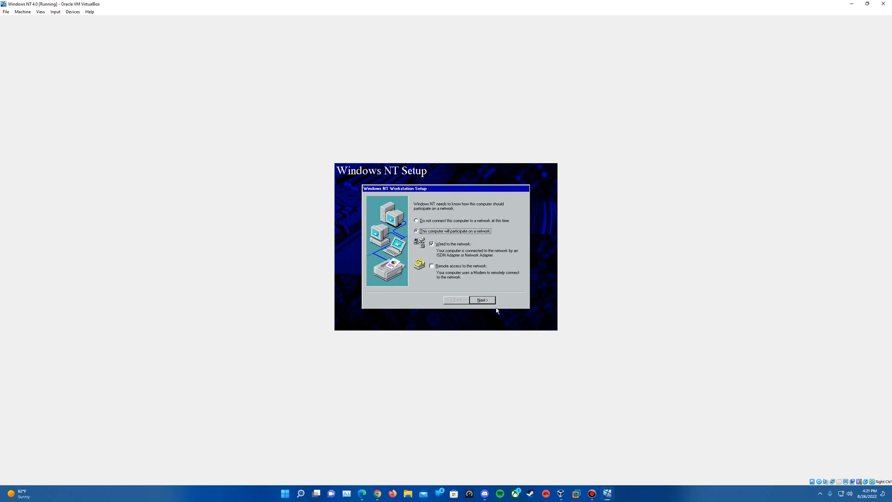
{"action": "left_click", "coordinate": [482, 299]}
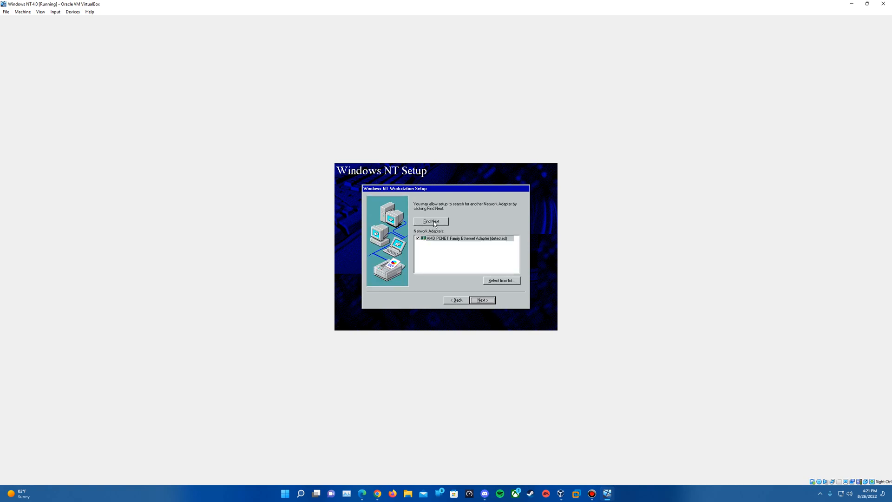
{"action": "mouse_move", "coordinate": [480, 248]}
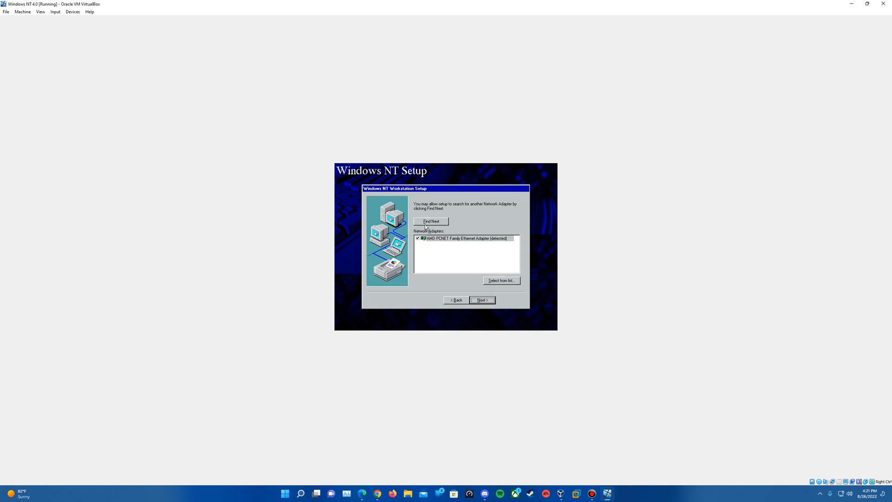
{"action": "left_click", "coordinate": [482, 300]}
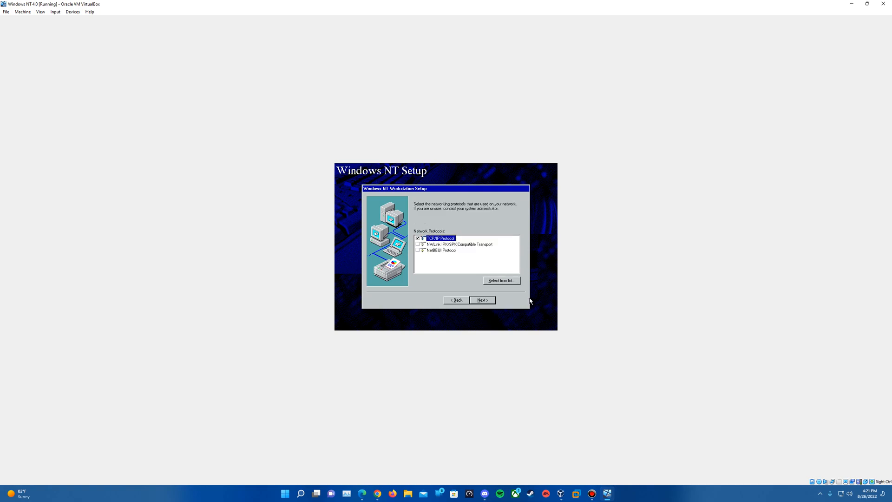
{"action": "mouse_move", "coordinate": [483, 283]}
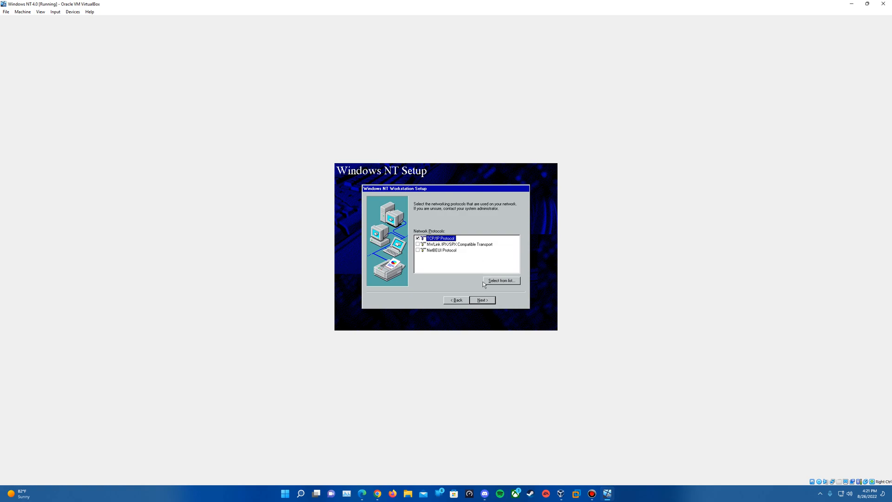
{"action": "left_click", "coordinate": [482, 299]}
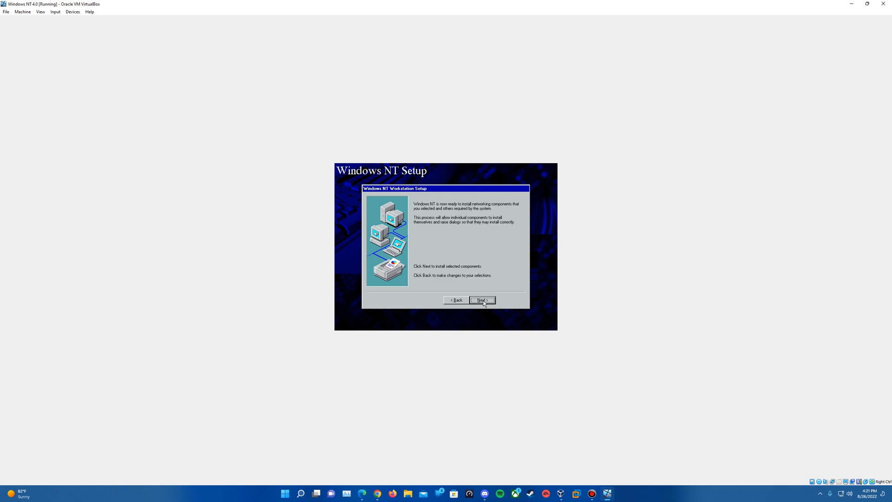
{"action": "left_click", "coordinate": [482, 299]}
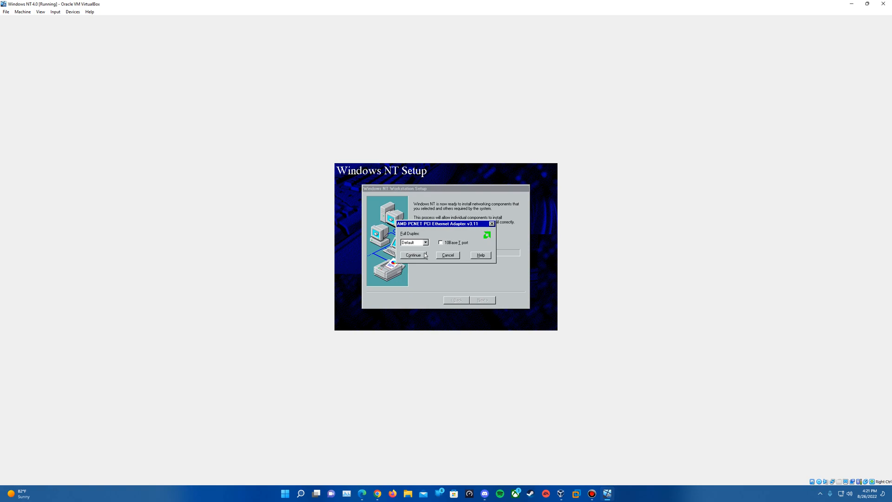
Keep adapter defaults, use DHCP, stay in WORKGROUP, and finish the wizard.
{"action": "left_click", "coordinate": [413, 255]}
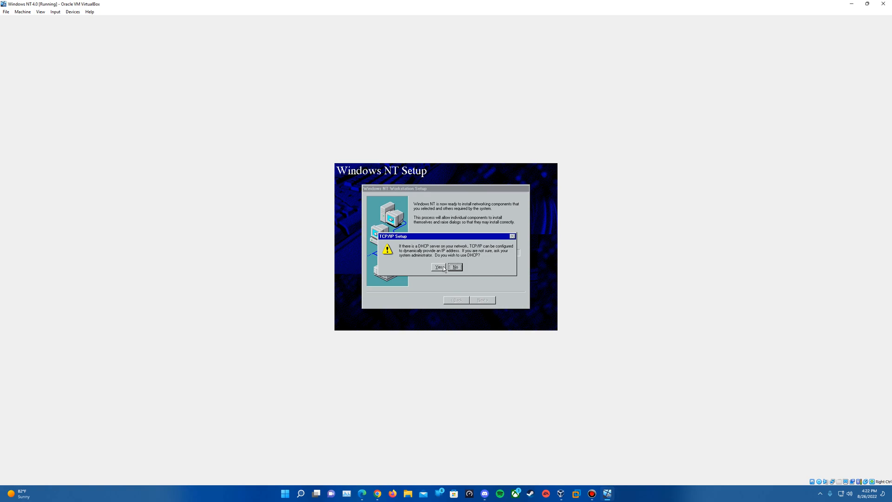
{"action": "left_click", "coordinate": [436, 267]}
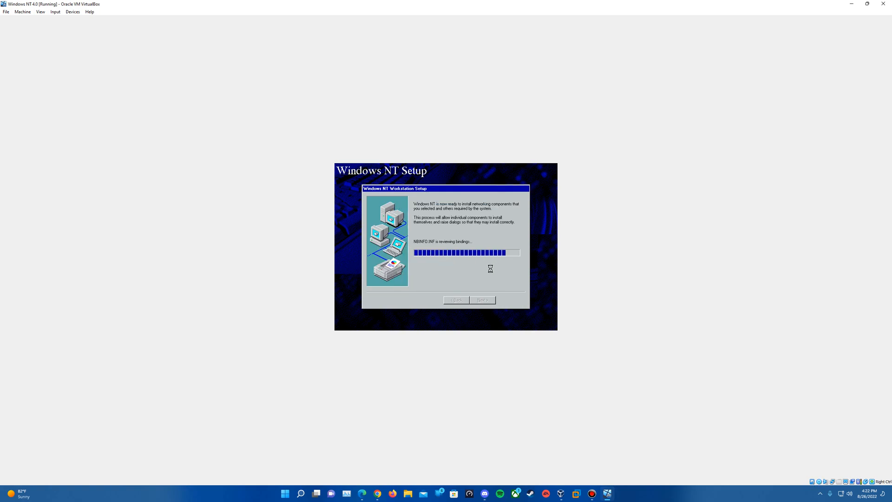
{"action": "left_click", "coordinate": [482, 300]}
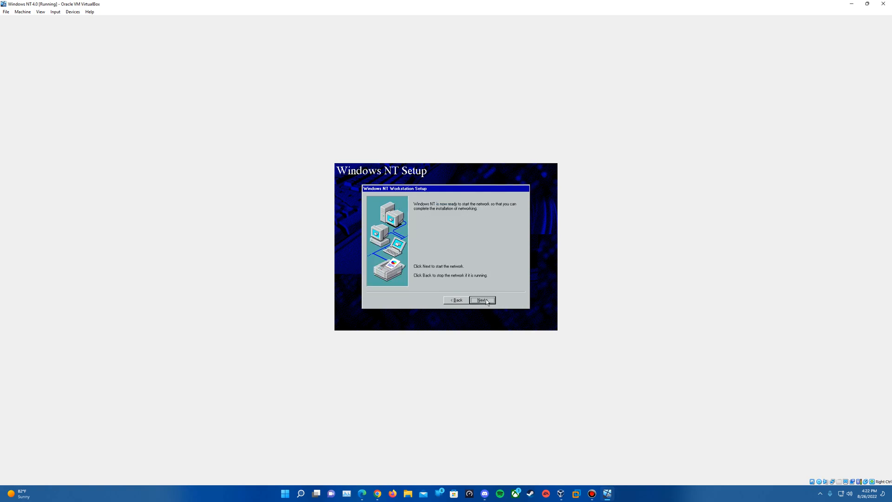
{"action": "left_click", "coordinate": [482, 300]}
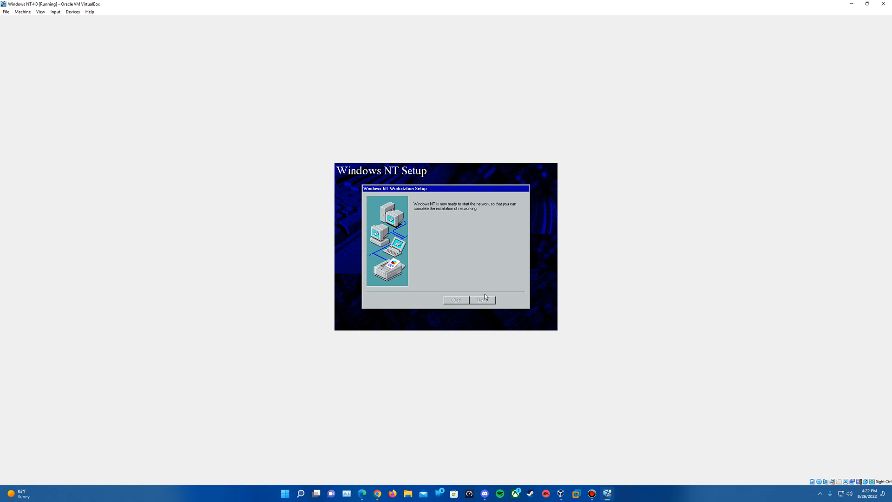
{"action": "mouse_move", "coordinate": [483, 294]}
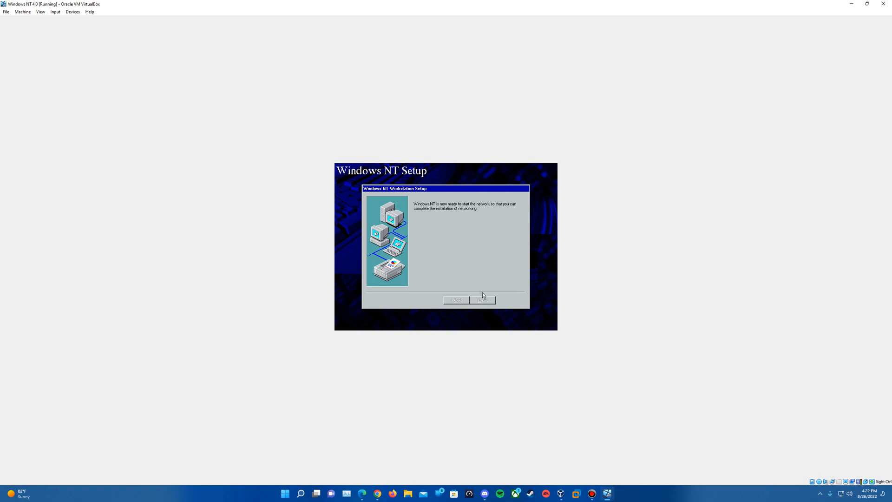
{"action": "left_click", "coordinate": [482, 300]}
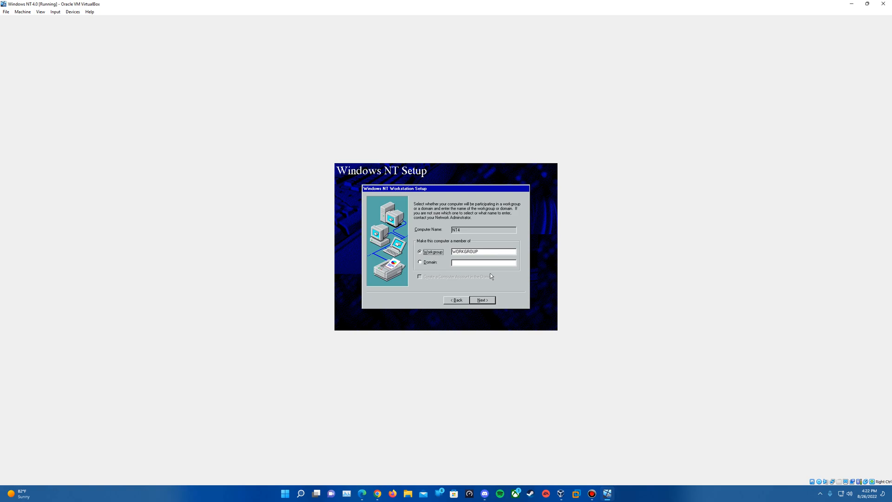
{"action": "left_click", "coordinate": [483, 300]}
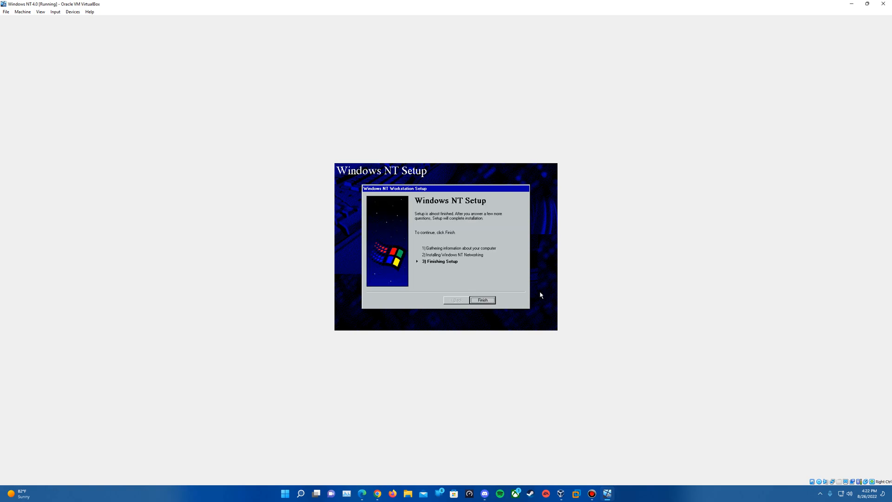
{"action": "left_click", "coordinate": [482, 299]}
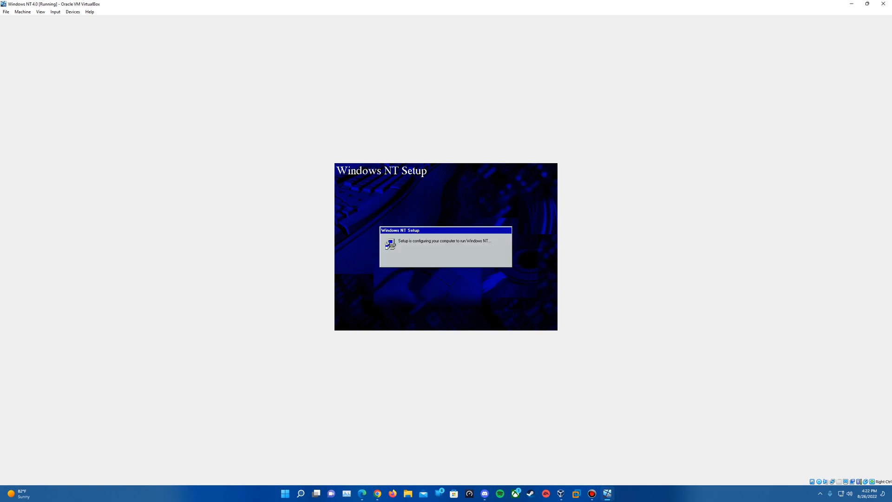
{"action": "mouse_move", "coordinate": [546, 180]}
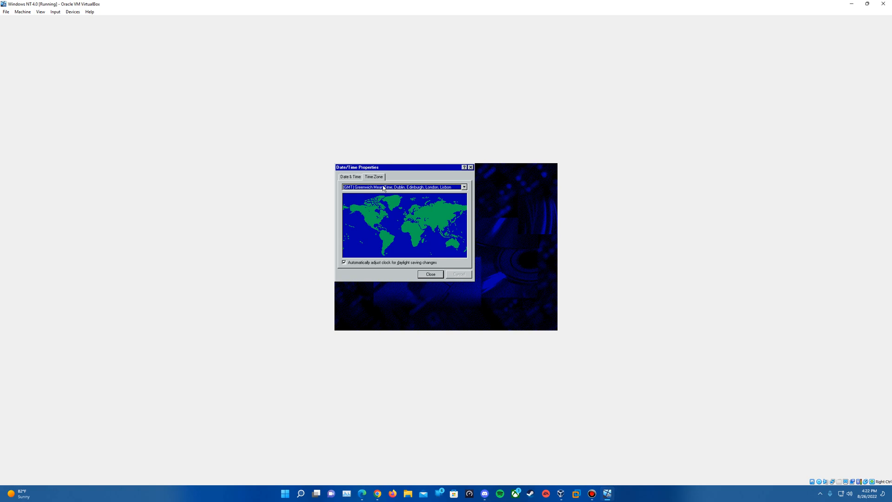
Set the time zone to GMT-06:00 Central Time (US & Canada) and close Date/Time Properties.
{"action": "left_click", "coordinate": [464, 187]}
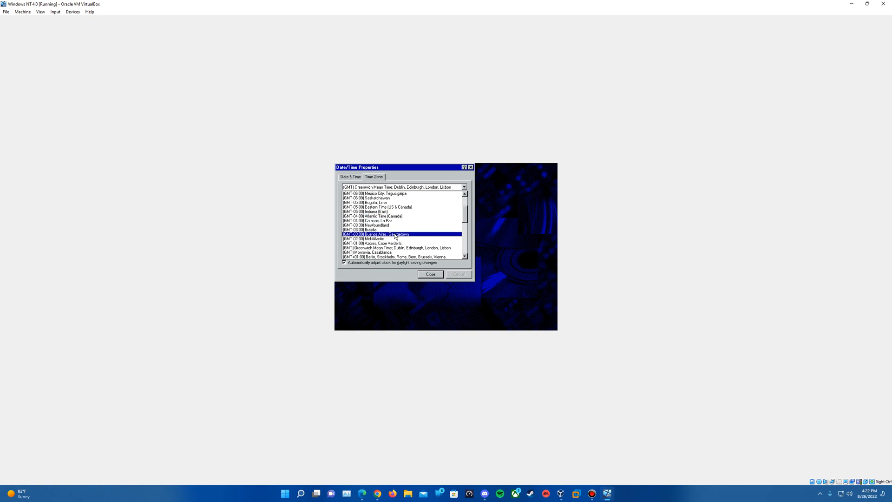
{"action": "left_click", "coordinate": [382, 199]}
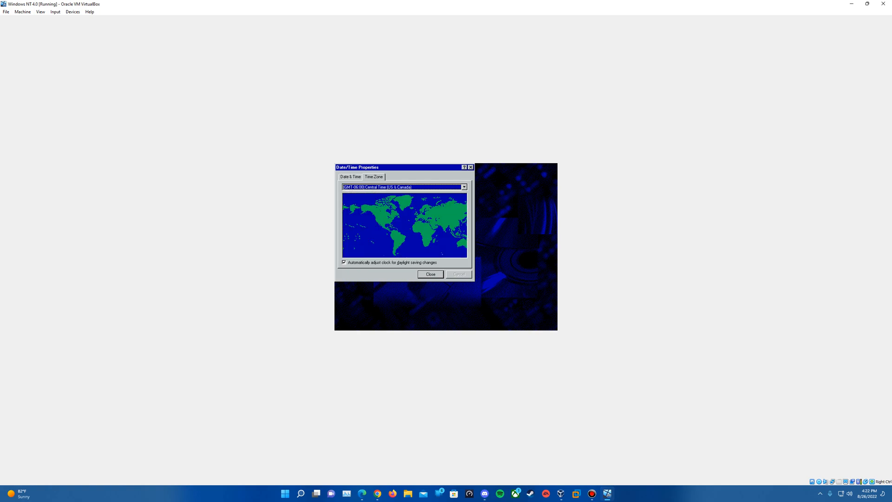
{"action": "left_click", "coordinate": [350, 176]}
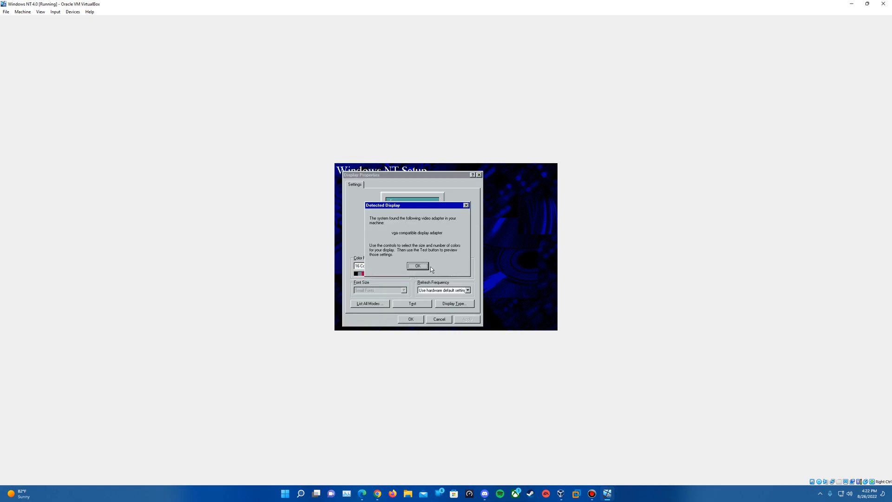
Dismiss the detected display notice, then test and confirm the 800 by 600 display mode.
{"action": "left_click", "coordinate": [417, 266]}
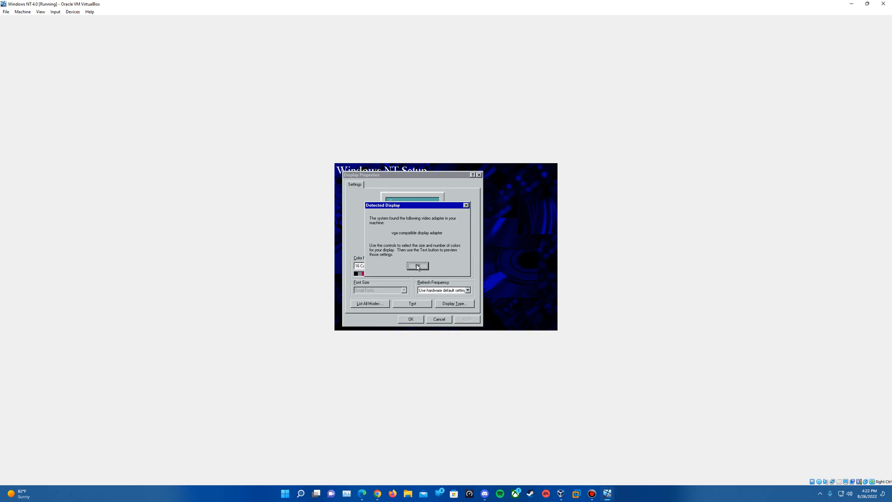
{"action": "left_click", "coordinate": [417, 266]}
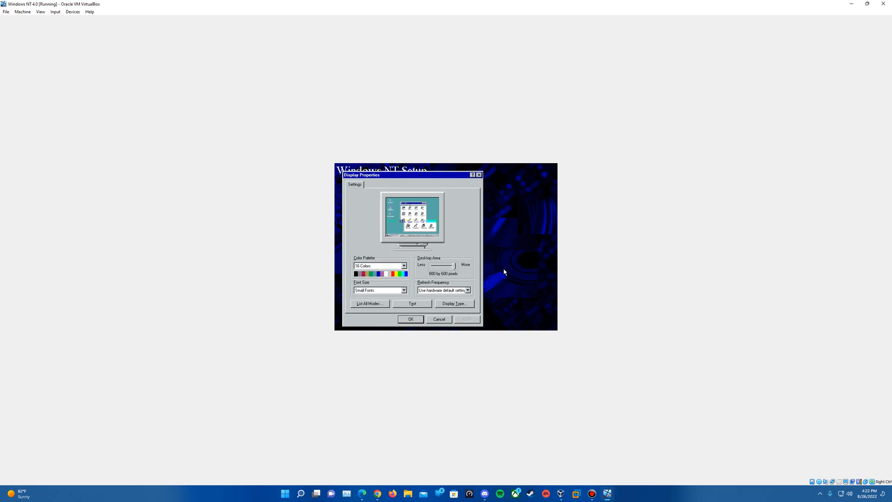
{"action": "left_click", "coordinate": [377, 265]}
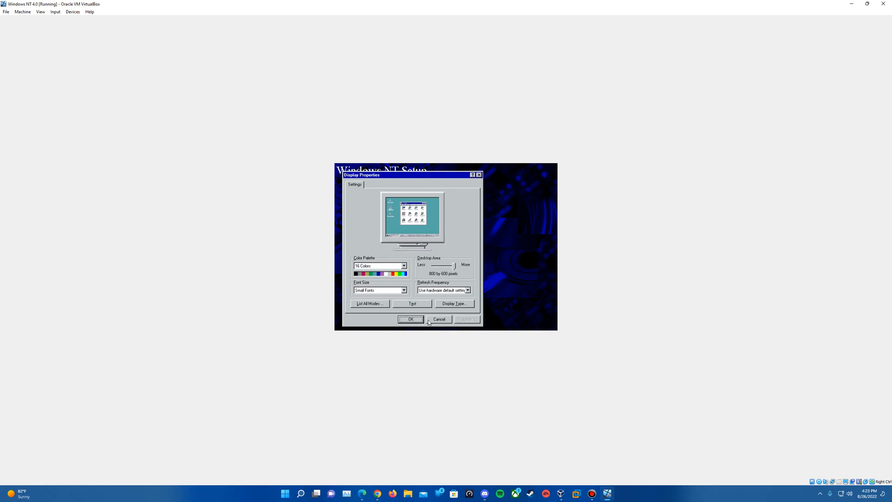
{"action": "left_click", "coordinate": [412, 304]}
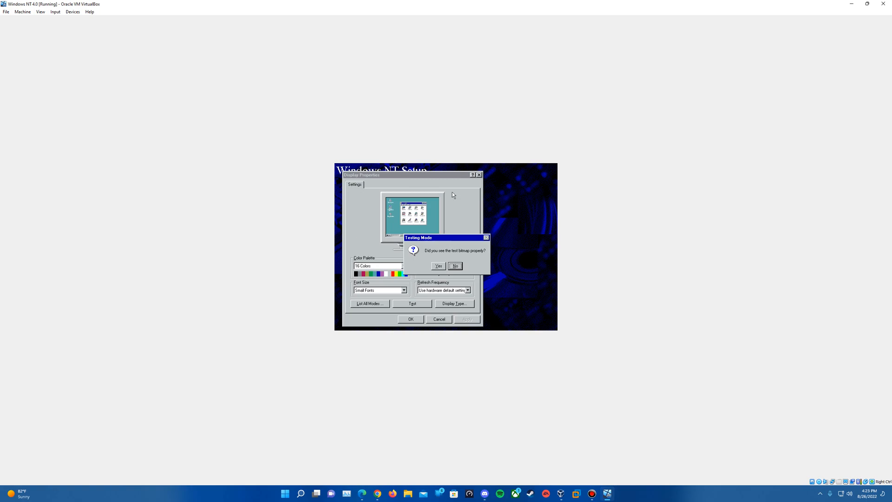
{"action": "mouse_move", "coordinate": [474, 255]}
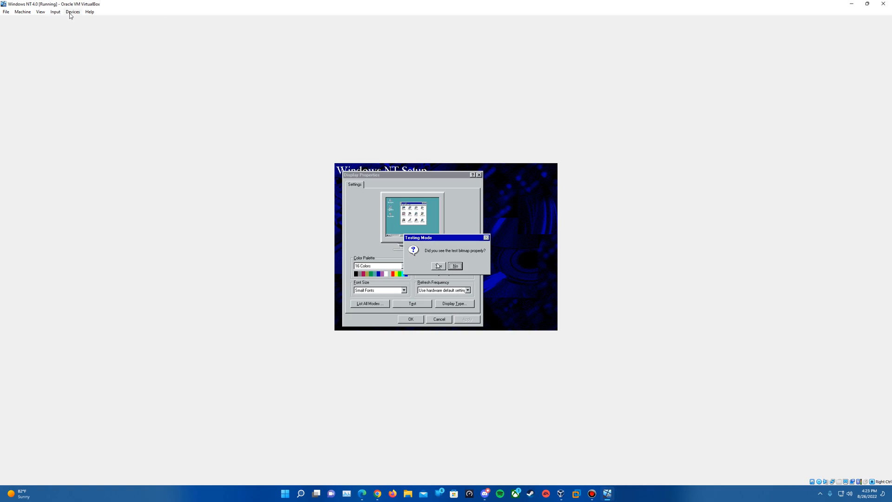
{"action": "left_click", "coordinate": [54, 12]}
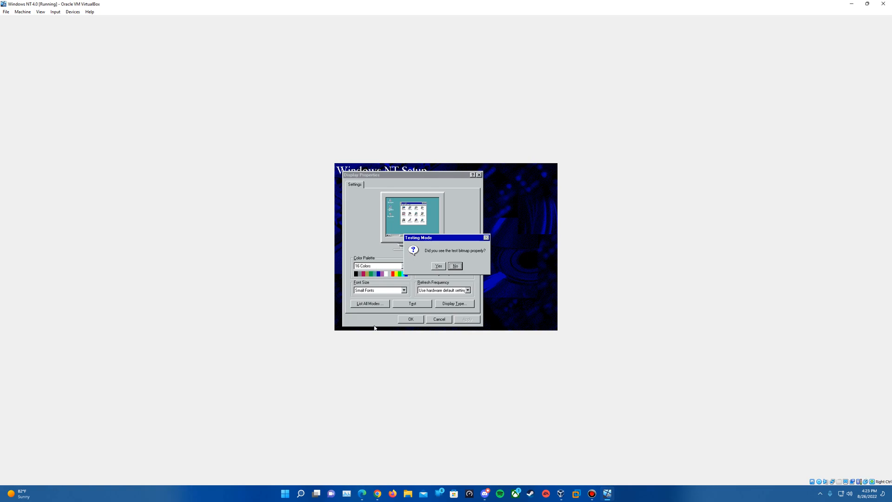
{"action": "mouse_move", "coordinate": [525, 246]}
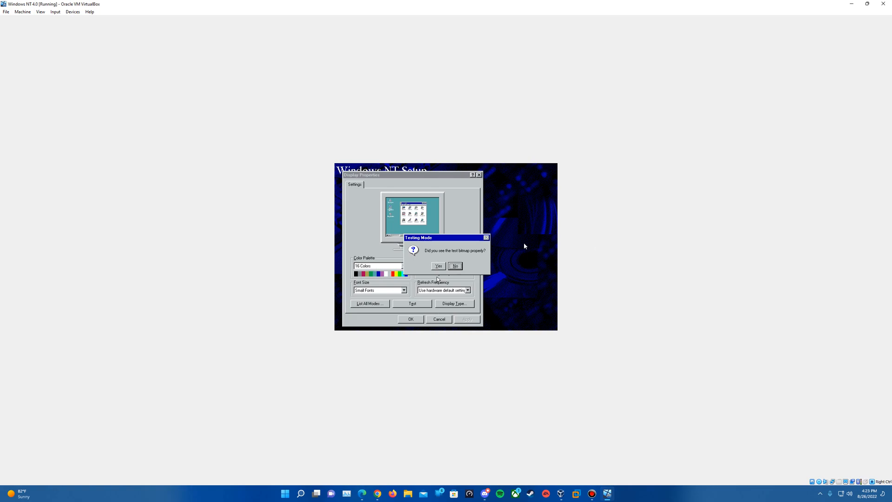
{"action": "mouse_move", "coordinate": [452, 276]}
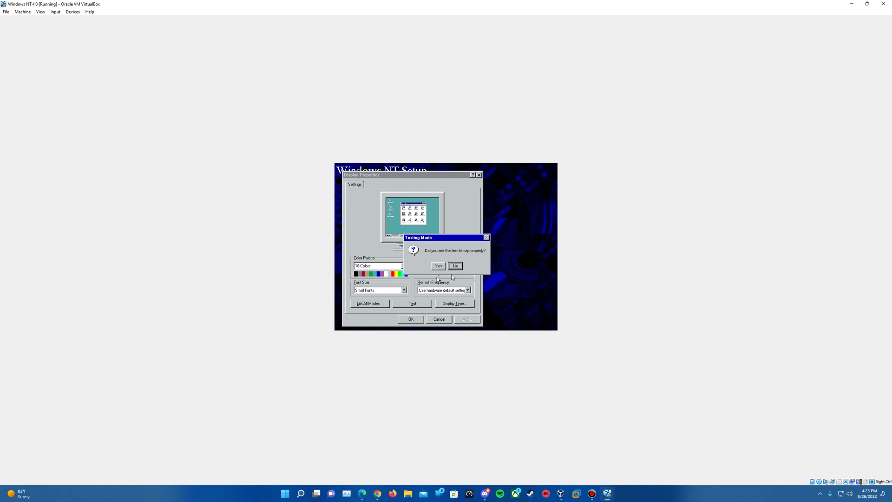
{"action": "left_click", "coordinate": [437, 266]}
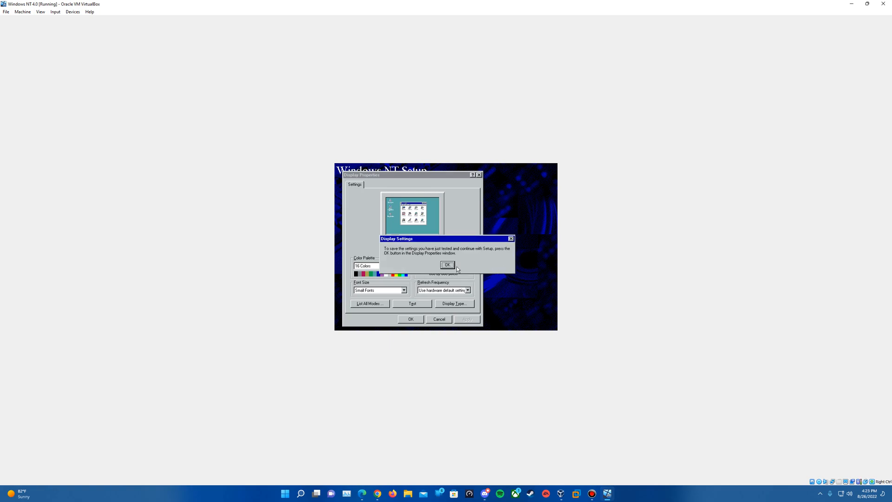
{"action": "left_click", "coordinate": [447, 265]}
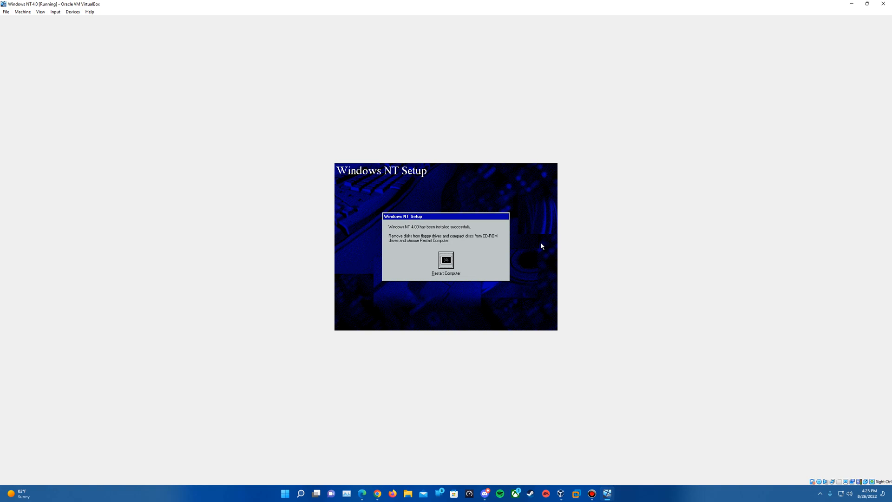
{"action": "mouse_move", "coordinate": [527, 252]}
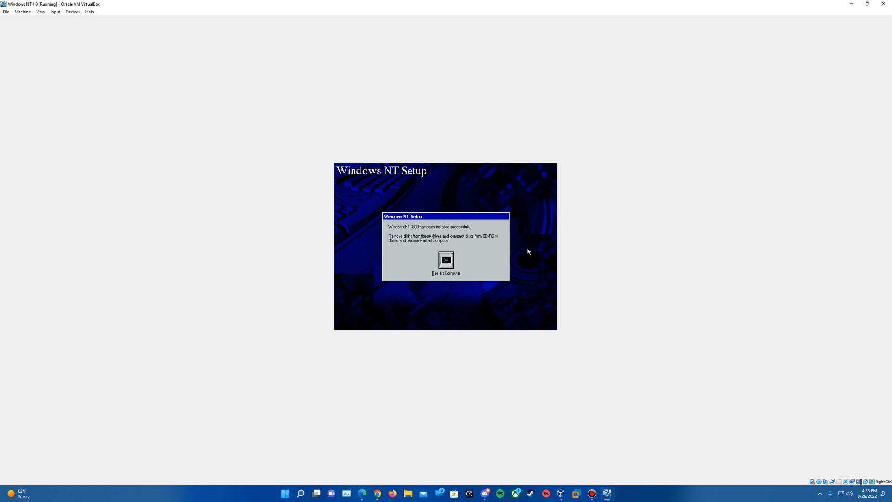
{"action": "mouse_move", "coordinate": [604, 214]}
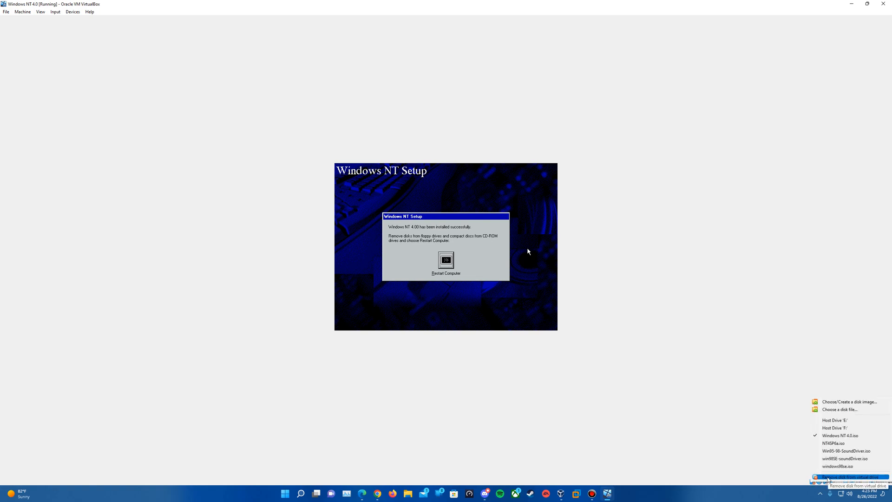
Eject the Windows NT installation disc and restart the virtual machine.
{"action": "left_click", "coordinate": [850, 476]}
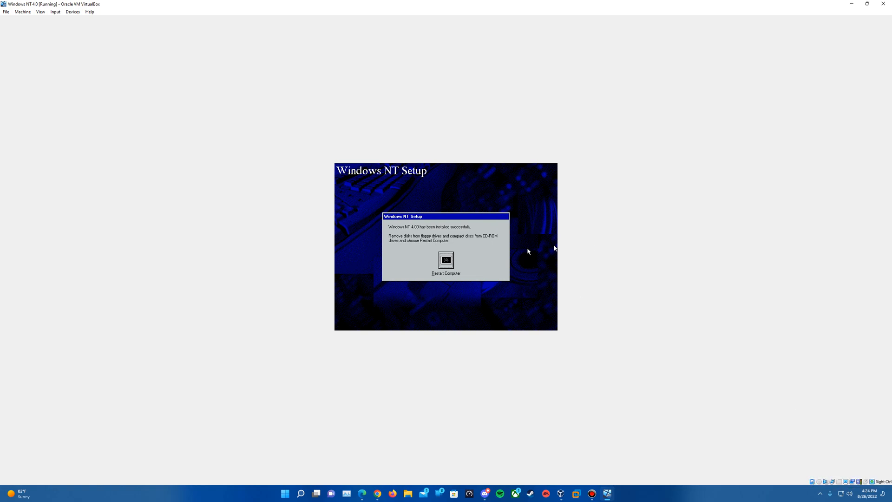
{"action": "left_click", "coordinate": [446, 260]}
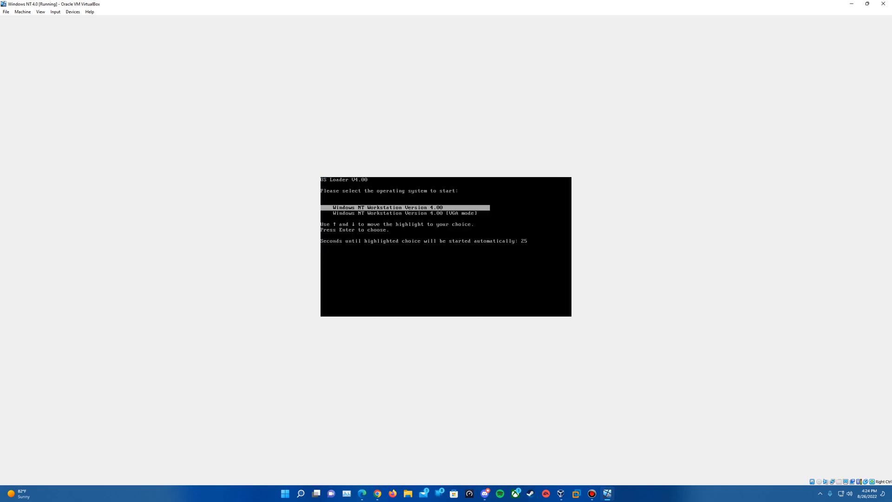
Boot Windows NT 4.00 and log on as Administrator using inserted Ctrl-Alt-Del.
{"action": "key", "text": "Down"}
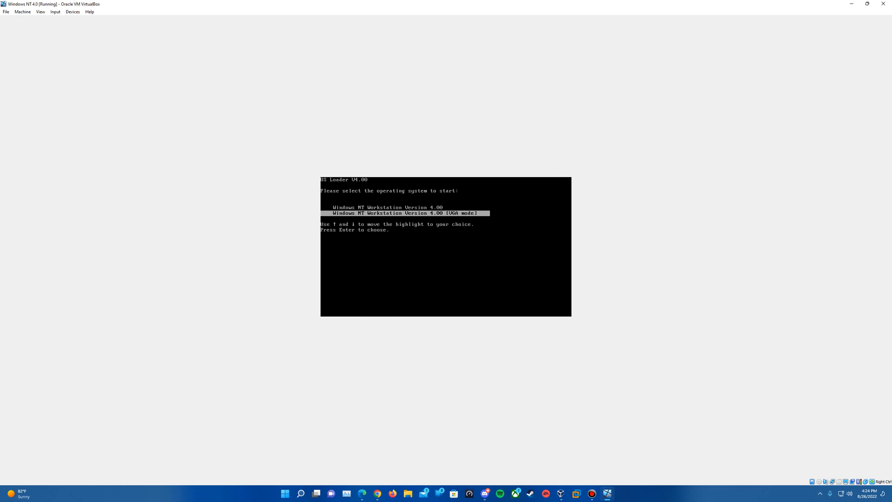
{"action": "key", "text": "enter"}
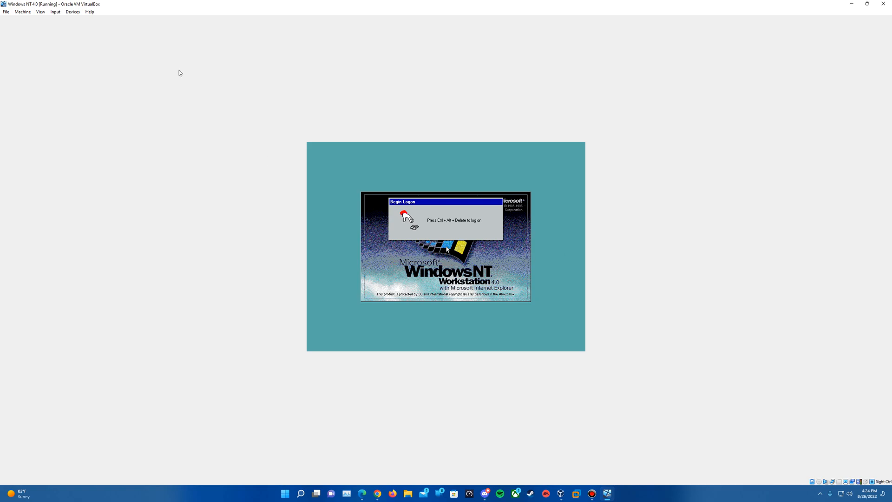
{"action": "mouse_move", "coordinate": [69, 15]}
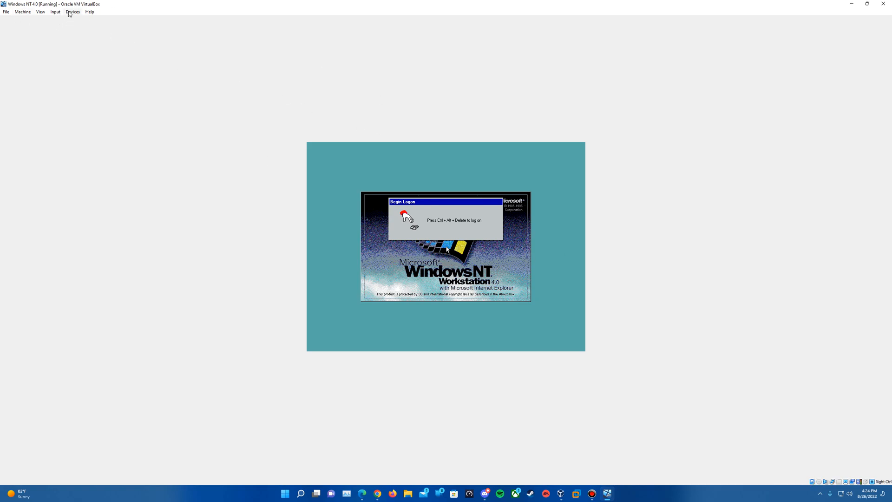
{"action": "left_click", "coordinate": [54, 12]}
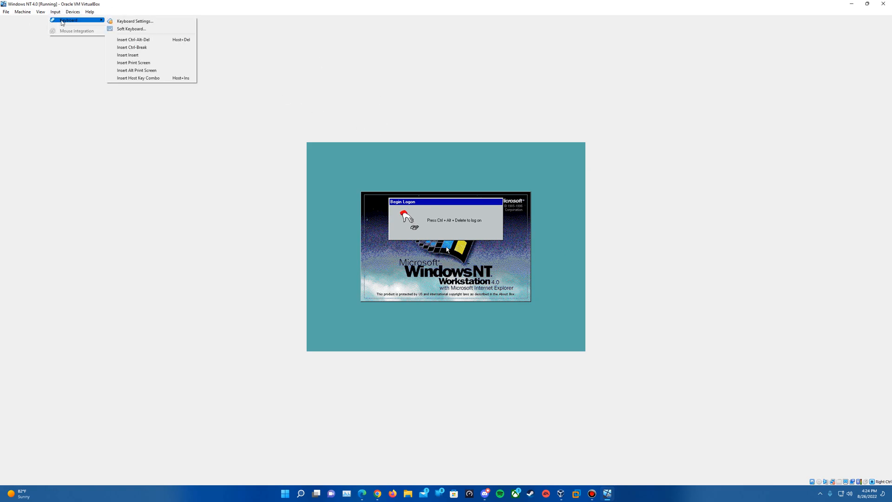
{"action": "left_click", "coordinate": [135, 39]}
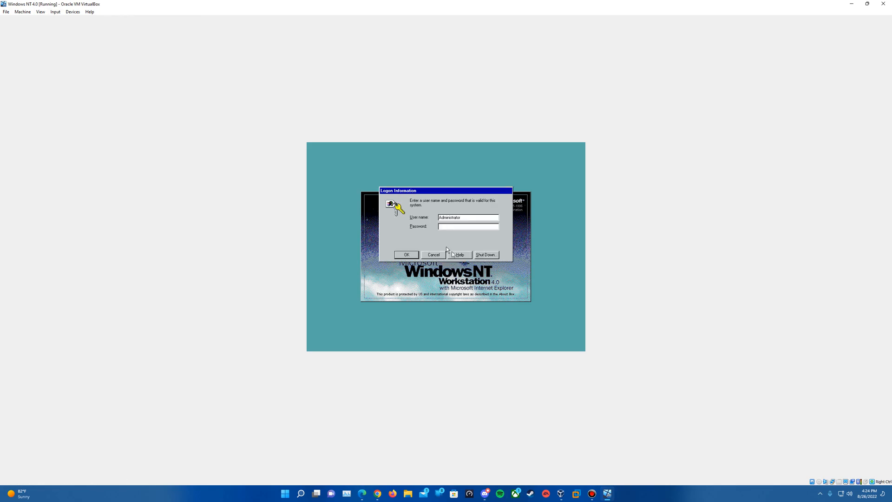
{"action": "left_click", "coordinate": [405, 255]}
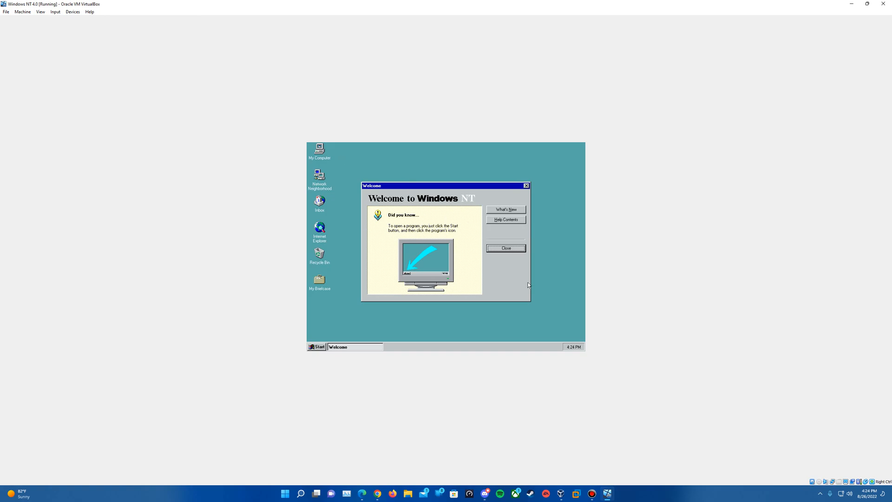
Close the Welcome screen and mount NT4SP6a.iso in the virtual optical drive.
{"action": "left_click", "coordinate": [506, 248]}
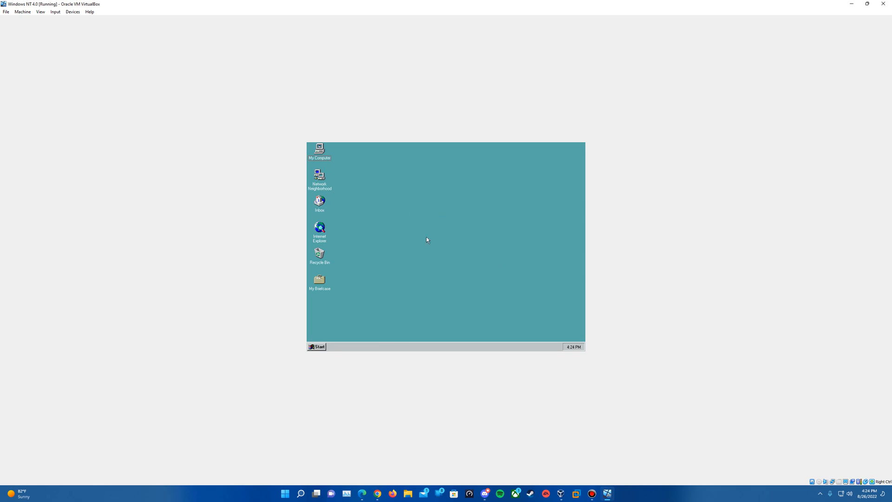
{"action": "mouse_move", "coordinate": [725, 463]}
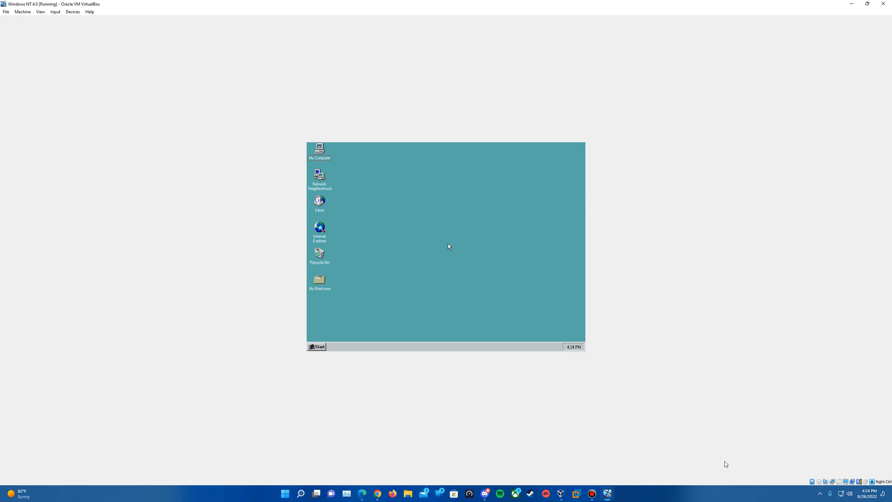
{"action": "mouse_move", "coordinate": [819, 481]}
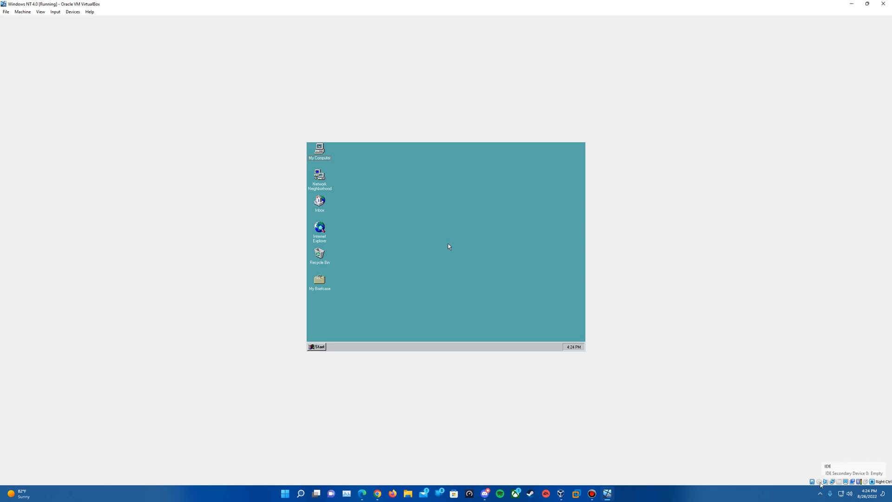
{"action": "left_click", "coordinate": [819, 481]}
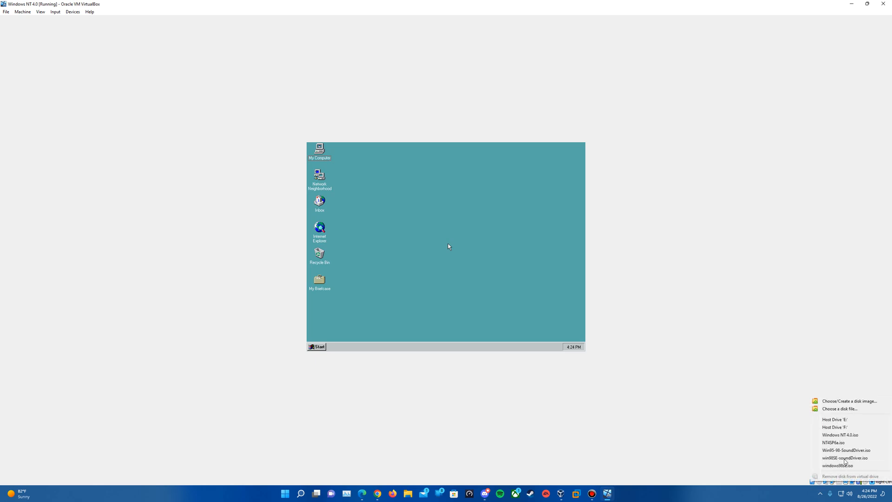
{"action": "left_click", "coordinate": [839, 408]}
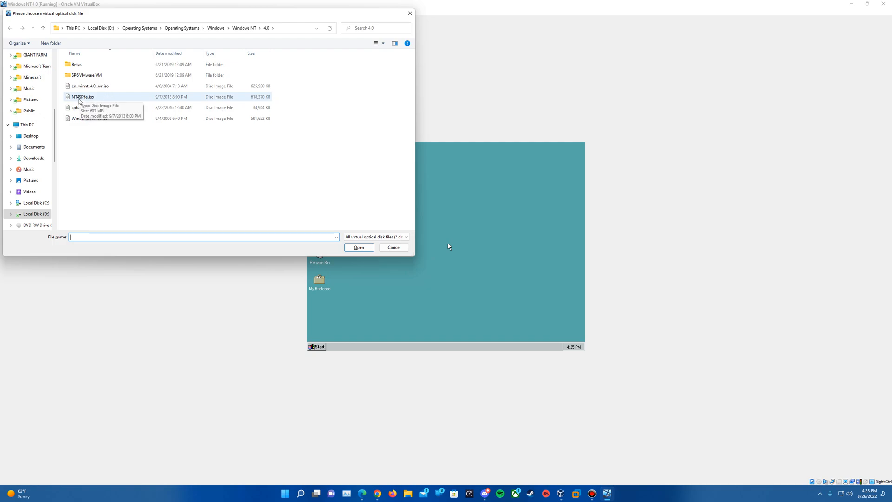
{"action": "mouse_move", "coordinate": [96, 99]}
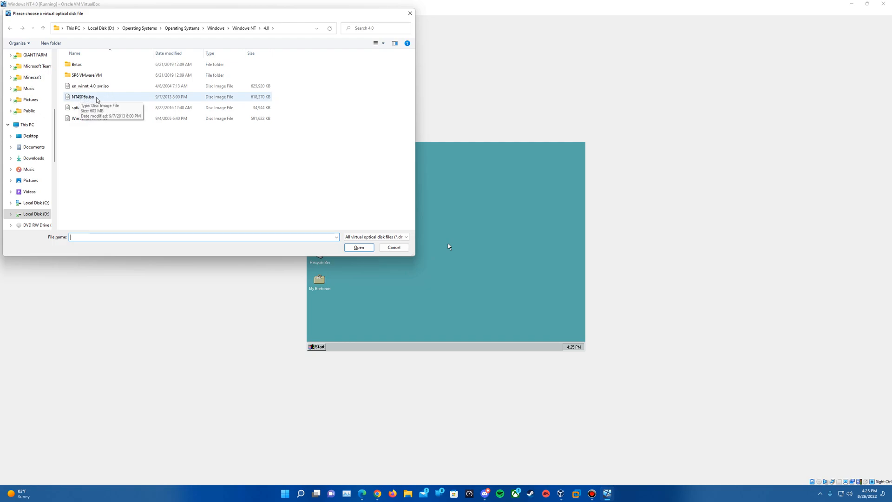
{"action": "left_click", "coordinate": [81, 97]}
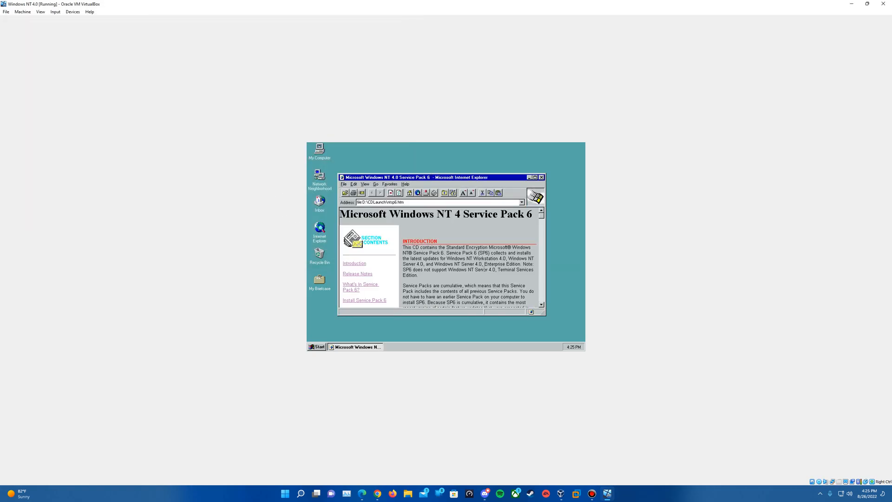
Run the Intel-based Service Pack 6 installer, accept the licence, and install.
{"action": "scroll", "scroll_direction": "down", "scroll_amount": 3}
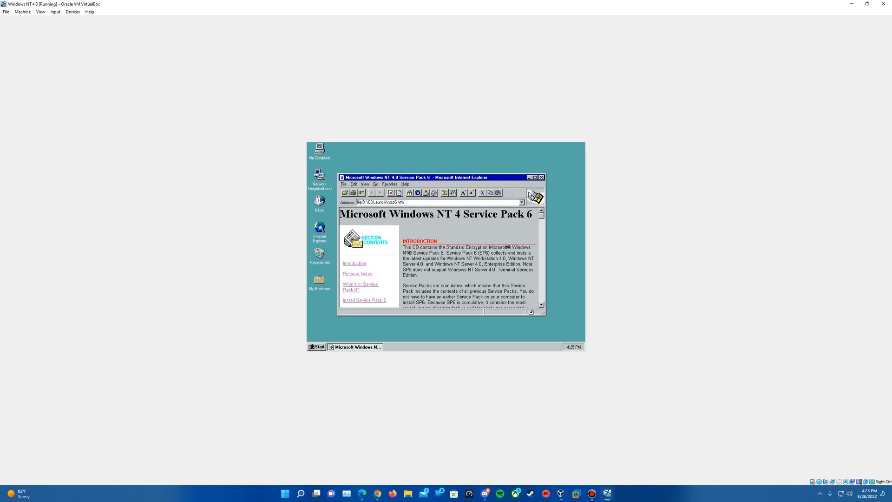
{"action": "double_click", "coordinate": [320, 148]}
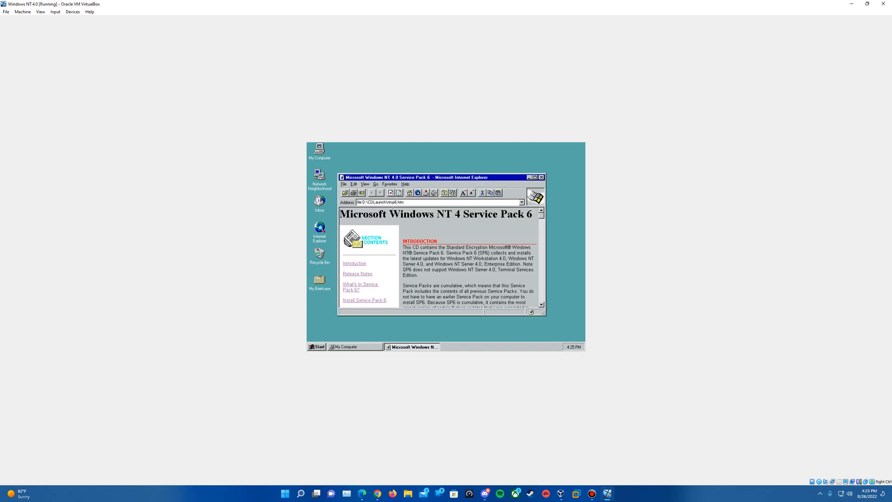
{"action": "mouse_move", "coordinate": [365, 290]}
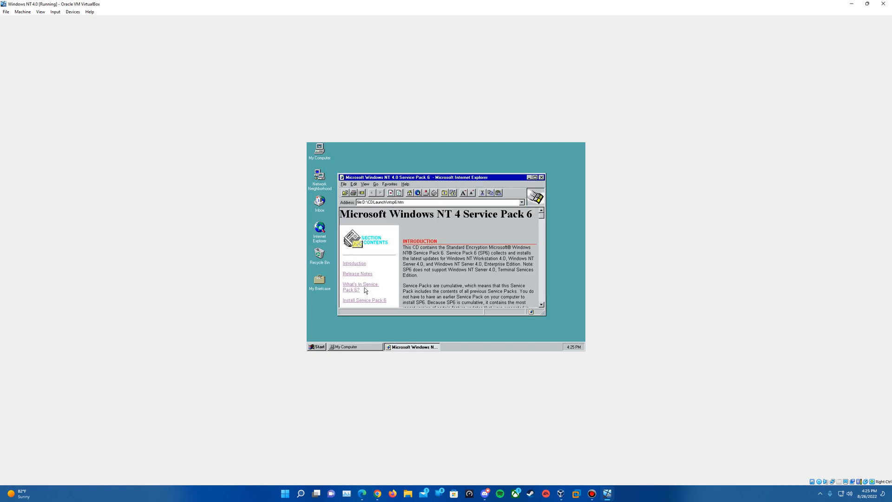
{"action": "left_click", "coordinate": [364, 300]}
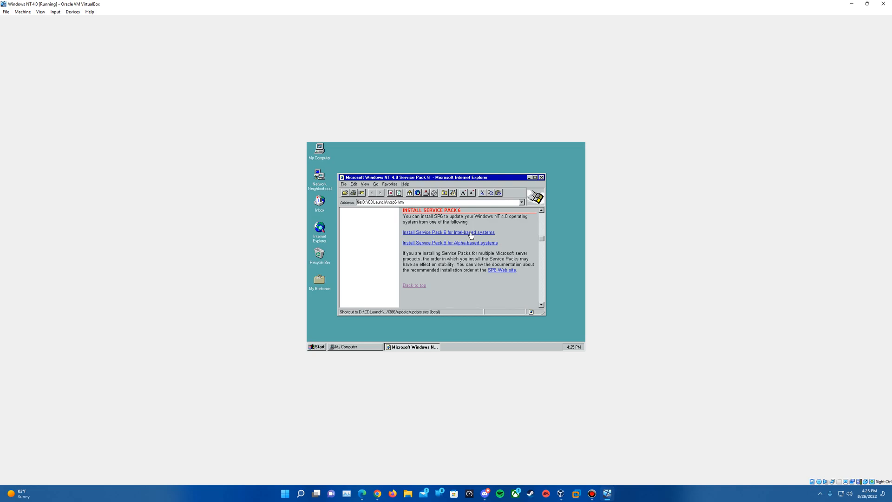
{"action": "left_click", "coordinate": [448, 233]}
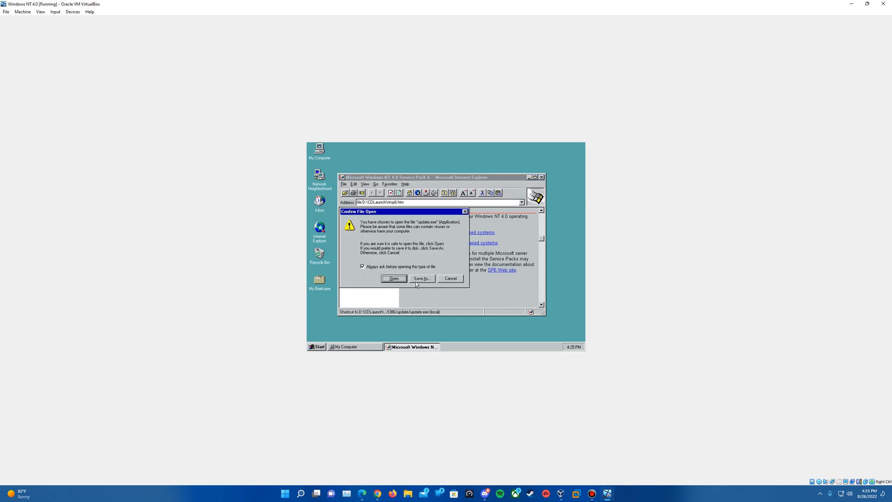
{"action": "left_click", "coordinate": [393, 278]}
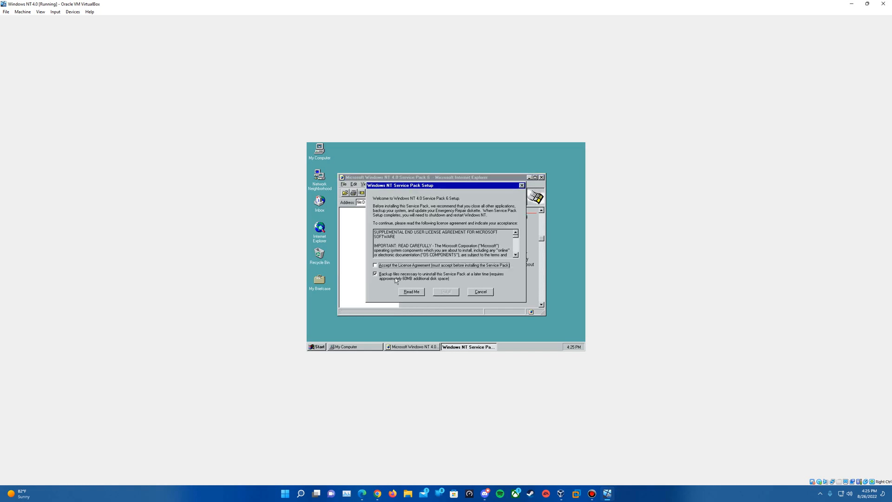
{"action": "left_click", "coordinate": [374, 265]}
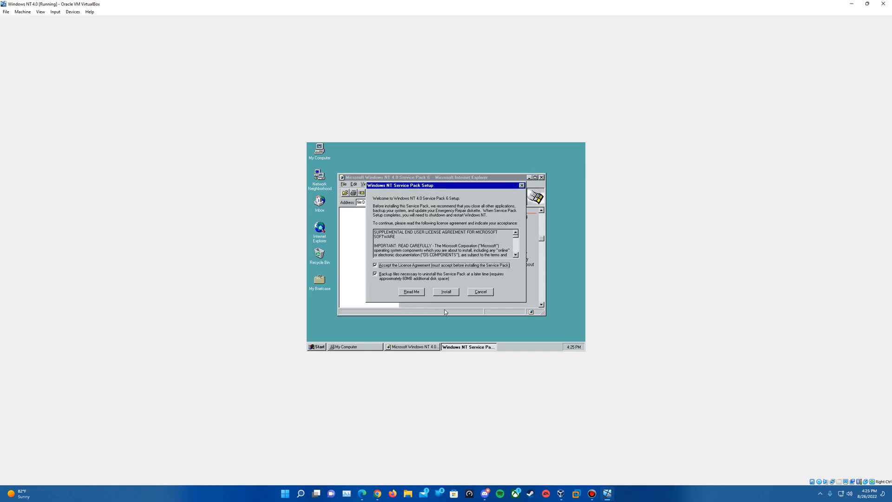
{"action": "left_click", "coordinate": [446, 291]}
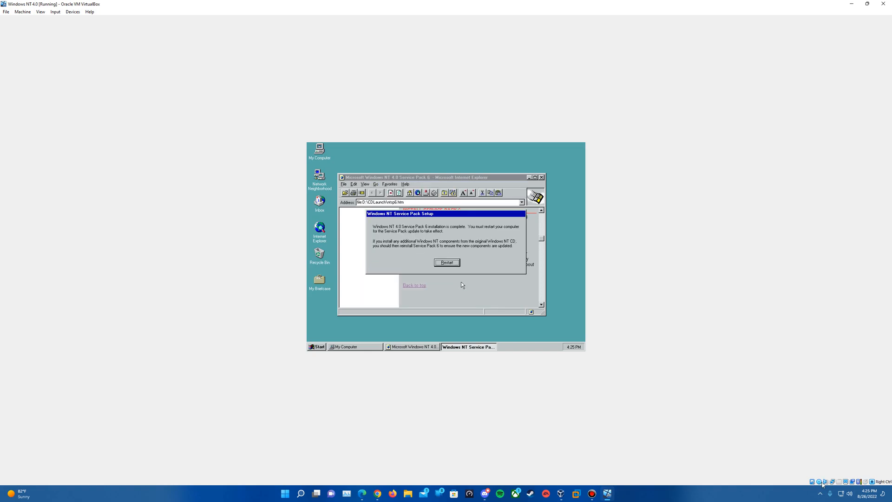
{"action": "mouse_move", "coordinate": [476, 281]}
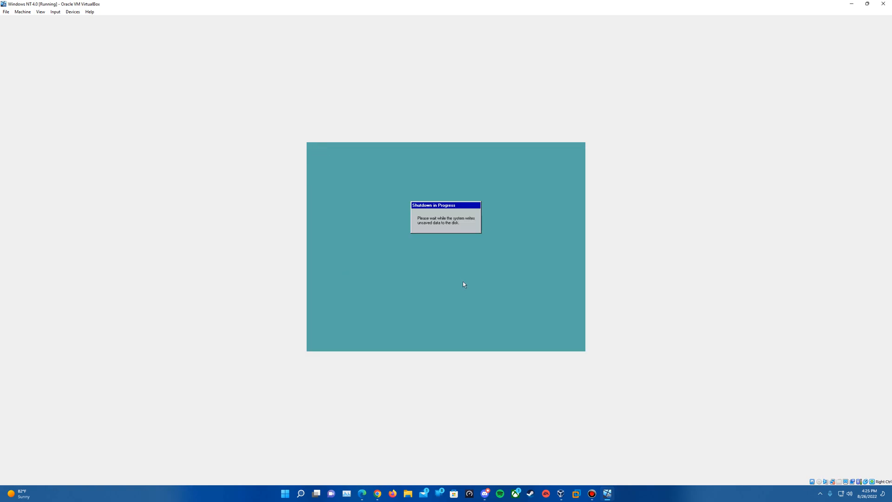
{"action": "mouse_move", "coordinate": [515, 307]}
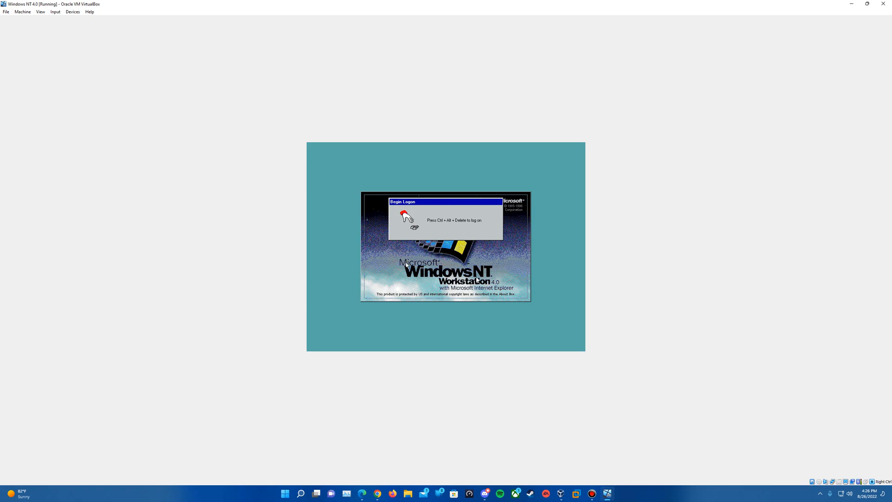
Log on as Administrator and confirm Service Pack 6a in About Windows NT.
{"action": "left_click", "coordinate": [54, 13]}
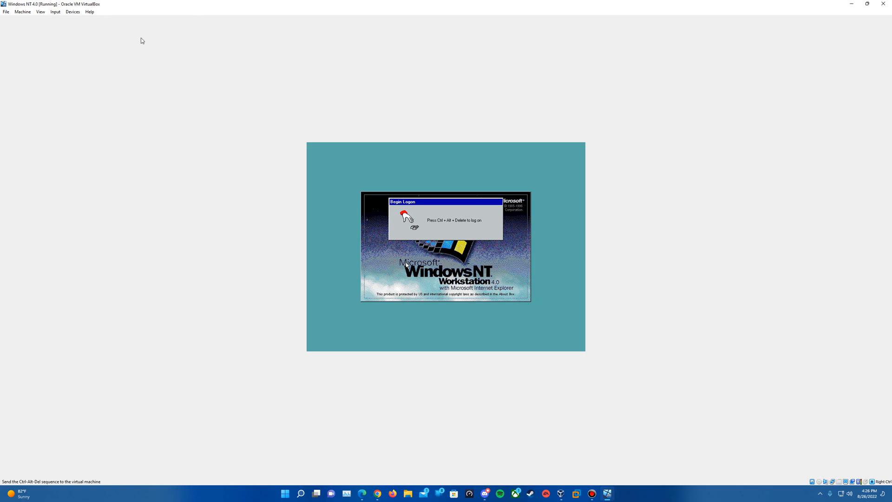
{"action": "key", "text": "ctrl+alt+delete"}
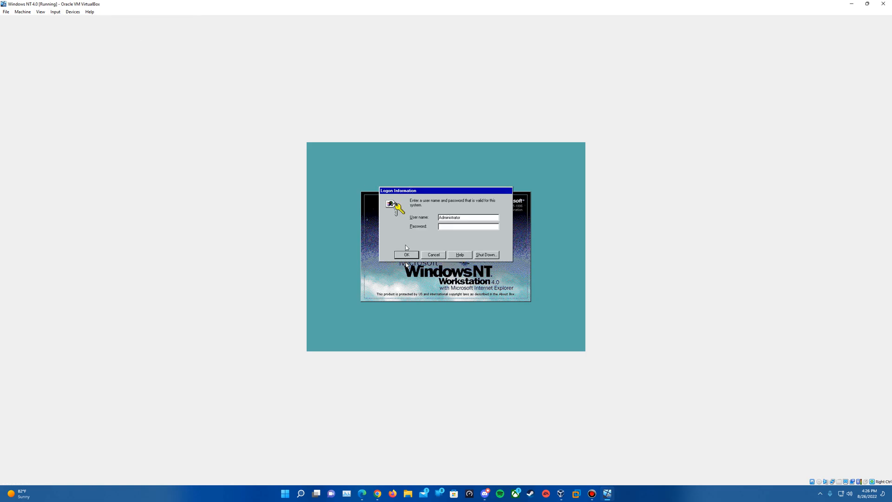
{"action": "left_click", "coordinate": [405, 254]}
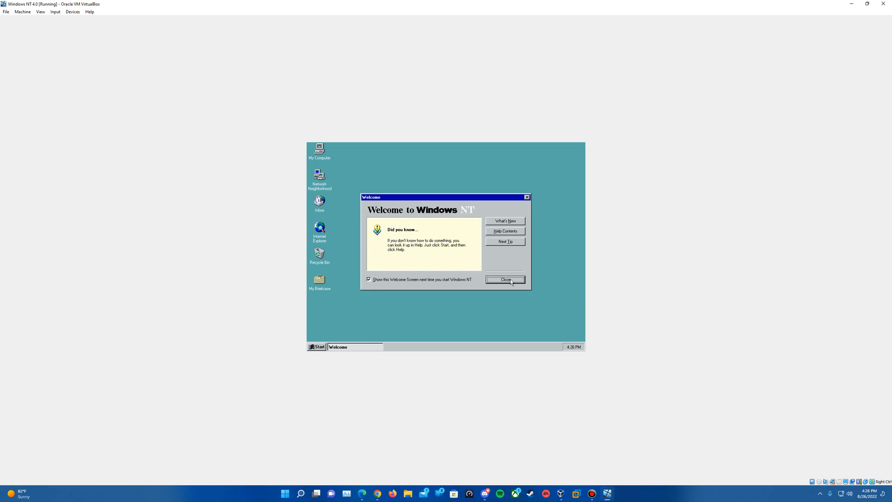
{"action": "left_click", "coordinate": [505, 280]}
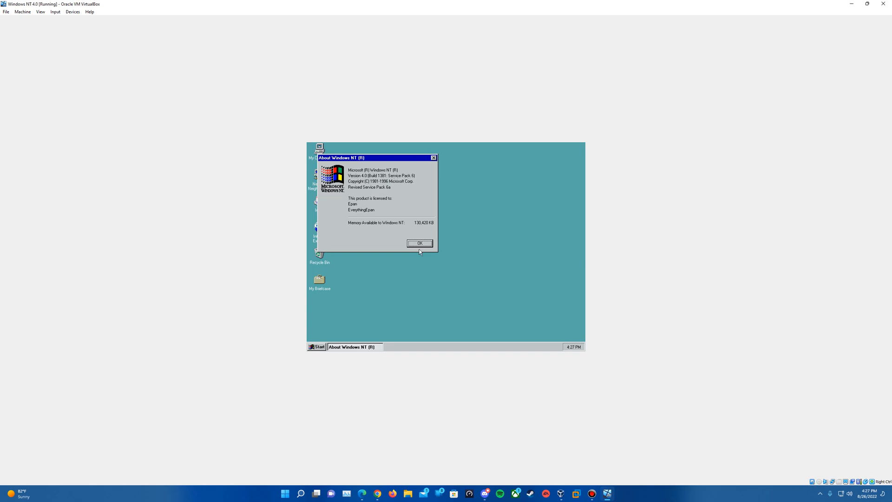
{"action": "mouse_move", "coordinate": [412, 198]}
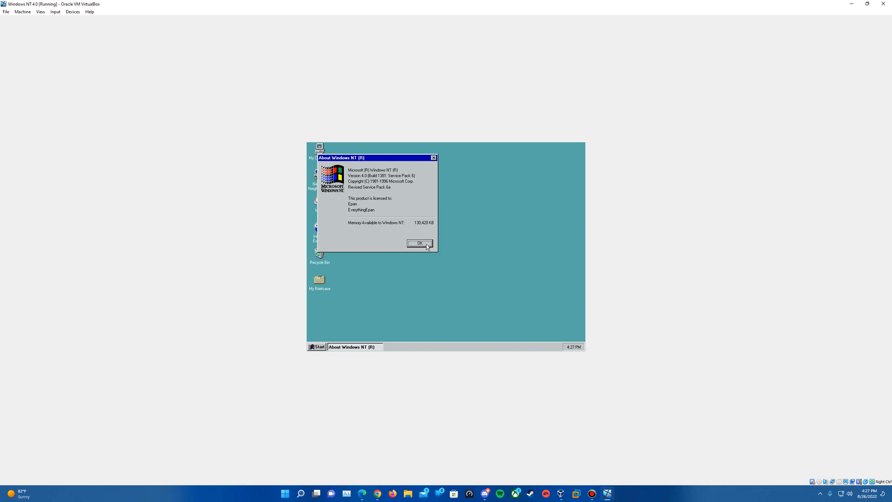
{"action": "left_click", "coordinate": [420, 243]}
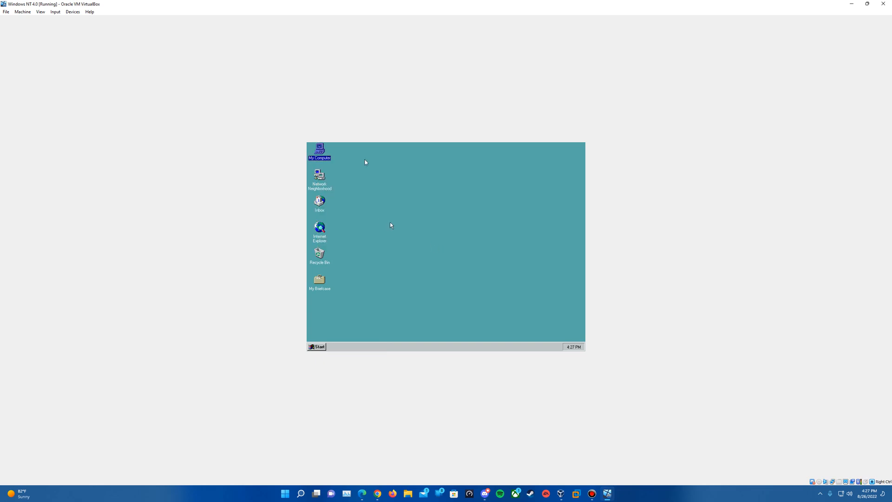
{"action": "mouse_move", "coordinate": [104, 39]}
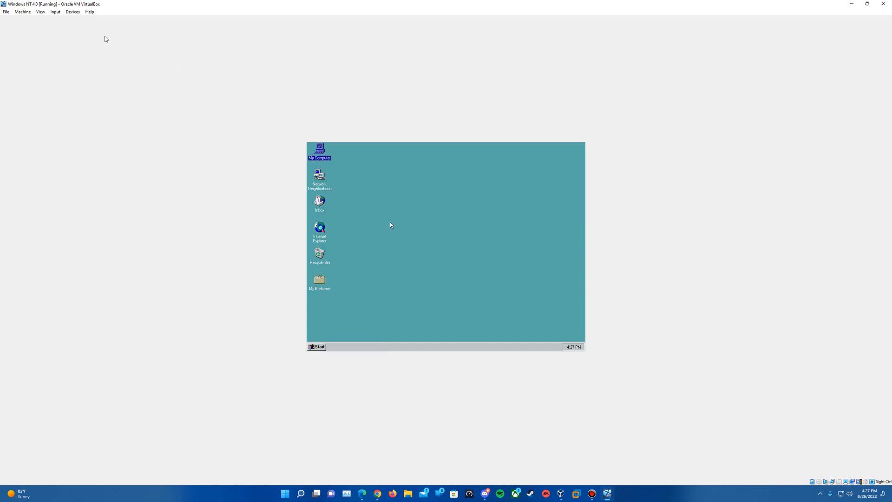
Insert the Guest Additions CD and install Guest Additions 6.1.36 into the default folder.
{"action": "left_click", "coordinate": [74, 12]}
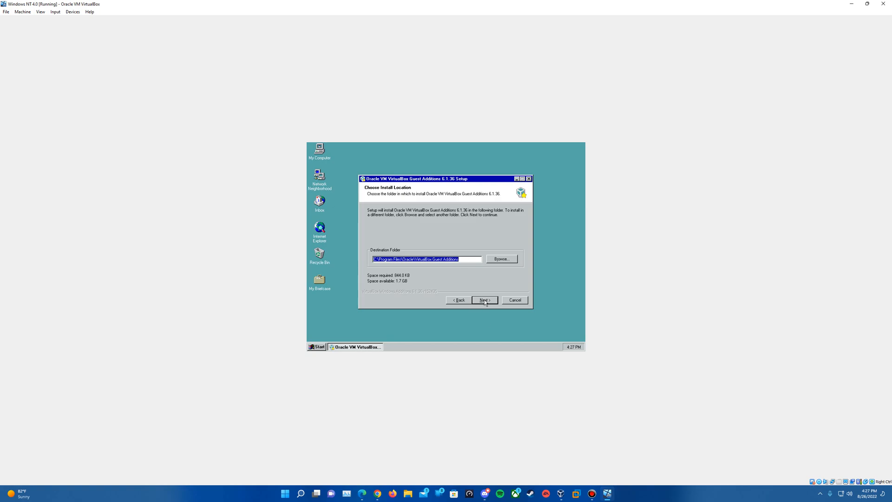
{"action": "left_click", "coordinate": [484, 299]}
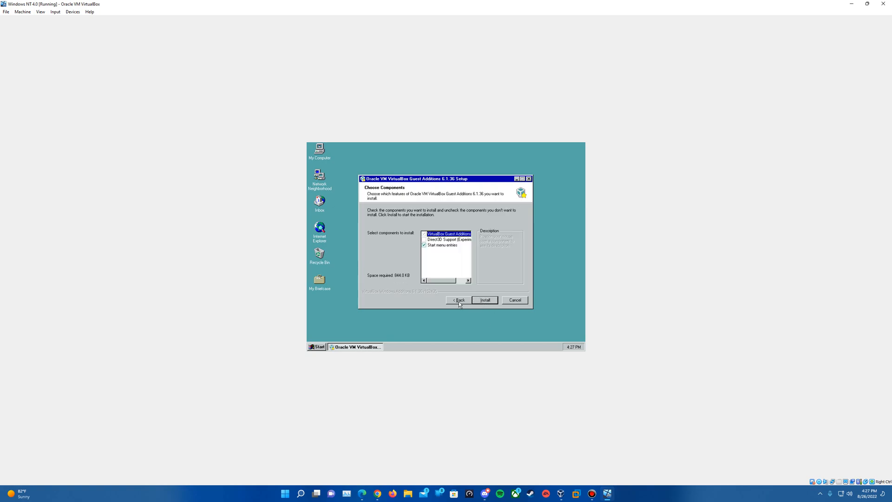
{"action": "left_click", "coordinate": [485, 300]}
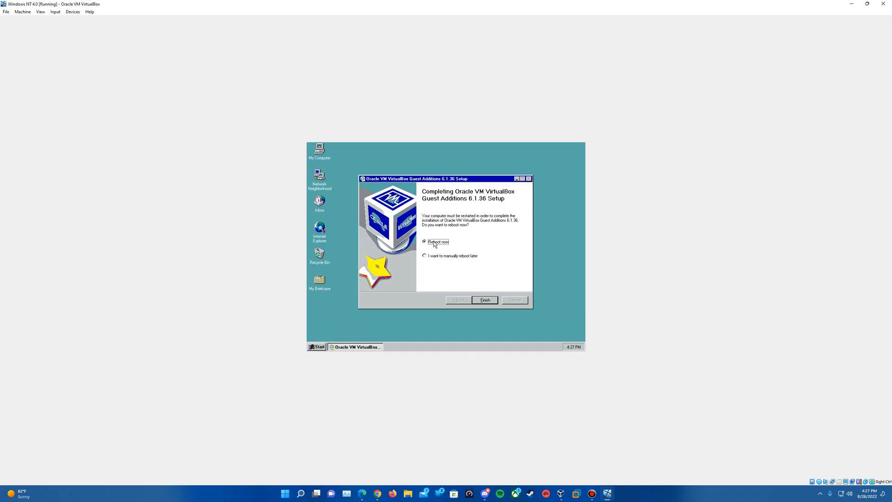
{"action": "mouse_move", "coordinate": [475, 230]}
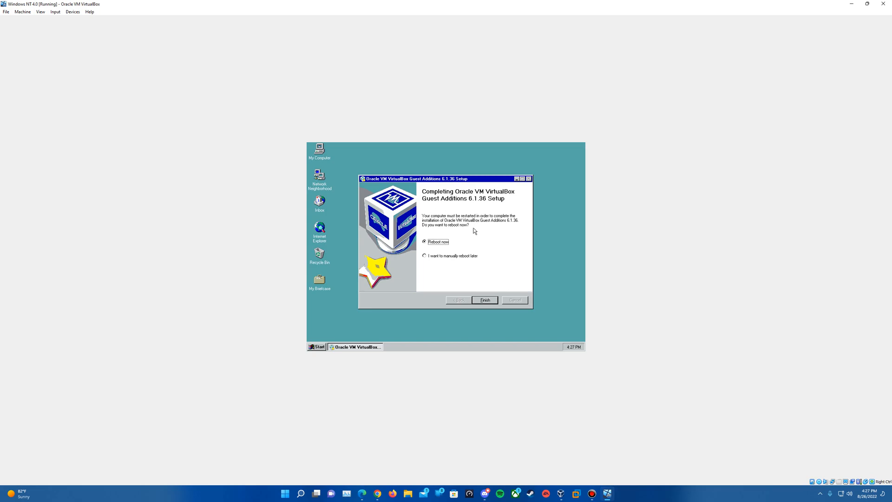
{"action": "left_click", "coordinate": [484, 299]}
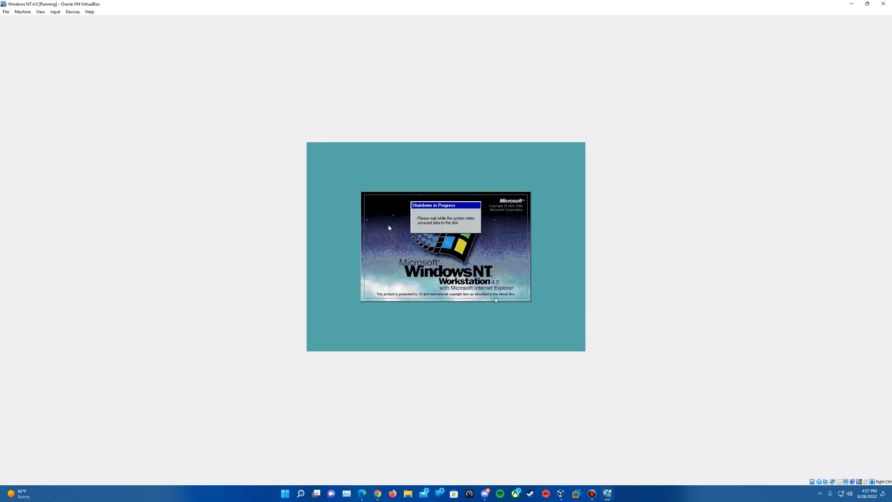
{"action": "mouse_move", "coordinate": [554, 298]}
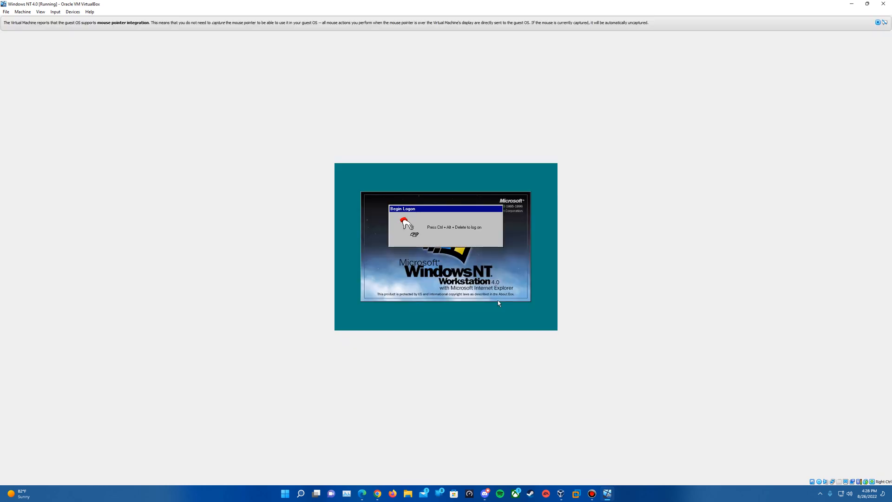
{"action": "mouse_move", "coordinate": [450, 247]}
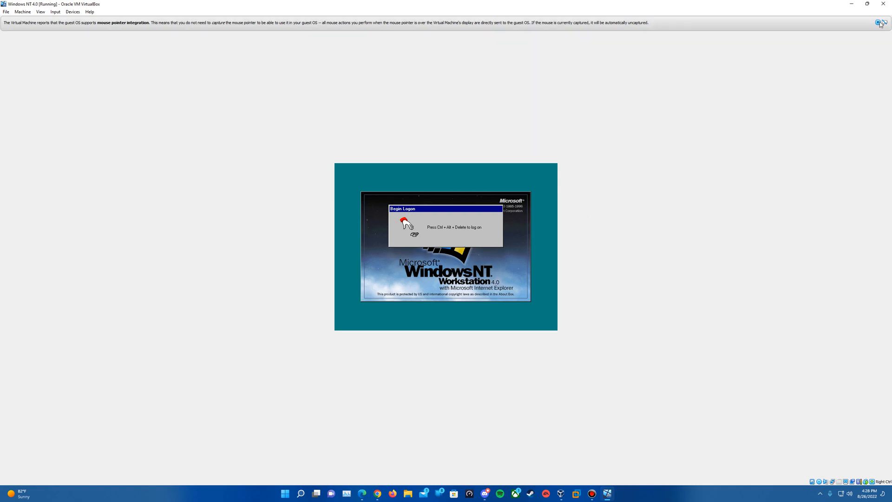
Dismiss the mouse integration notice and send Ctrl-Alt-Del to the rebooted guest.
{"action": "left_click", "coordinate": [878, 23]}
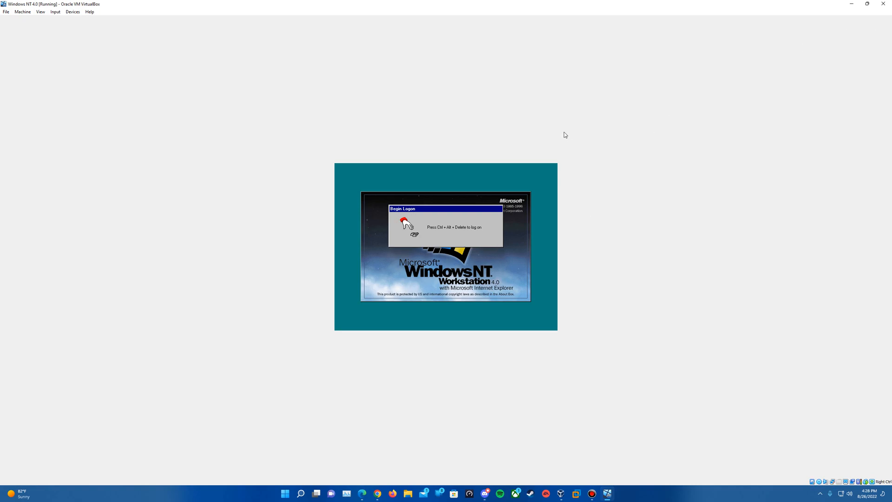
{"action": "mouse_move", "coordinate": [447, 254]}
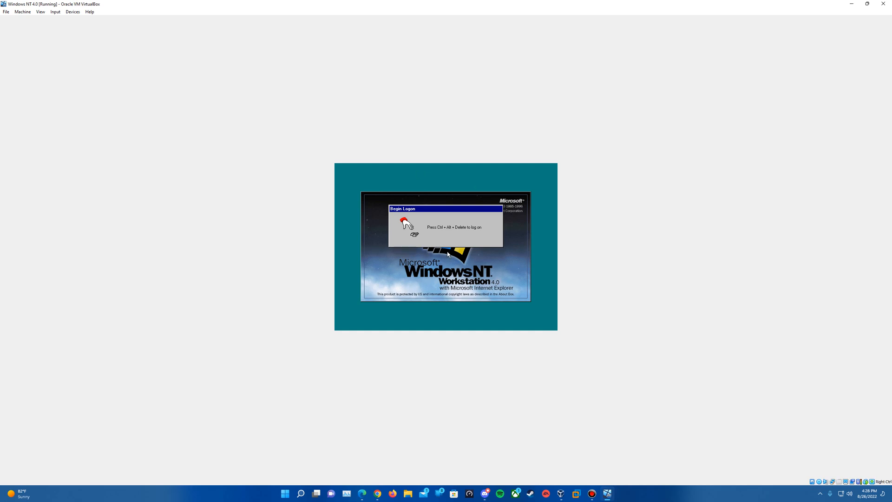
{"action": "mouse_move", "coordinate": [55, 16]}
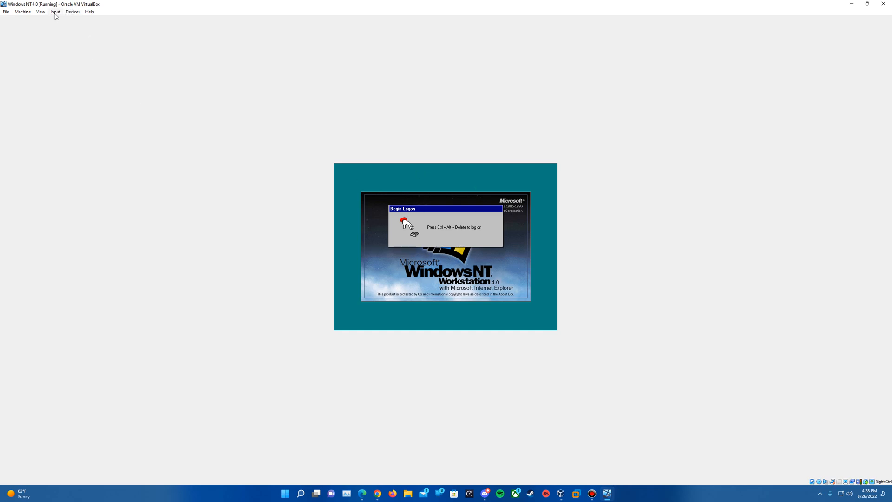
{"action": "mouse_move", "coordinate": [461, 300]}
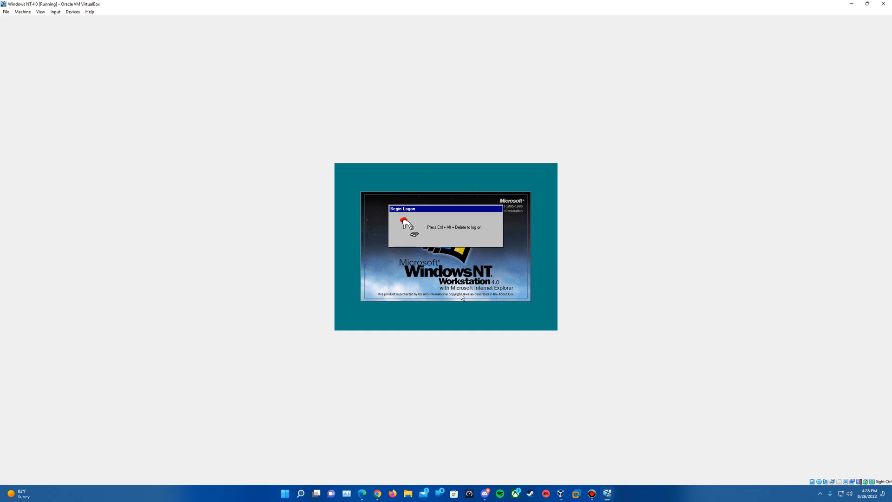
{"action": "mouse_move", "coordinate": [305, 156]}
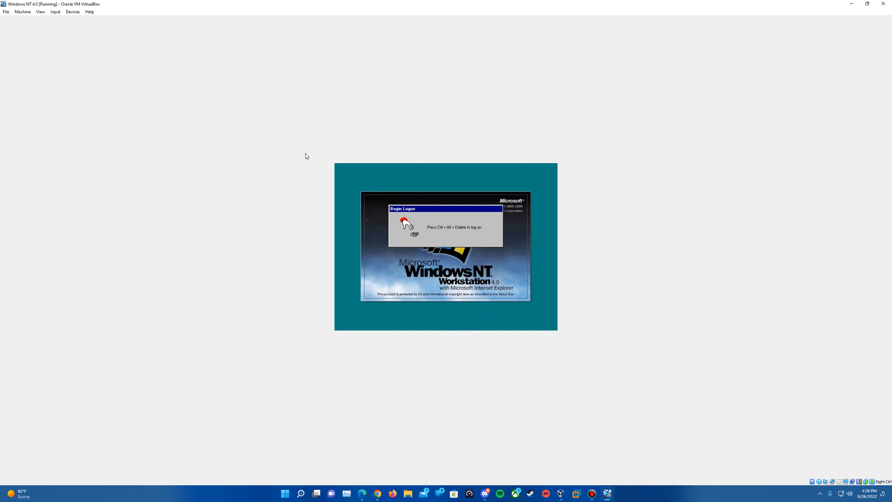
{"action": "left_click", "coordinate": [54, 12]}
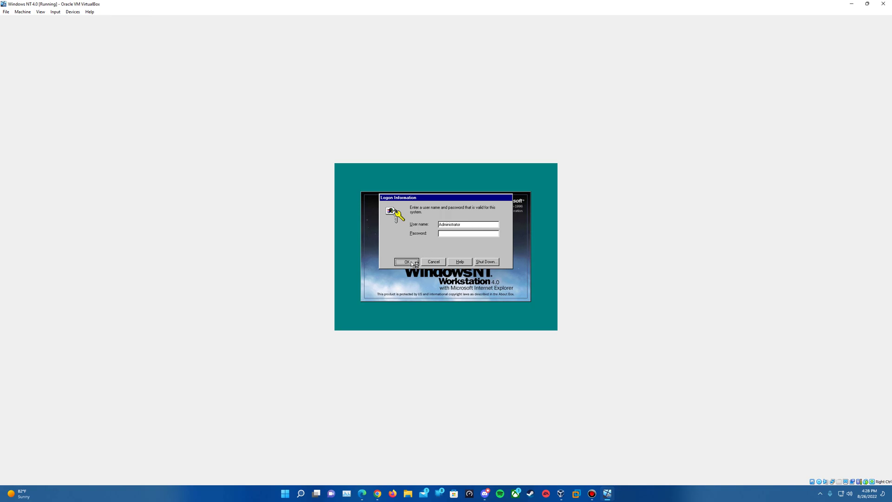
Log on and raise the desktop area to 1400 by 1050, then apply it.
{"action": "left_click", "coordinate": [408, 261]}
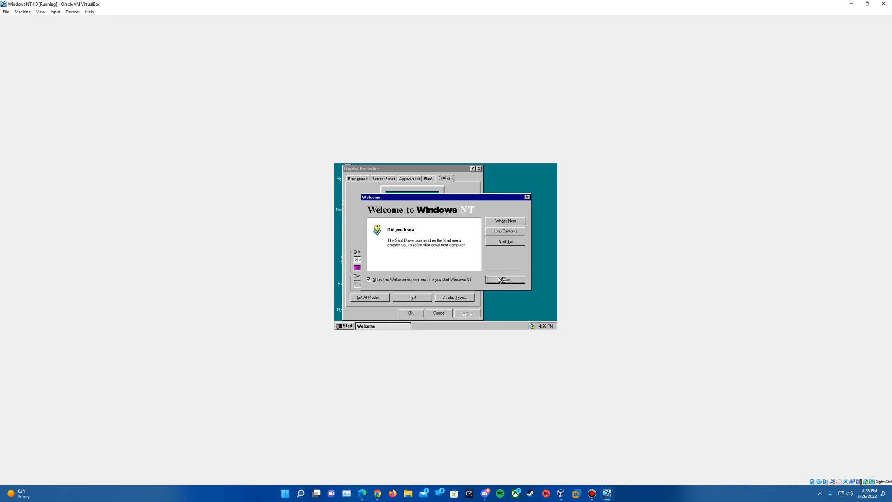
{"action": "left_click", "coordinate": [505, 279]}
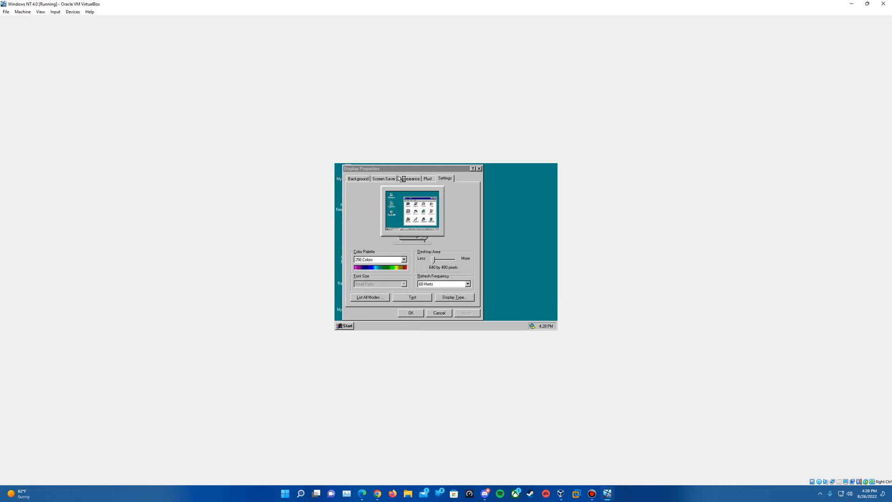
{"action": "left_click_drag", "start_coordinate": [436, 258], "coordinate": [449, 258]}
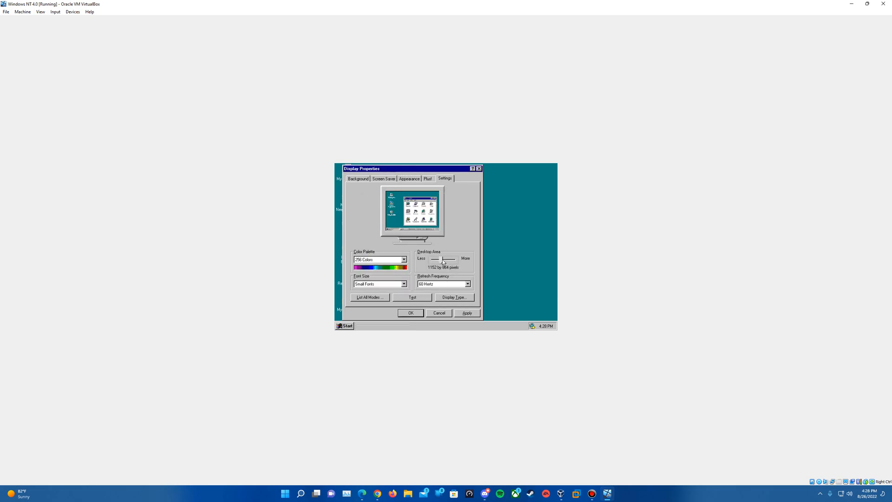
{"action": "left_click_drag", "start_coordinate": [442, 258], "coordinate": [455, 258]}
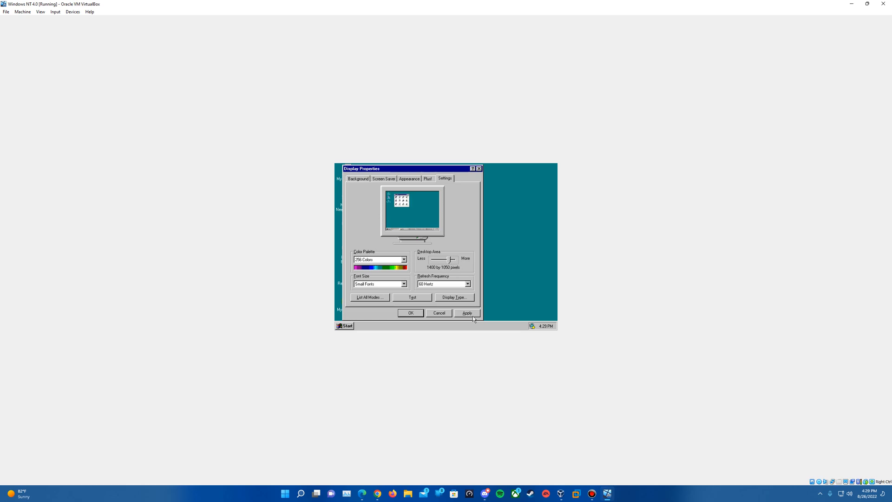
{"action": "left_click", "coordinate": [467, 313]}
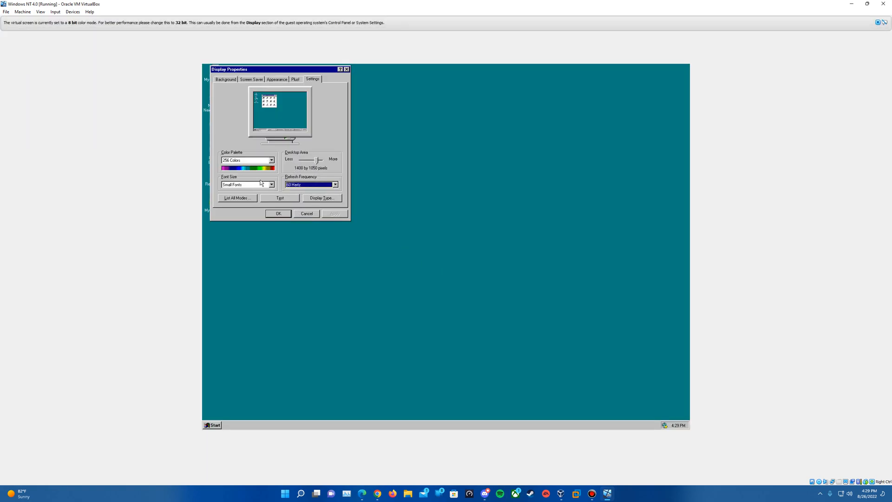
{"action": "left_click", "coordinate": [271, 160]}
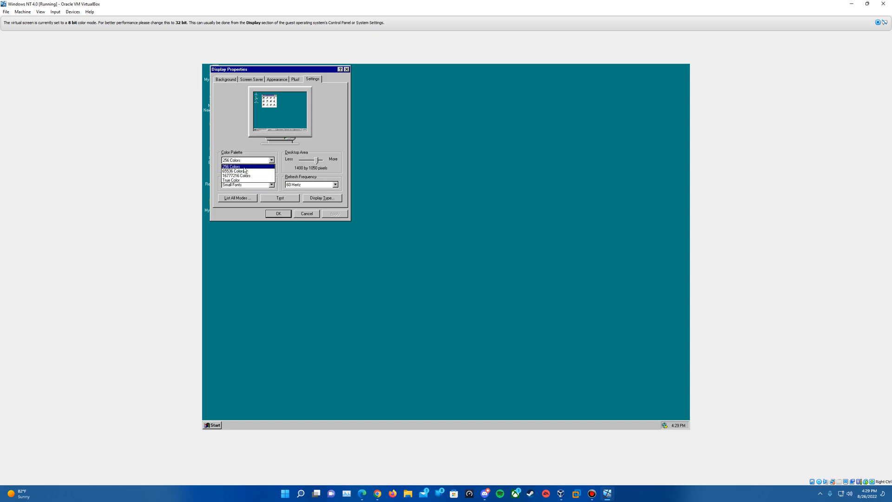
{"action": "left_click", "coordinate": [306, 213]}
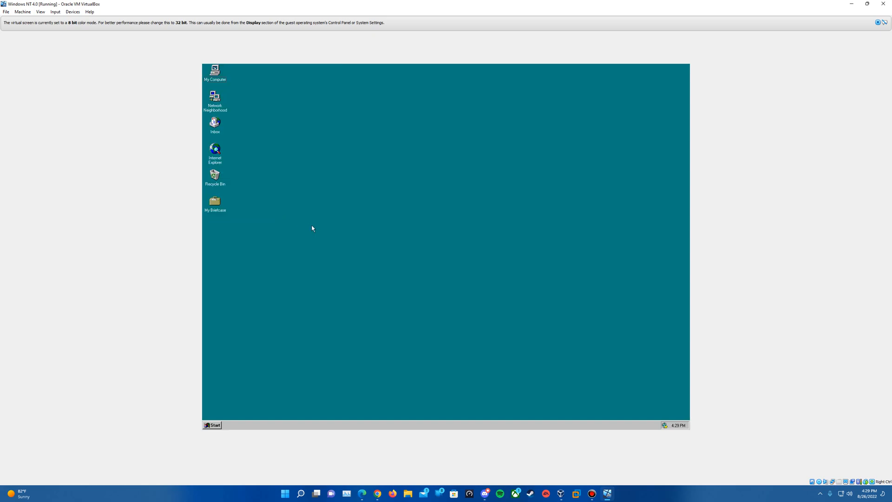
{"action": "mouse_move", "coordinate": [268, 379]}
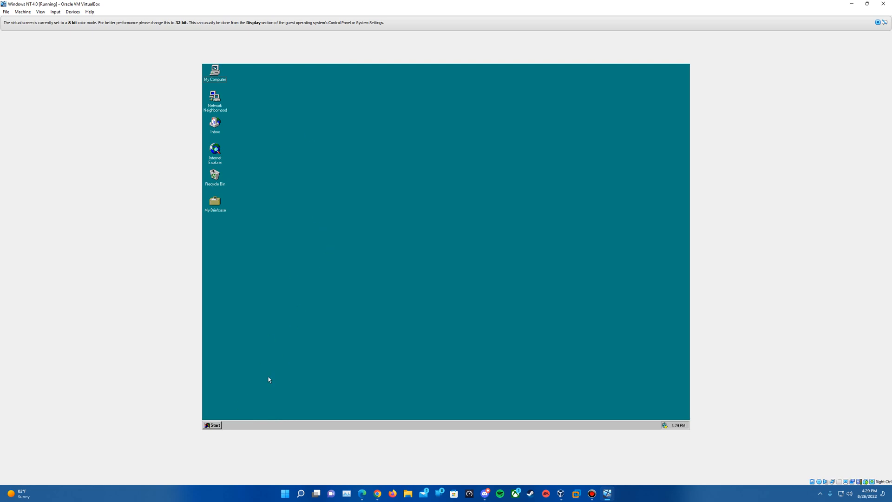
{"action": "mouse_move", "coordinate": [534, 409]}
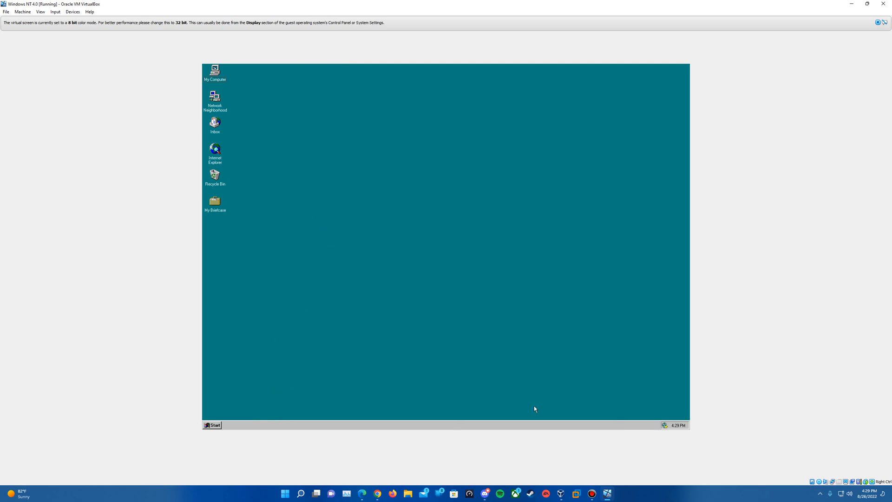
Add the Creative Labs Sound Blaster 1.X, Pro, 16 driver under Multimedia Audio Devices.
{"action": "left_click", "coordinate": [213, 425]}
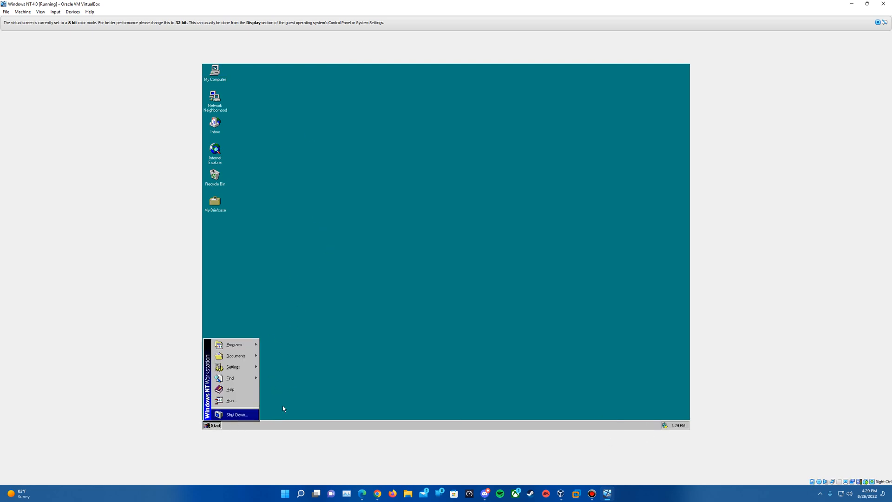
{"action": "mouse_move", "coordinate": [233, 366]}
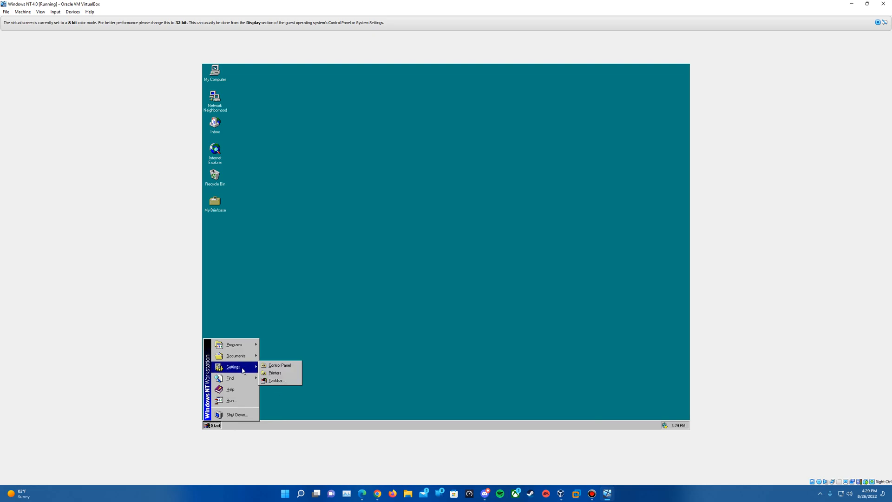
{"action": "left_click", "coordinate": [279, 365]}
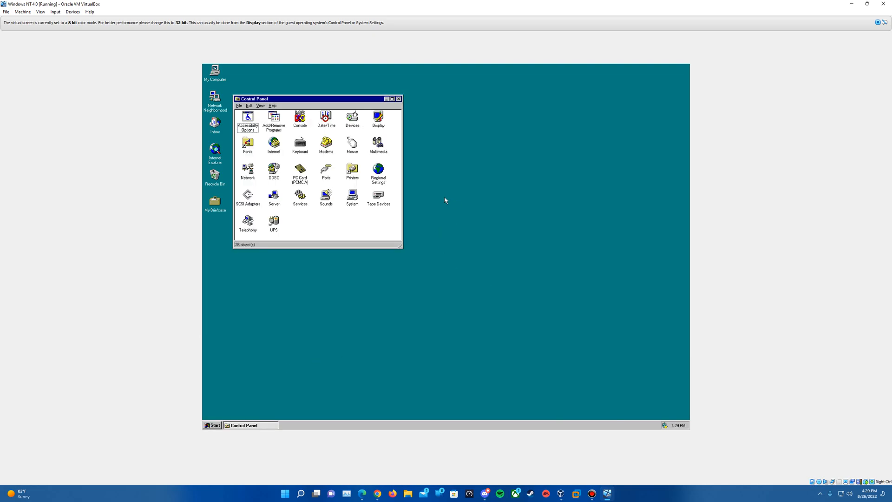
{"action": "left_click", "coordinate": [377, 143]}
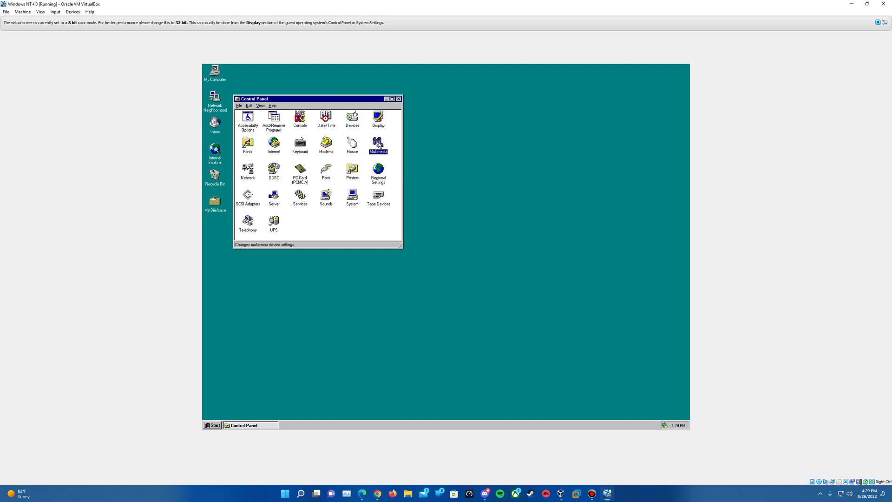
{"action": "double_click", "coordinate": [378, 143]}
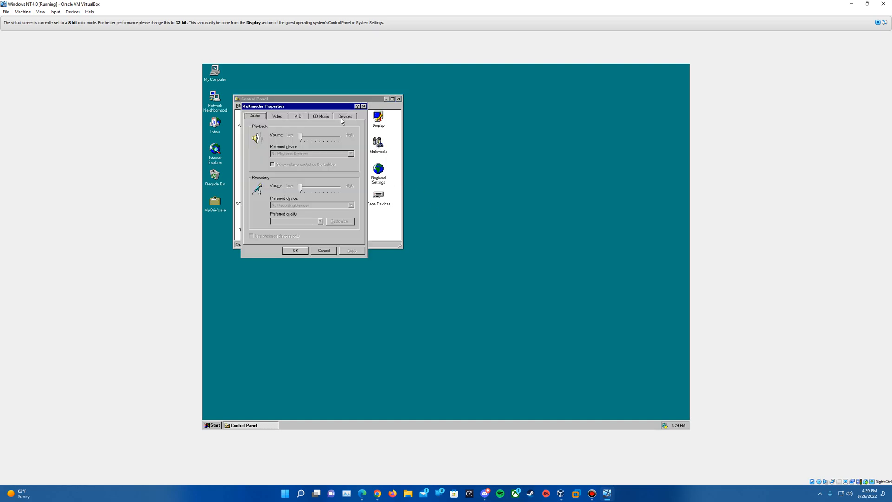
{"action": "left_click", "coordinate": [345, 116]}
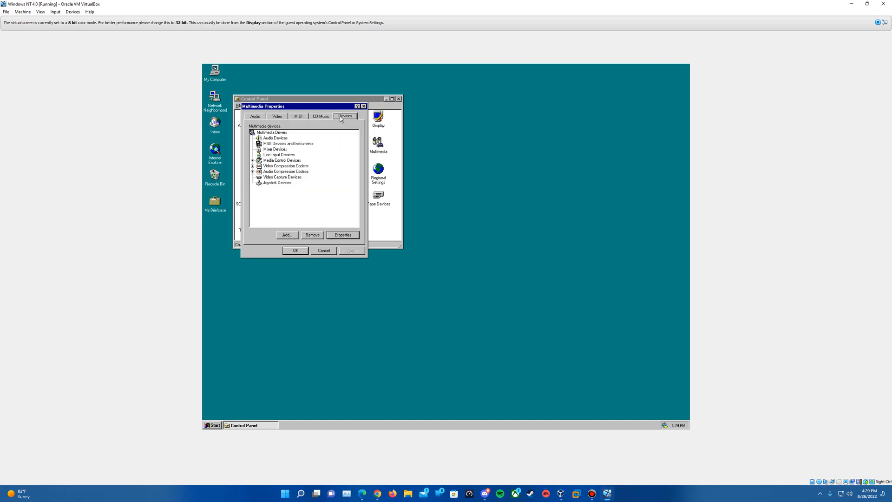
{"action": "left_click", "coordinate": [274, 137]}
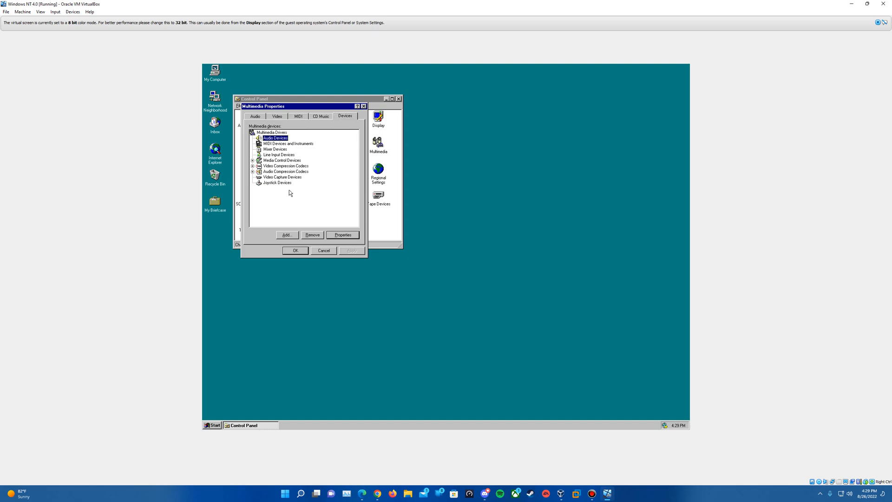
{"action": "left_click", "coordinate": [286, 235]}
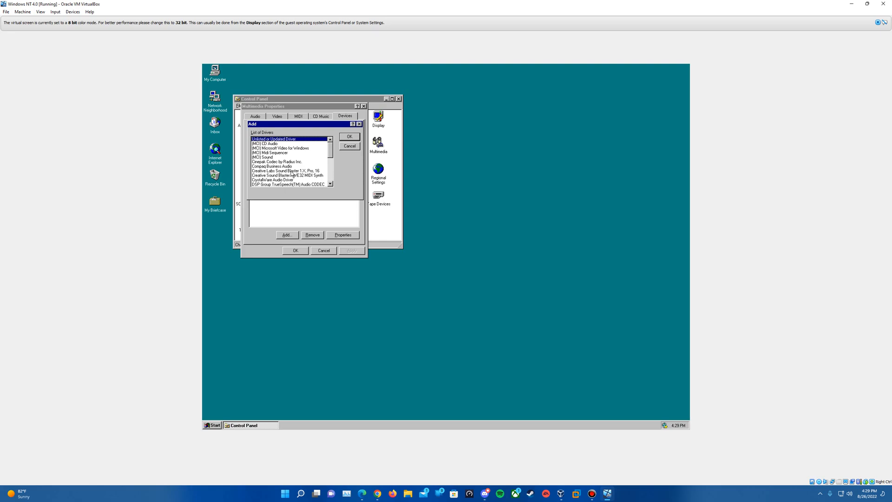
{"action": "left_click", "coordinate": [285, 170]}
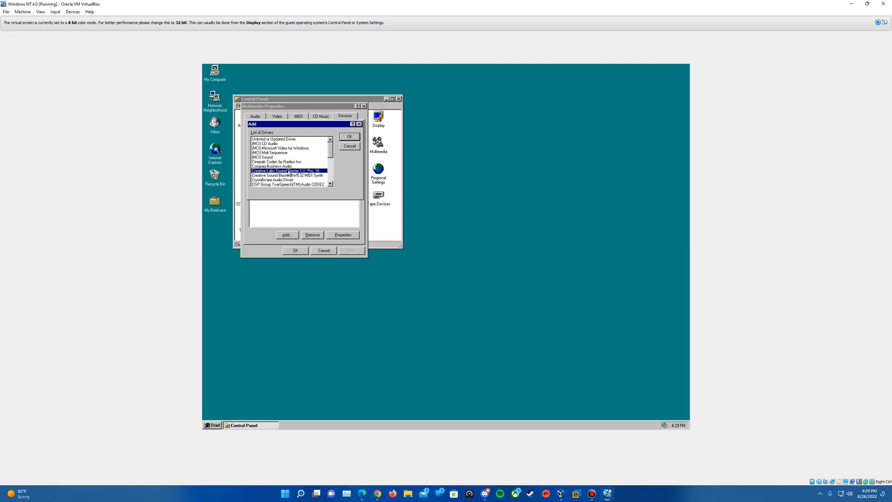
{"action": "left_click", "coordinate": [350, 136]}
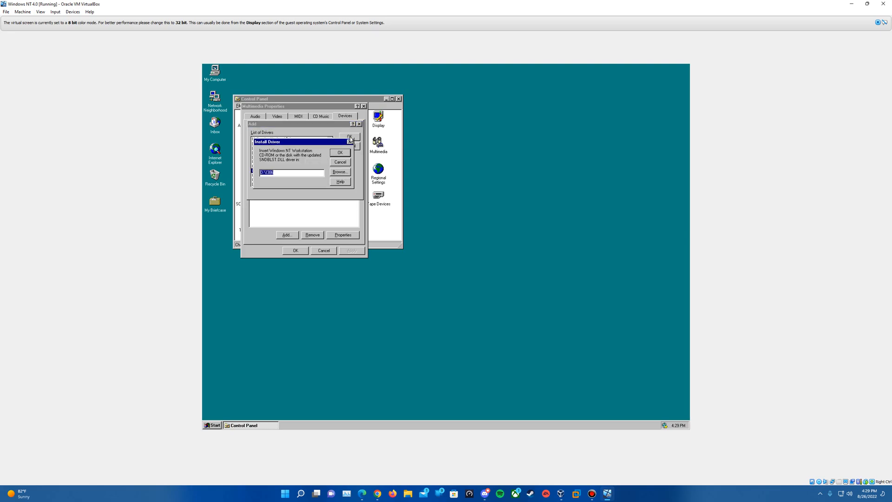
{"action": "mouse_move", "coordinate": [436, 220]}
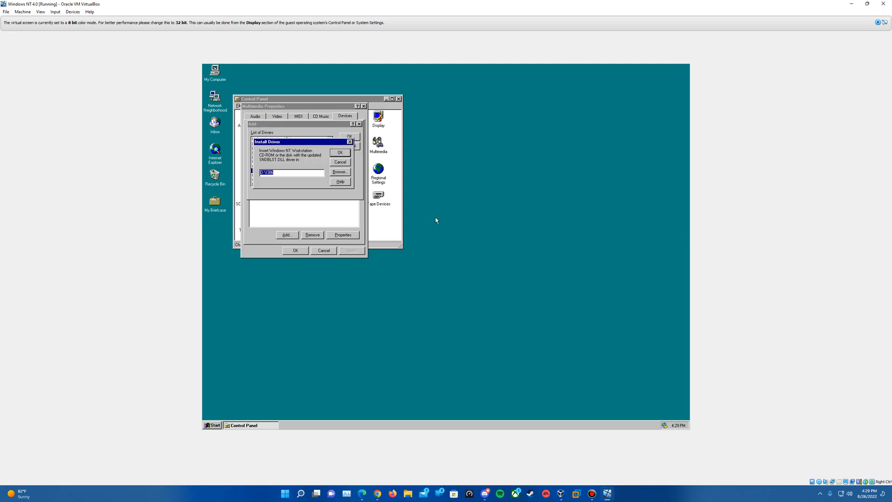
{"action": "mouse_move", "coordinate": [821, 486]}
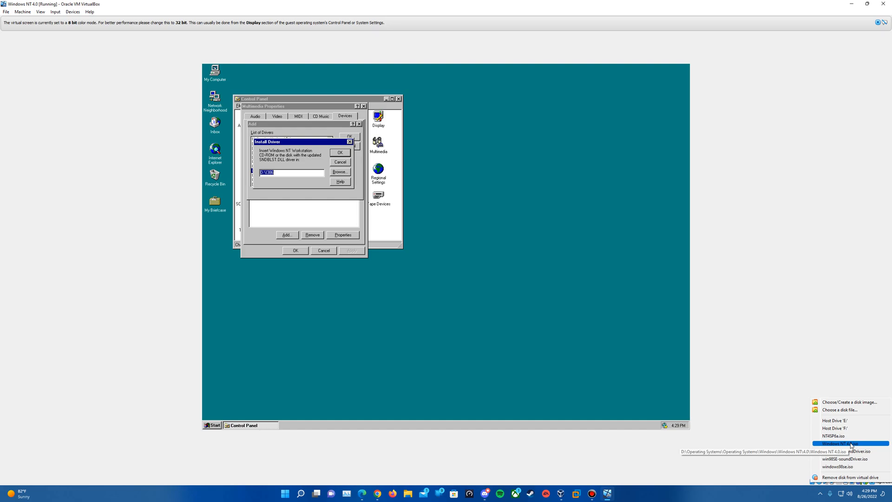
Mount the Windows NT 4.0 disc image and confirm it as the driver source.
{"action": "left_click", "coordinate": [840, 443]}
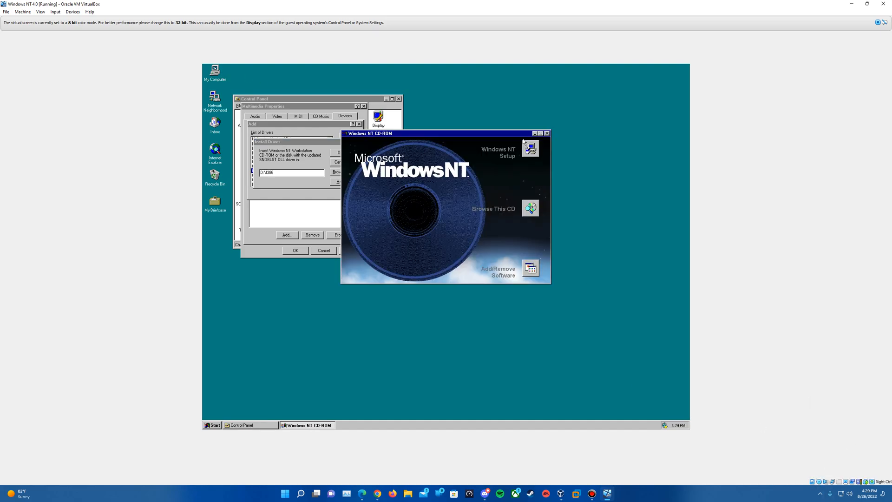
{"action": "left_click", "coordinate": [547, 134]}
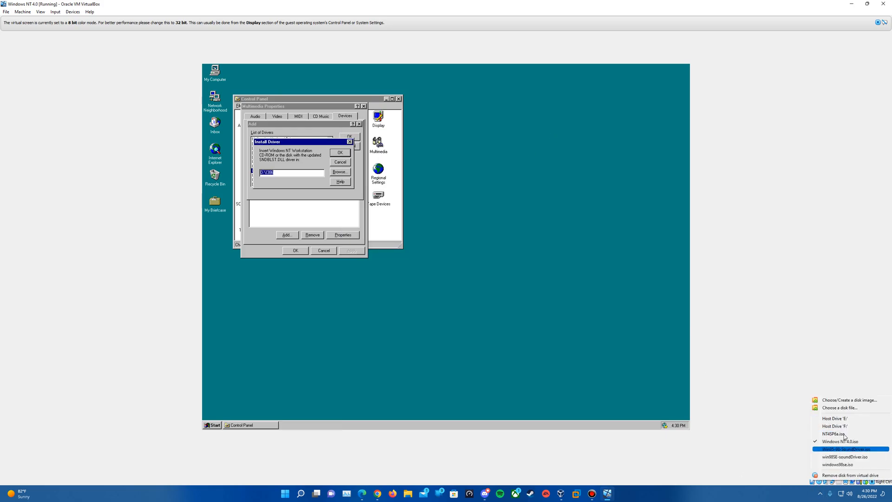
{"action": "left_click", "coordinate": [841, 448]}
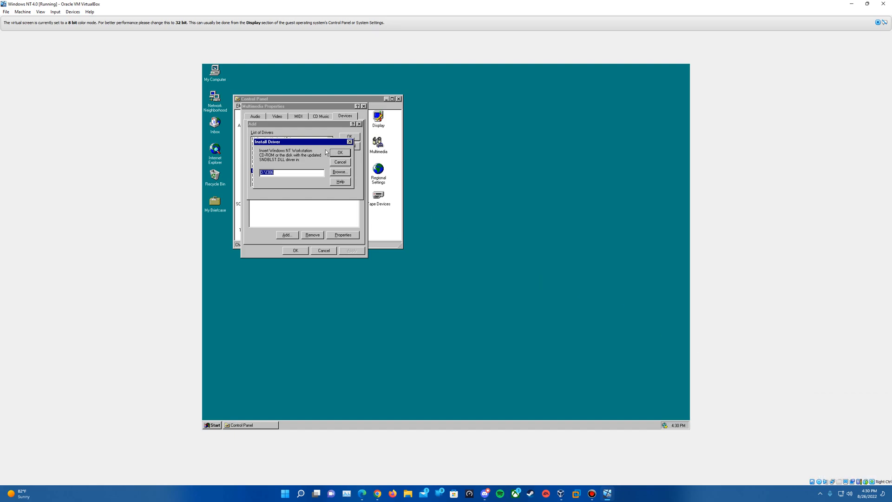
{"action": "left_click", "coordinate": [340, 152]}
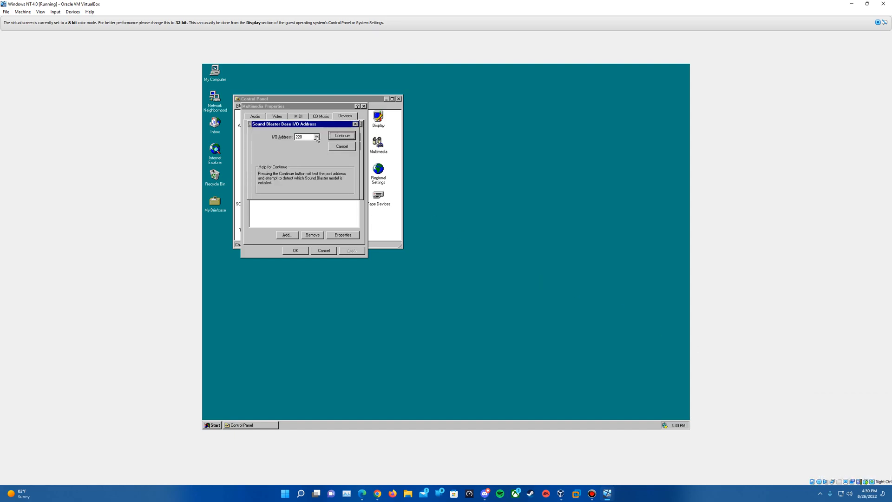
Keep base I/O address 220, disable the MPU401 I/O address, and accept the Sound Blaster 16 configuration.
{"action": "left_click", "coordinate": [318, 137]}
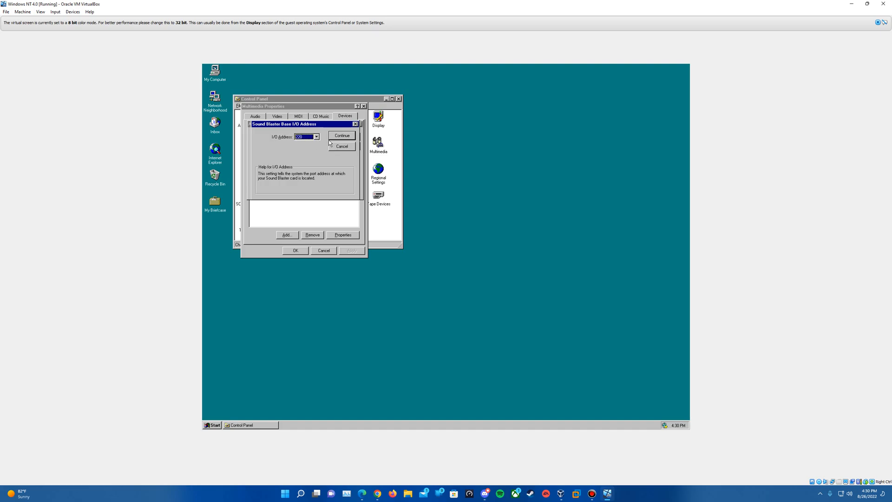
{"action": "left_click", "coordinate": [342, 135]}
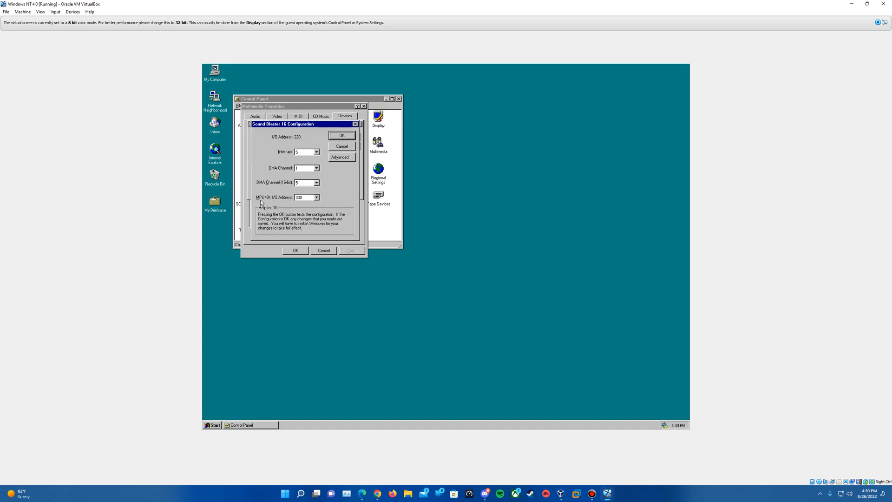
{"action": "mouse_move", "coordinate": [312, 203]}
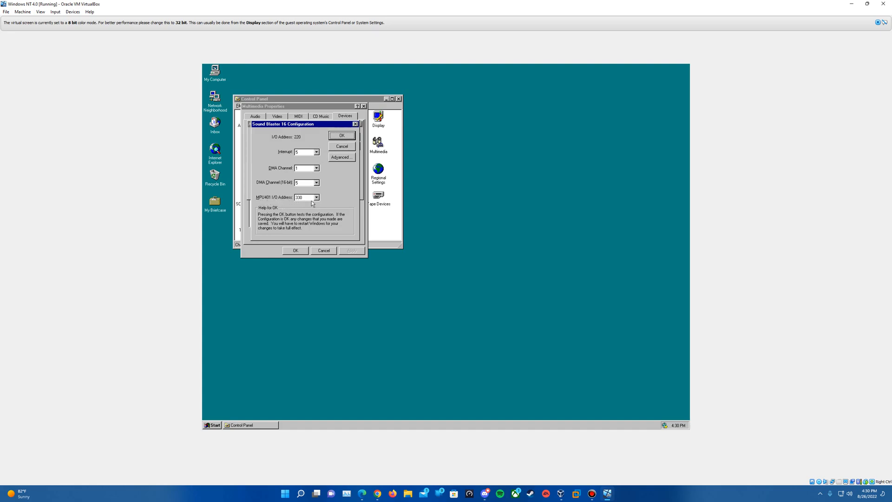
{"action": "left_click", "coordinate": [316, 197]}
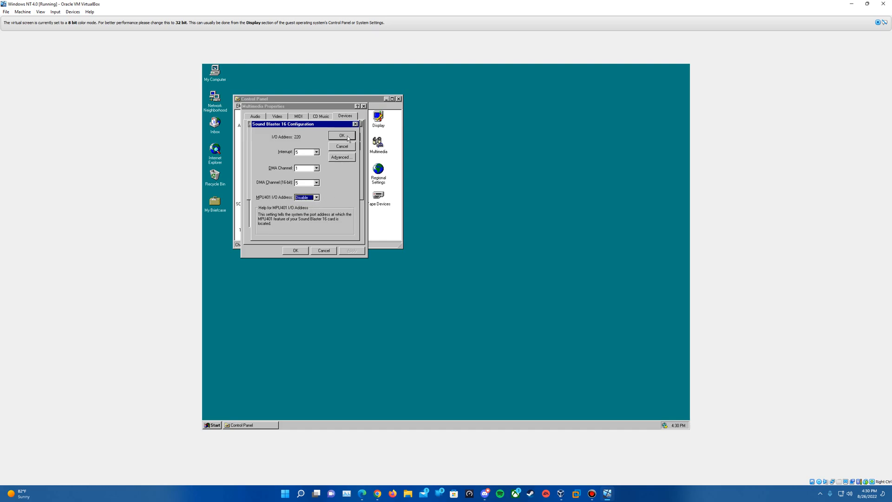
{"action": "left_click", "coordinate": [339, 135]}
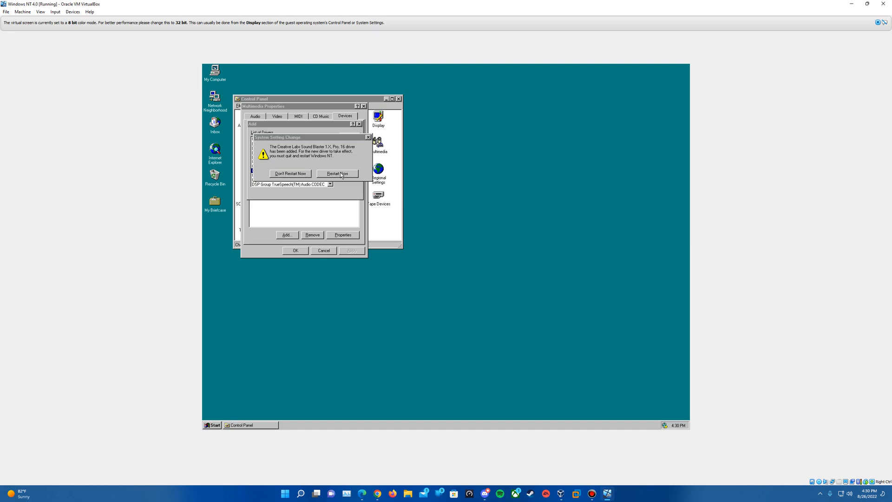
Restart Windows NT to load the Sound Blaster driver, resetting the VM via Machine > Reset.
{"action": "left_click", "coordinate": [337, 173]}
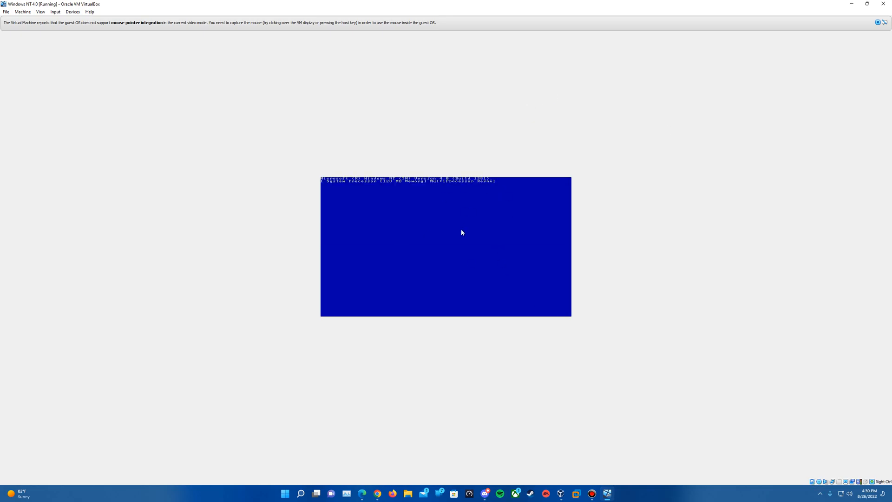
{"action": "mouse_move", "coordinate": [864, 454]}
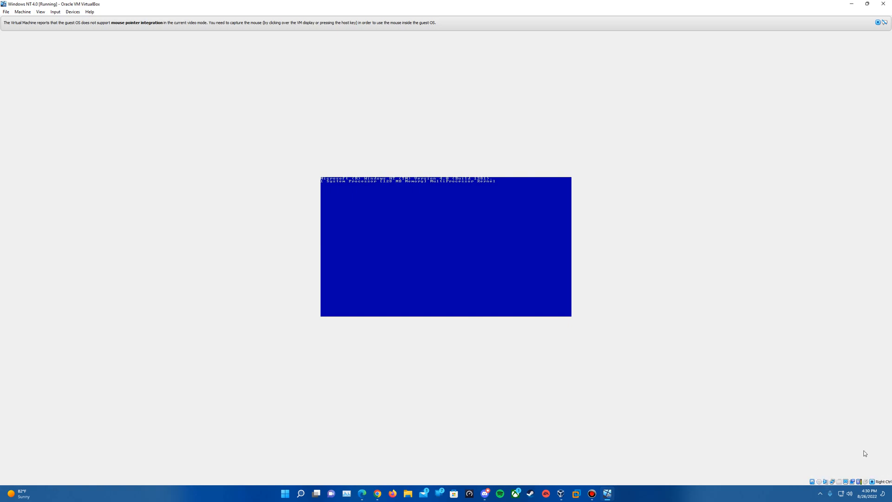
{"action": "left_click", "coordinate": [29, 9]}
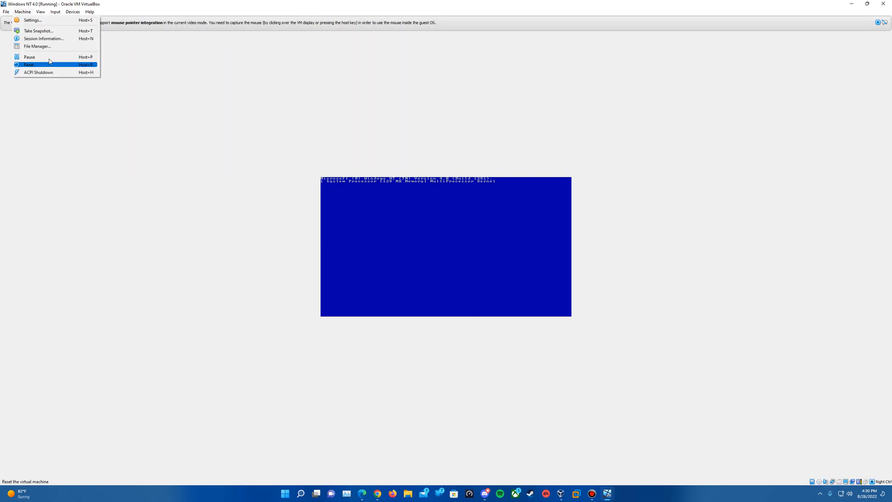
{"action": "left_click", "coordinate": [31, 64]}
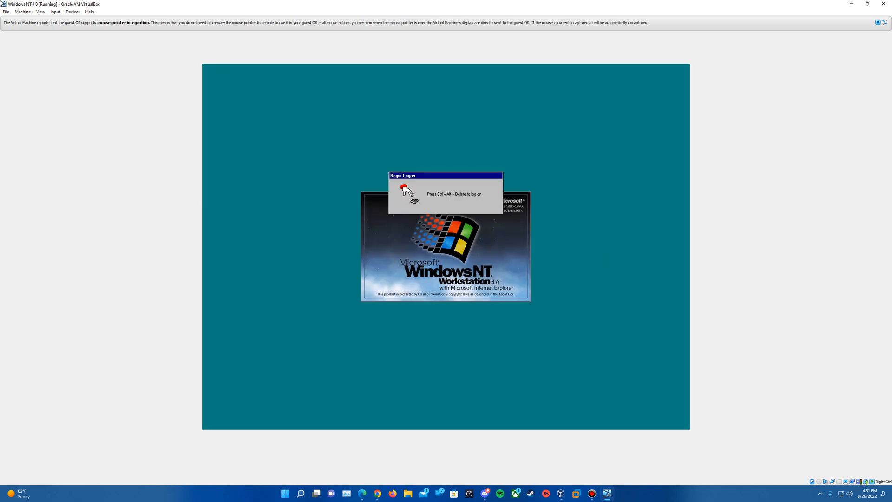
{"action": "mouse_move", "coordinate": [59, 14]}
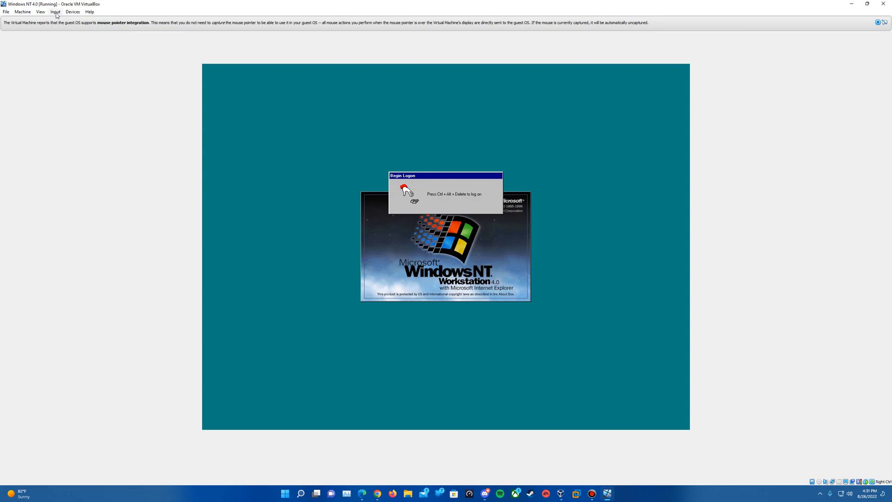
Log on to the Windows NT guest using Input > Keyboard > Insert Ctrl-Alt-Del.
{"action": "left_click", "coordinate": [56, 9]}
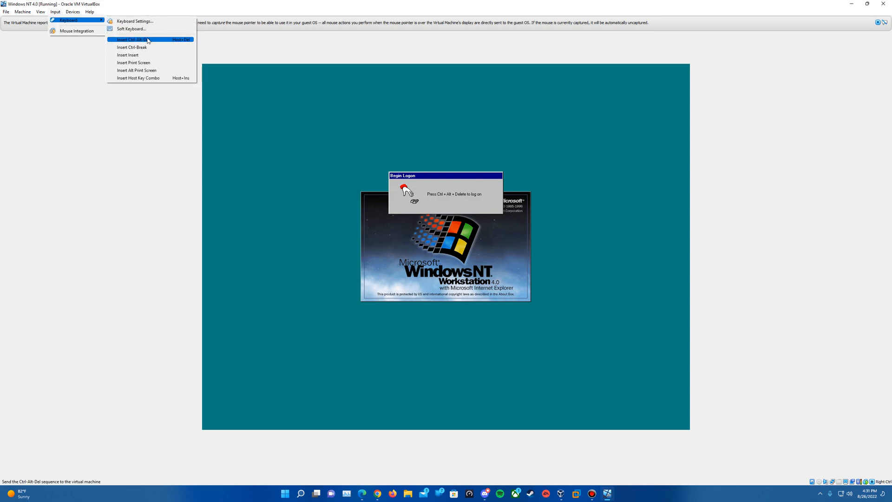
{"action": "left_click", "coordinate": [138, 39]}
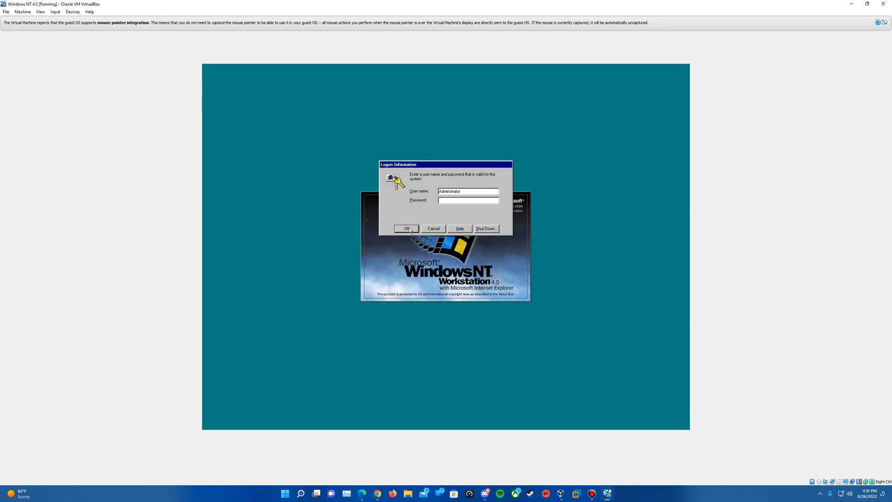
{"action": "left_click", "coordinate": [407, 229]}
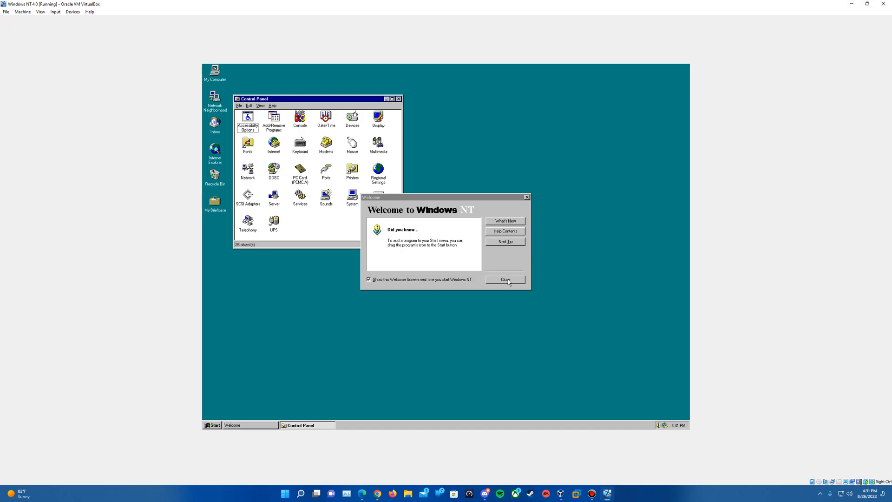
{"action": "mouse_move", "coordinate": [535, 308]}
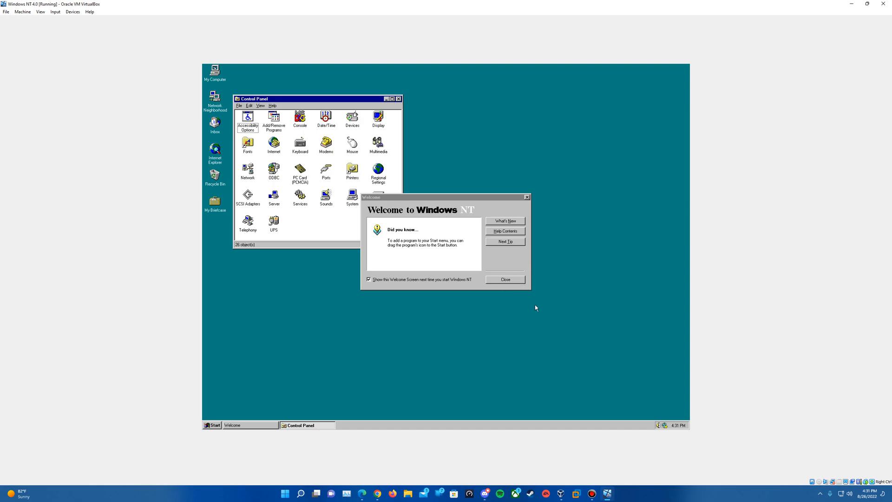
Dismiss the Welcome to Windows NT screen and close the Control Panel window.
{"action": "left_click", "coordinate": [504, 279]}
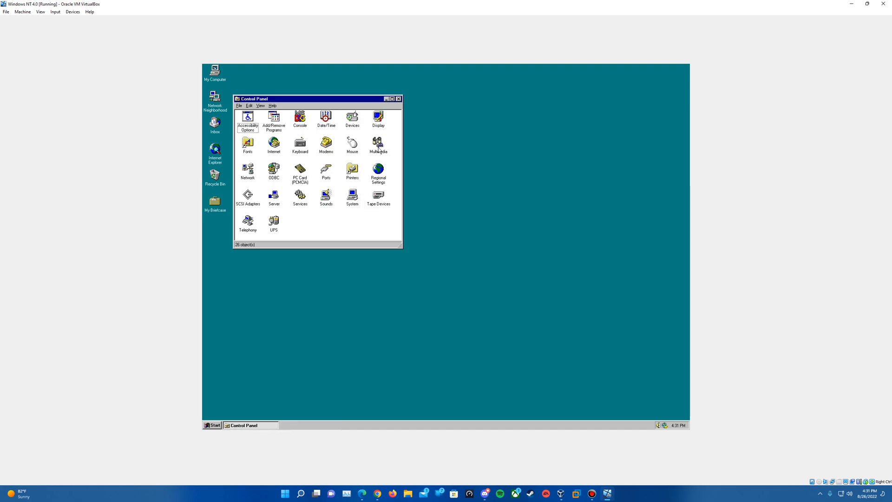
{"action": "mouse_move", "coordinate": [399, 99]}
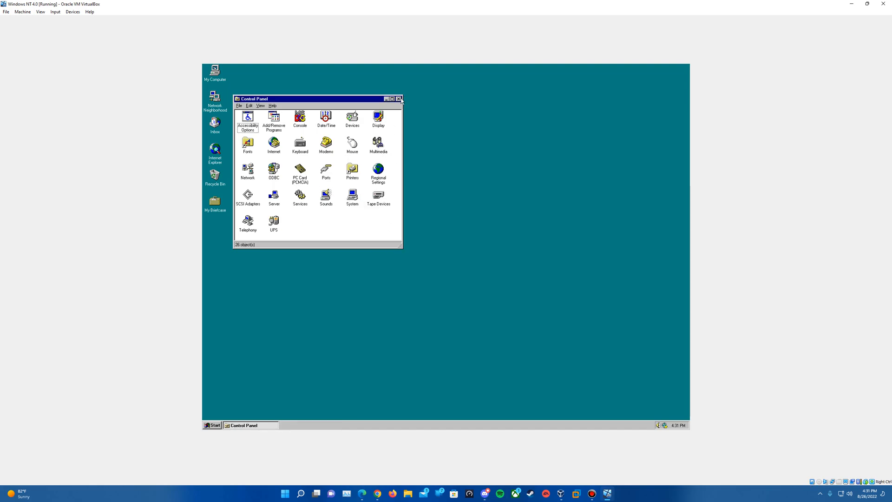
{"action": "left_click", "coordinate": [399, 98]}
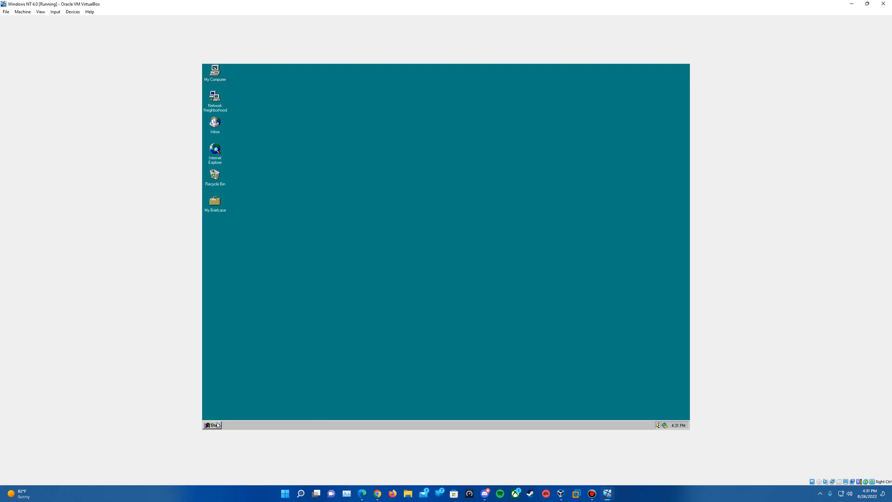
{"action": "left_click", "coordinate": [212, 425]}
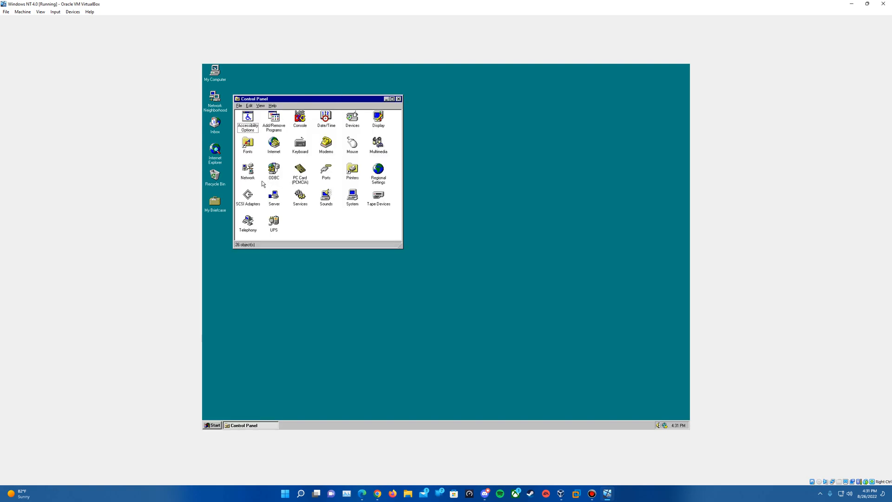
Check the Exit Windows event in Sounds, then shut down and restart Windows NT.
{"action": "double_click", "coordinate": [325, 195]}
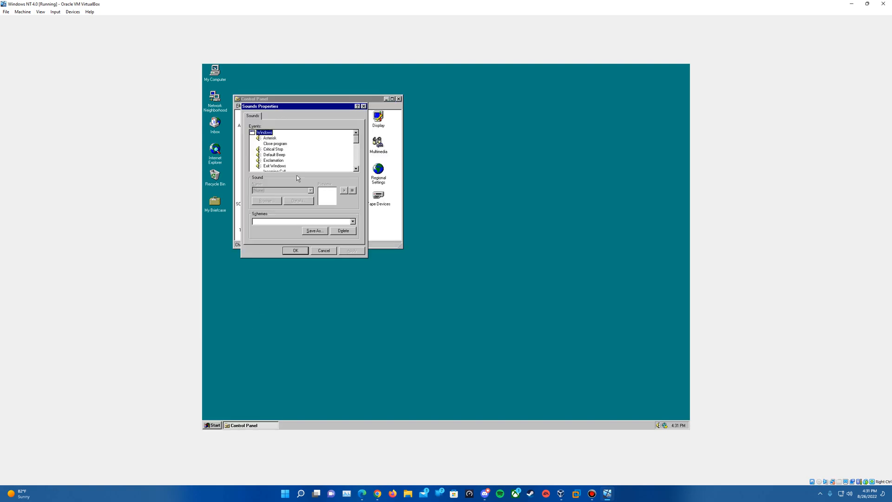
{"action": "left_click", "coordinate": [273, 166]}
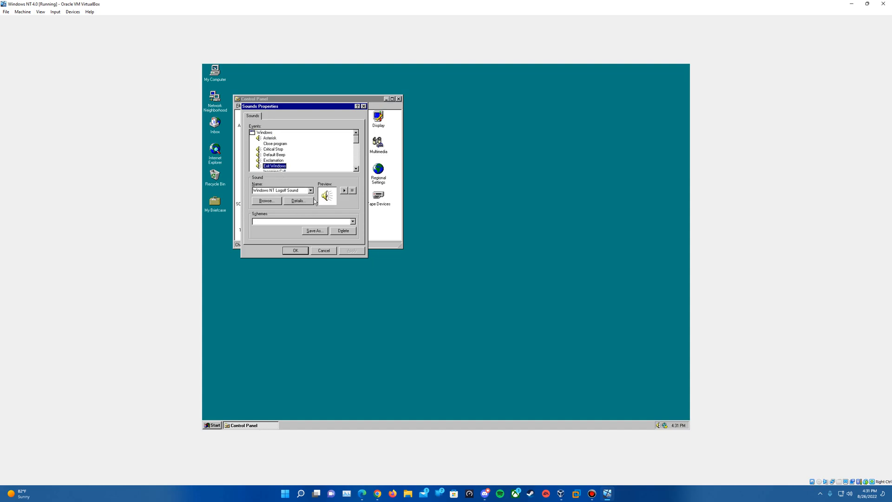
{"action": "left_click", "coordinate": [324, 250]}
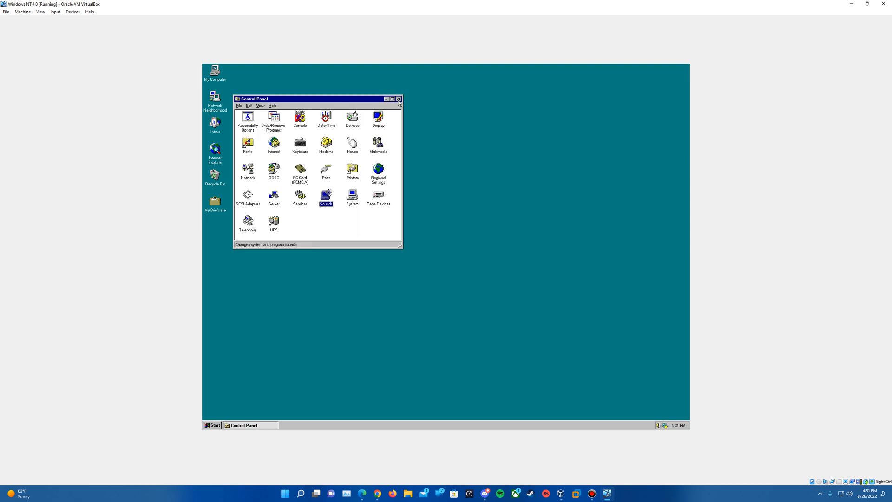
{"action": "left_click", "coordinate": [213, 425]}
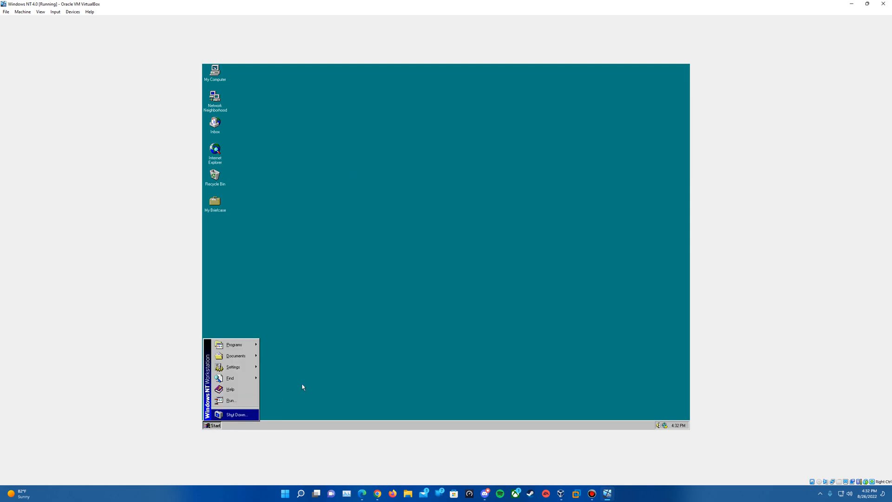
{"action": "left_click", "coordinate": [234, 414]}
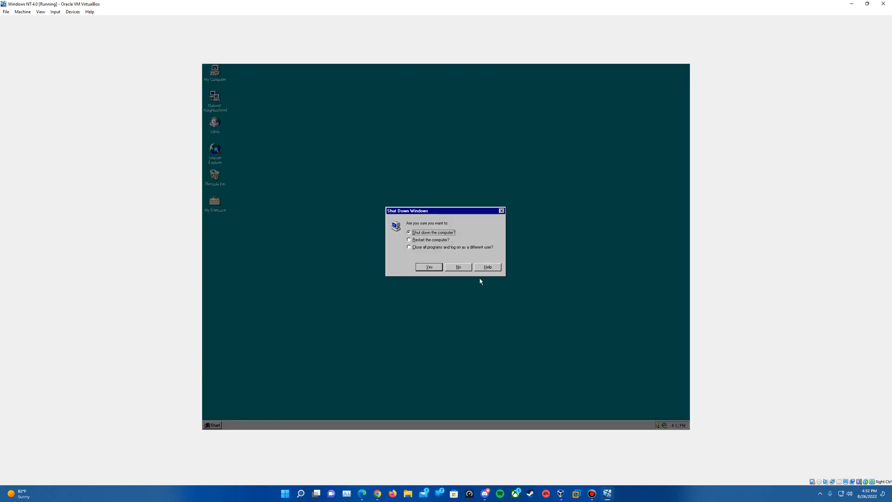
{"action": "left_click", "coordinate": [458, 267]}
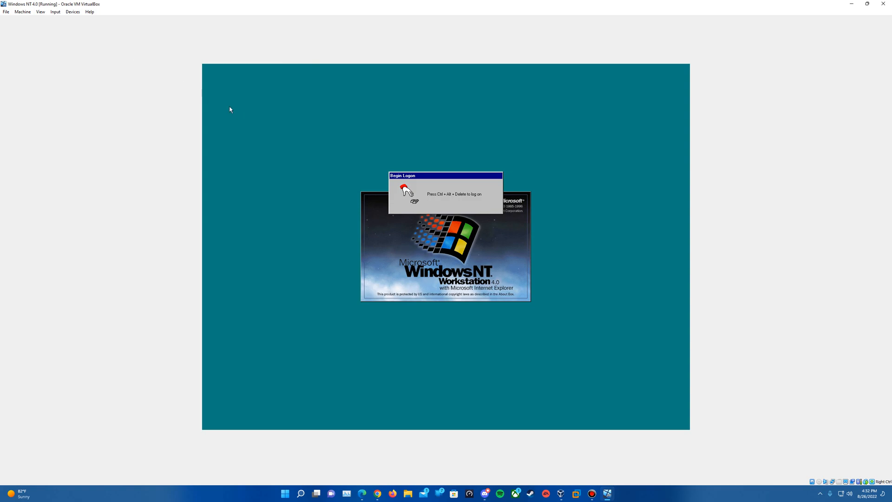
{"action": "mouse_move", "coordinate": [62, 46]}
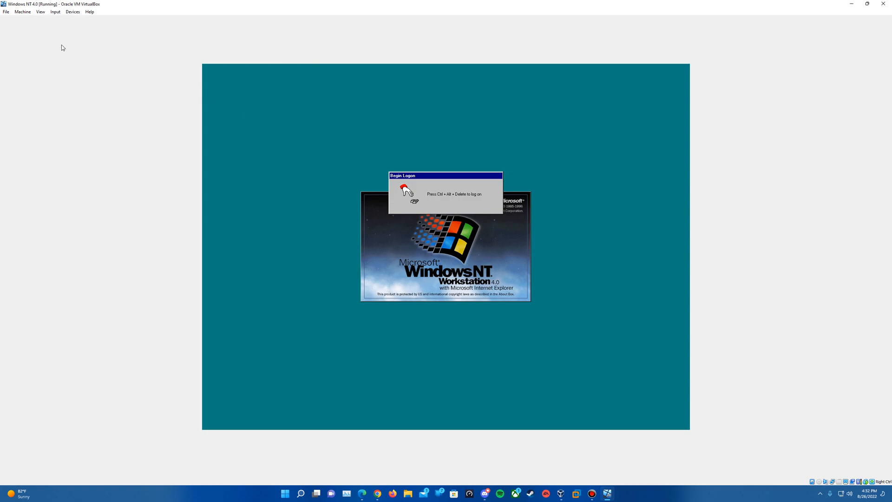
Log on with Ctrl-Alt-Del and close the Welcome to Windows NT screen.
{"action": "left_click", "coordinate": [54, 19]}
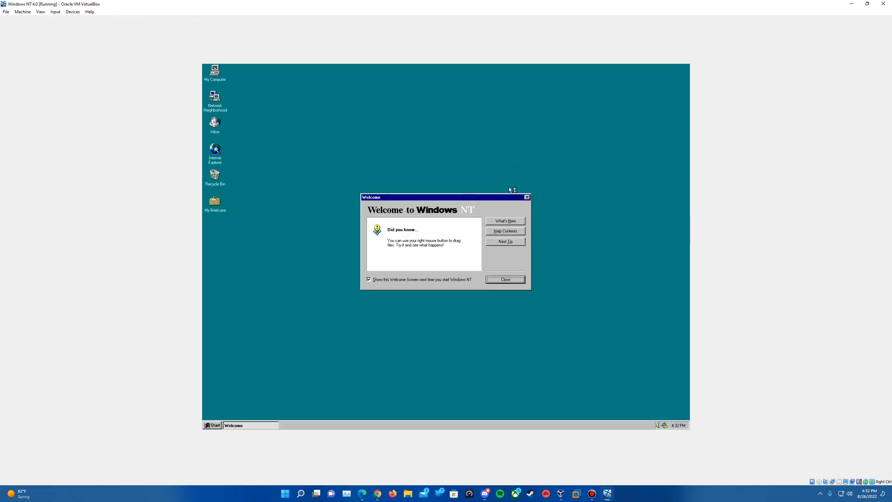
{"action": "left_click", "coordinate": [505, 279]}
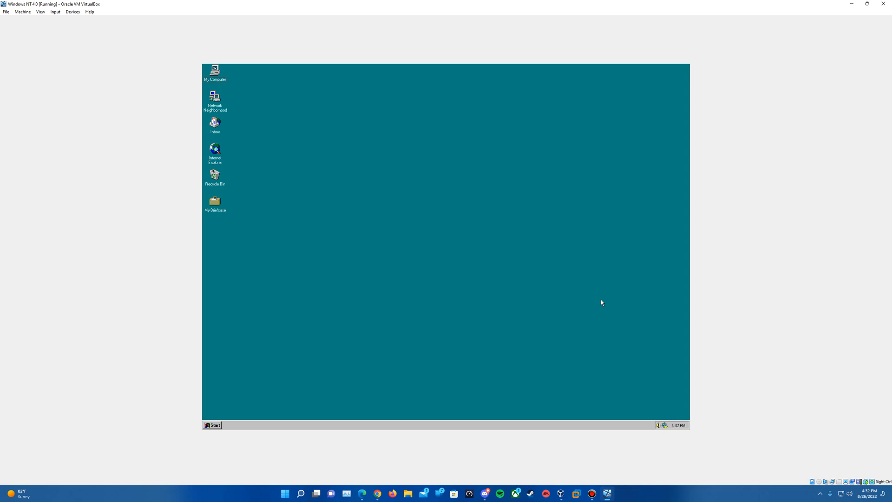
{"action": "mouse_move", "coordinate": [453, 291]}
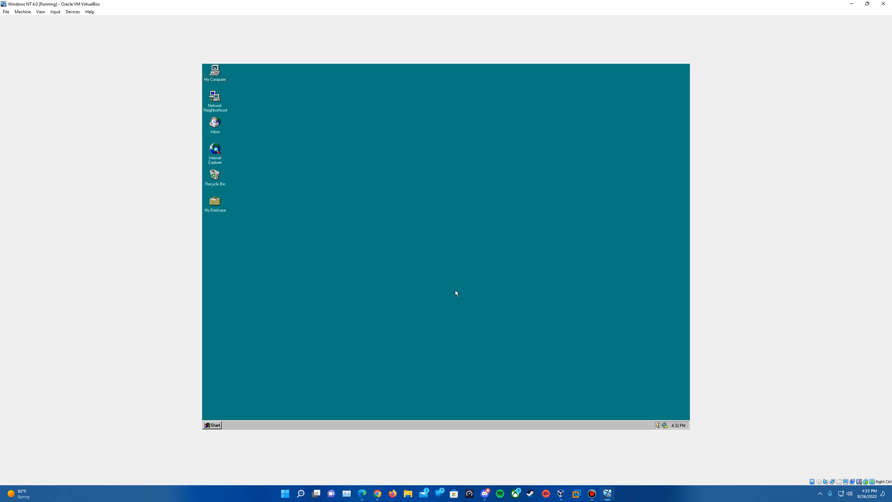
{"action": "mouse_move", "coordinate": [489, 308]}
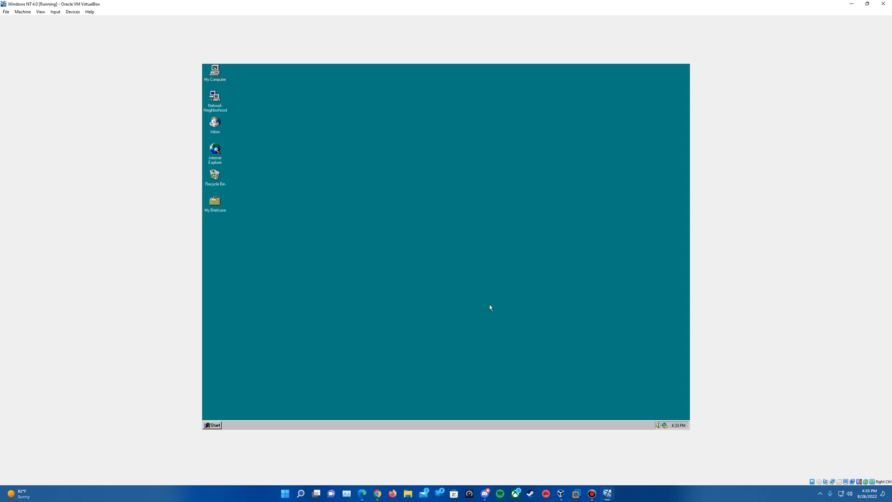
{"action": "double_click", "coordinate": [215, 149]}
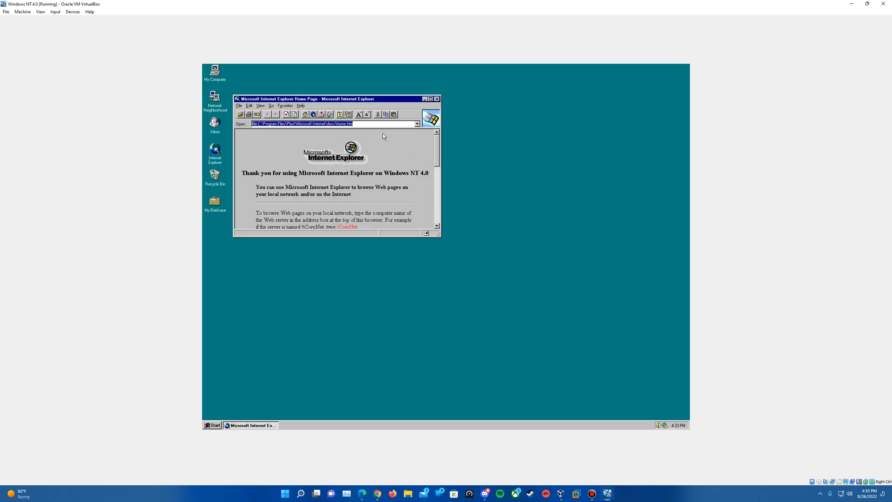
{"action": "type", "text": "www.google.com"}
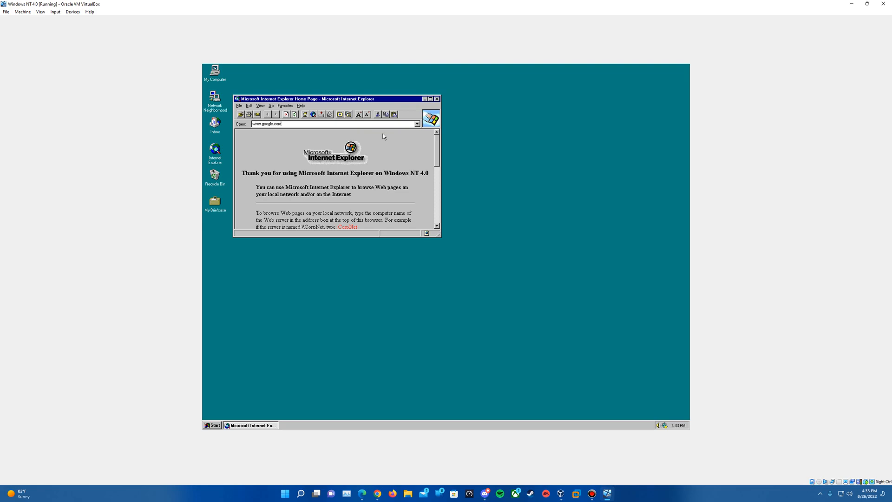
{"action": "key", "text": "Enter"}
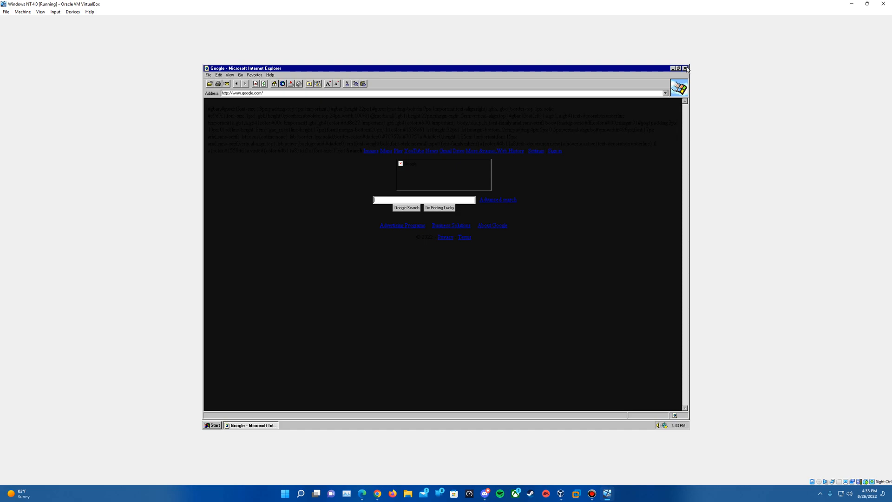
{"action": "left_click", "coordinate": [685, 68]}
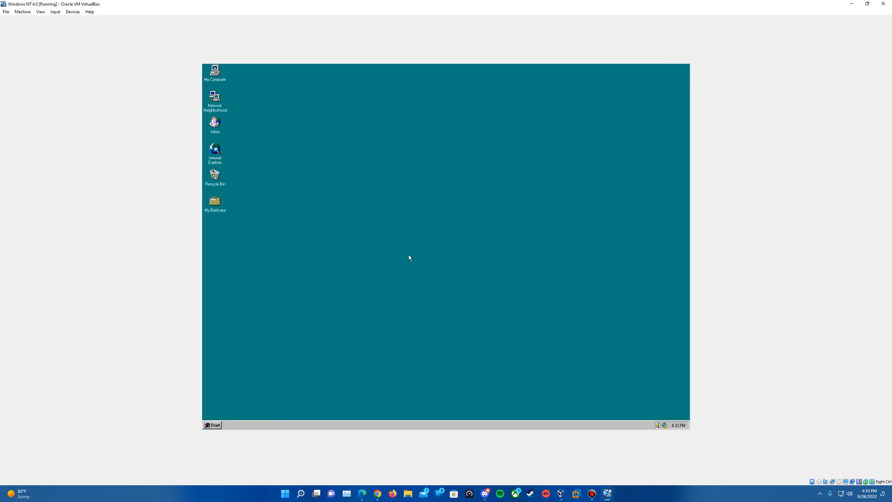